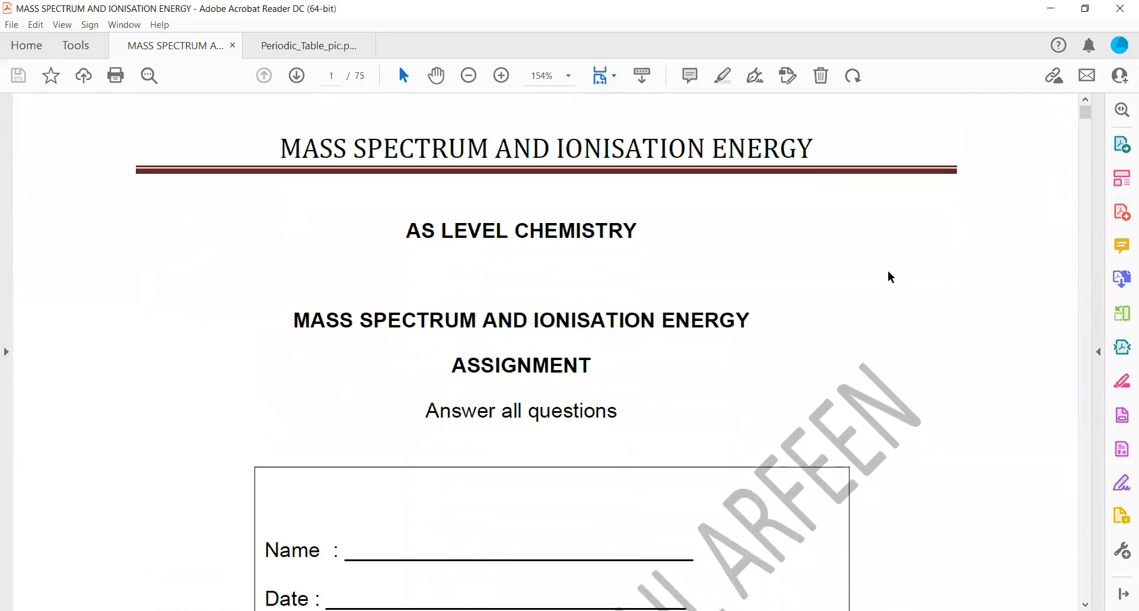
# Scroll down to page 6's element X isotope abundance question.
pyautogui.scroll(-3)
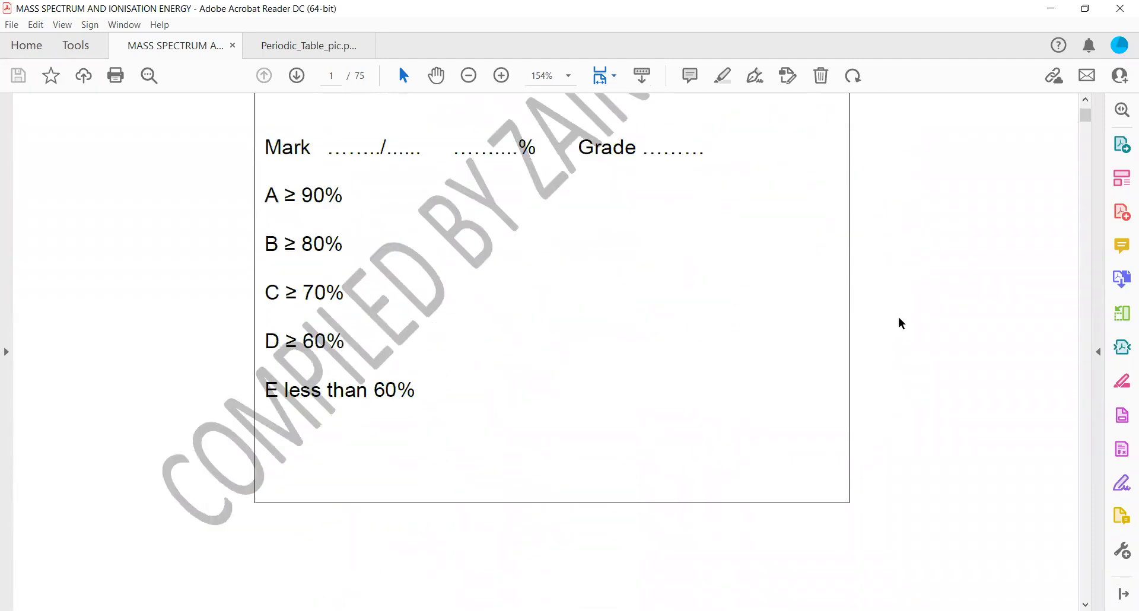
pyautogui.scroll(-3)
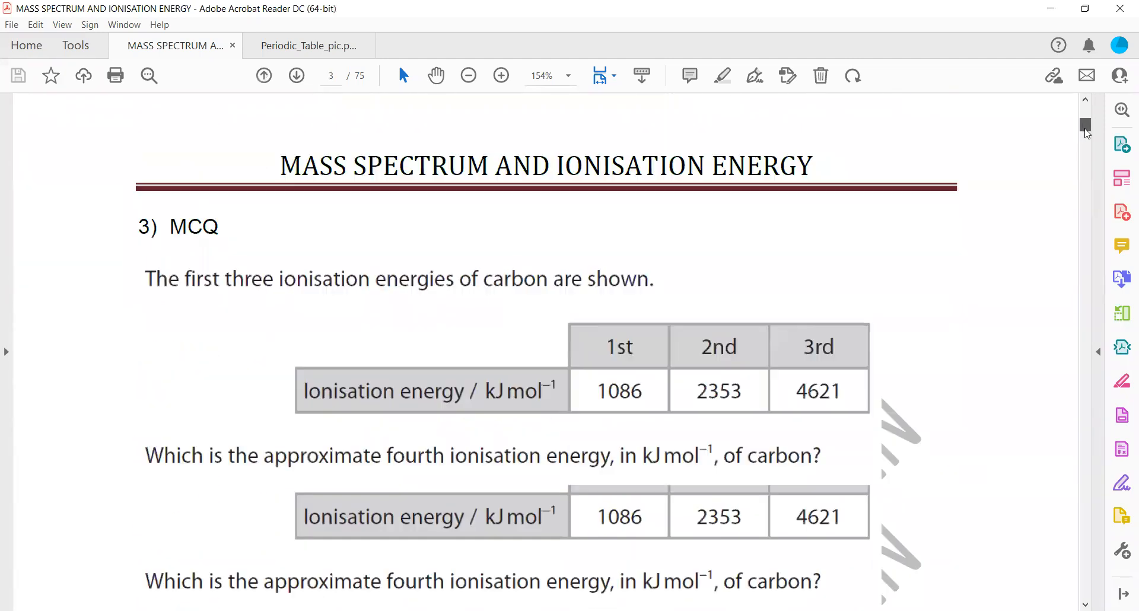
pyautogui.scroll(-3)
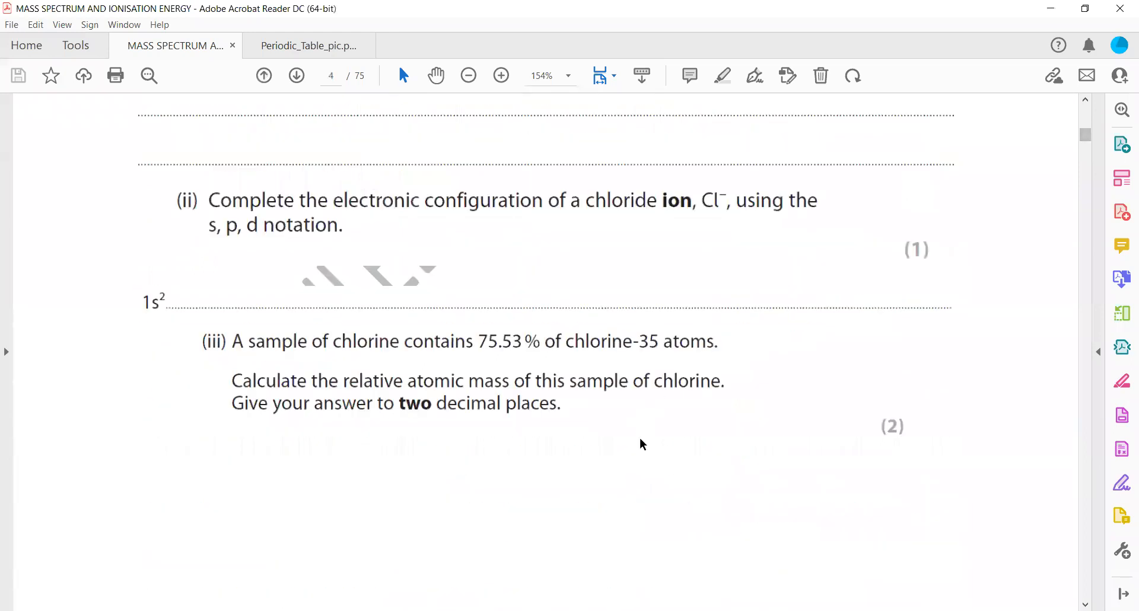
pyautogui.scroll(-3)
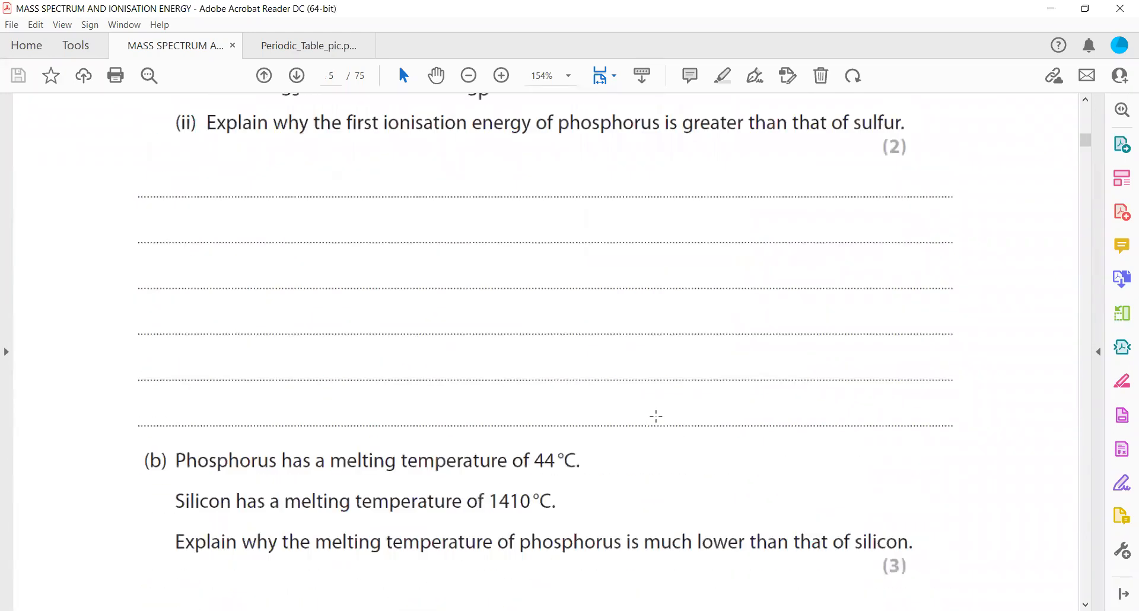
pyautogui.scroll(-3)
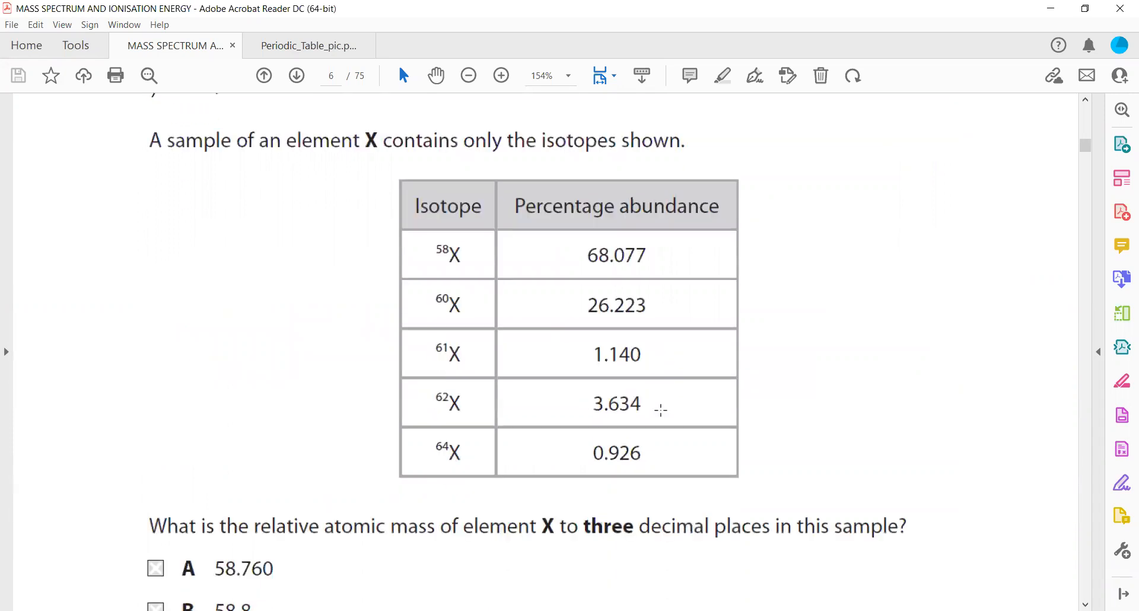
pyautogui.moveTo(445, 187)
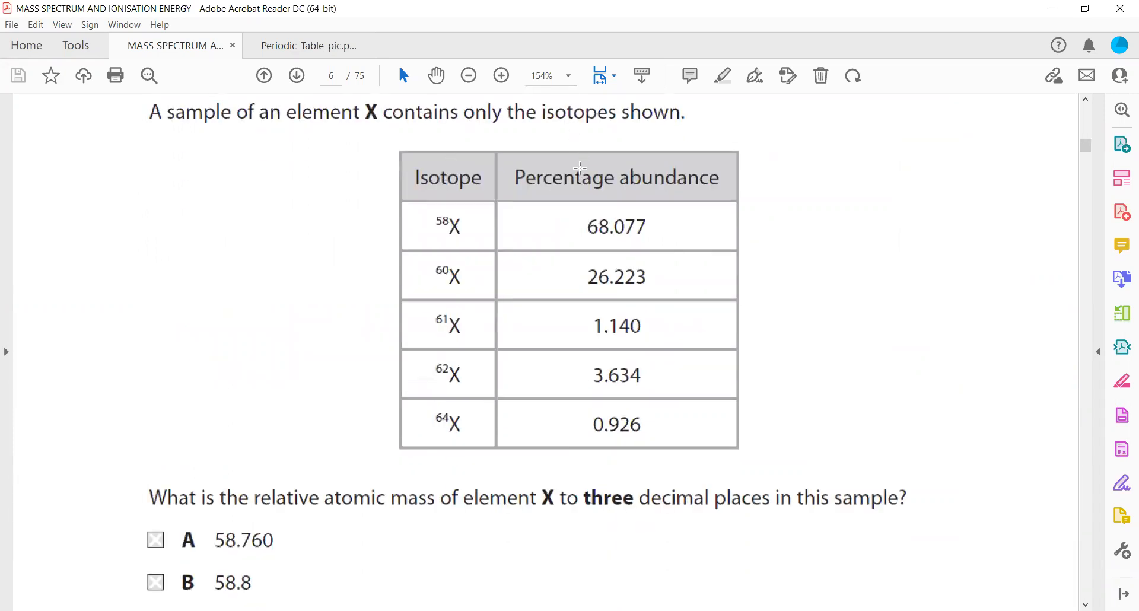
# Zoom to 125% and mark the 68.077 abundance value beside the table.
pyautogui.click(469, 75)
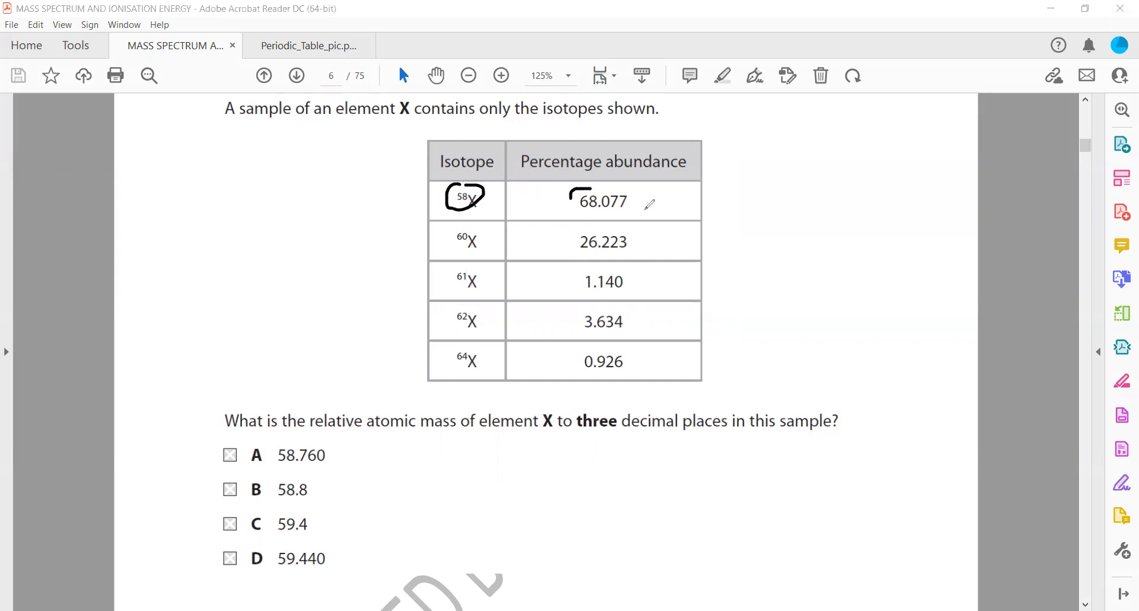
pyautogui.moveTo(570, 201); pyautogui.dragTo(658, 201)
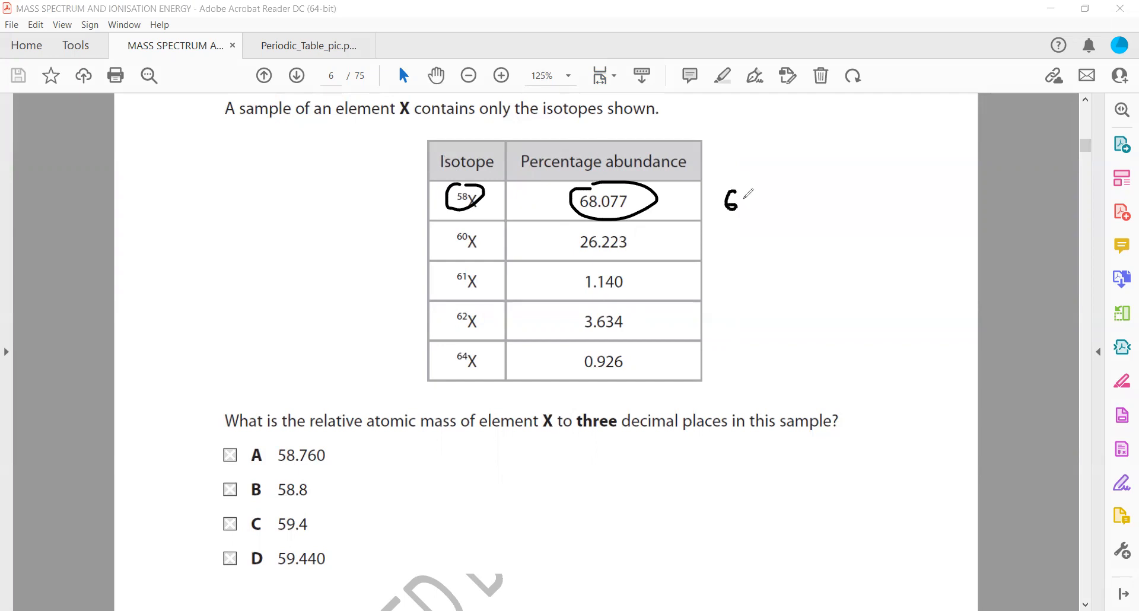
pyautogui.moveTo(726, 202); pyautogui.dragTo(792, 202)
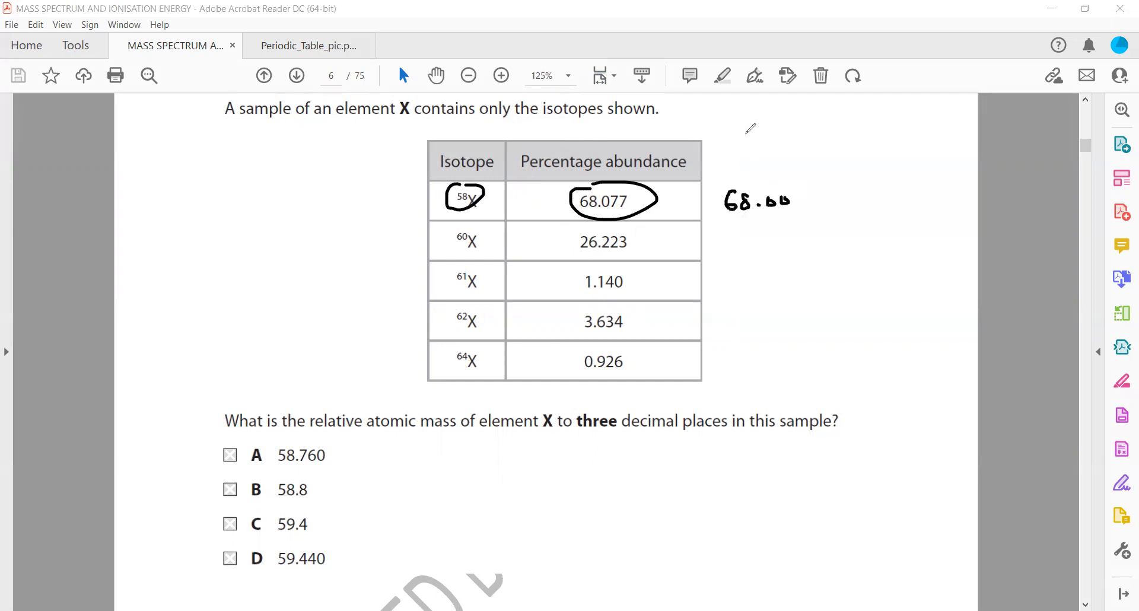
pyautogui.moveTo(784, 202); pyautogui.dragTo(814, 197)
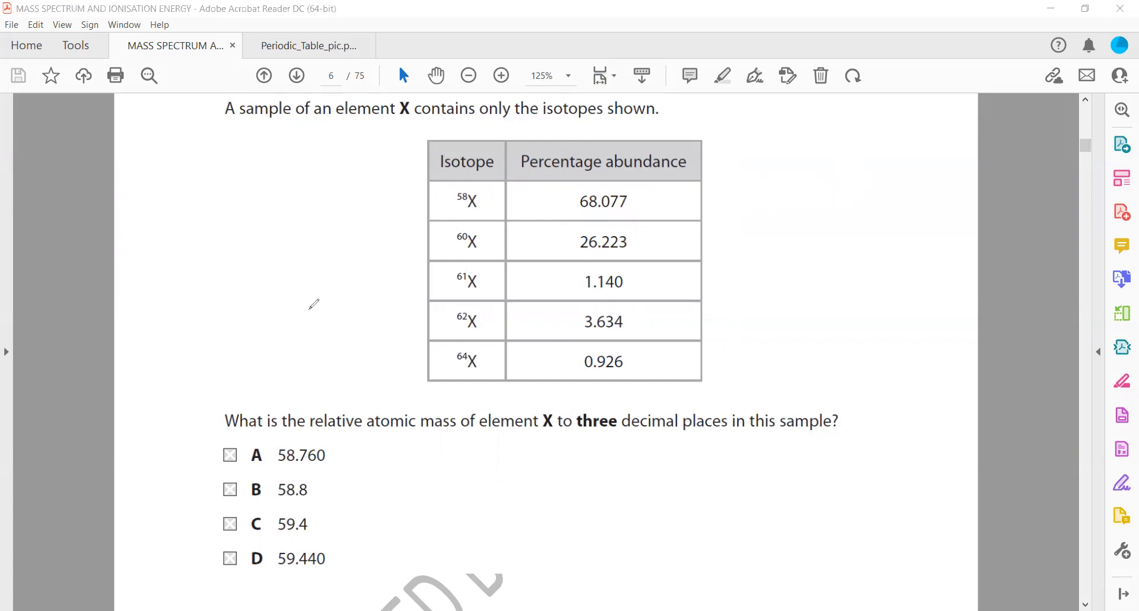
pyautogui.moveTo(507, 384)
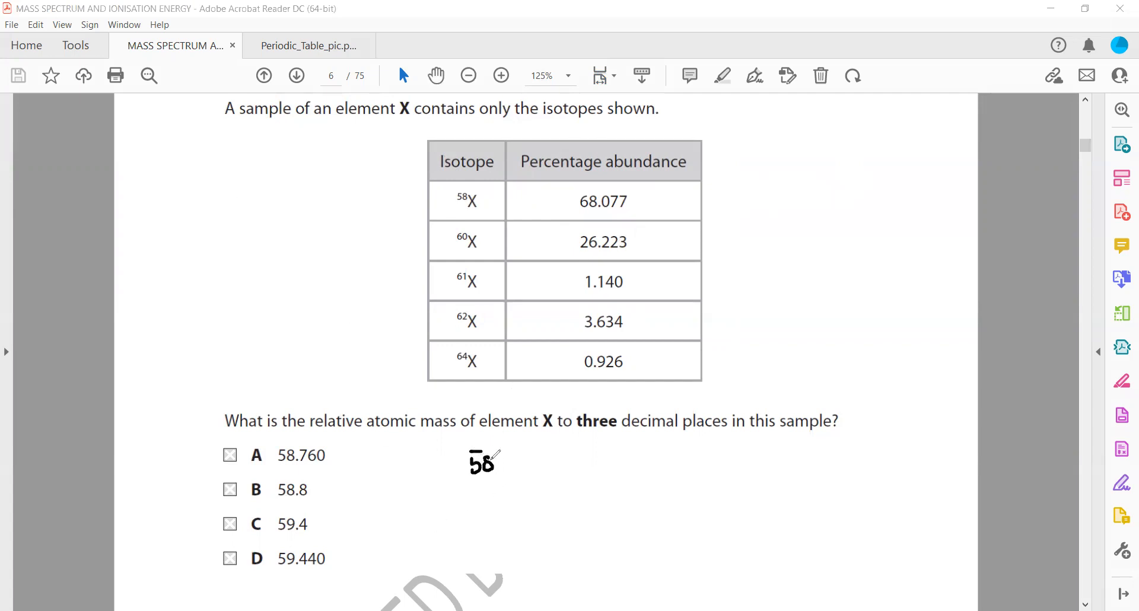
# Handwrite 58 × 68.077 + 60 × 26.223 plus the last isotope term, then underline it.
pyautogui.moveTo(498, 464); pyautogui.dragTo(534, 463)
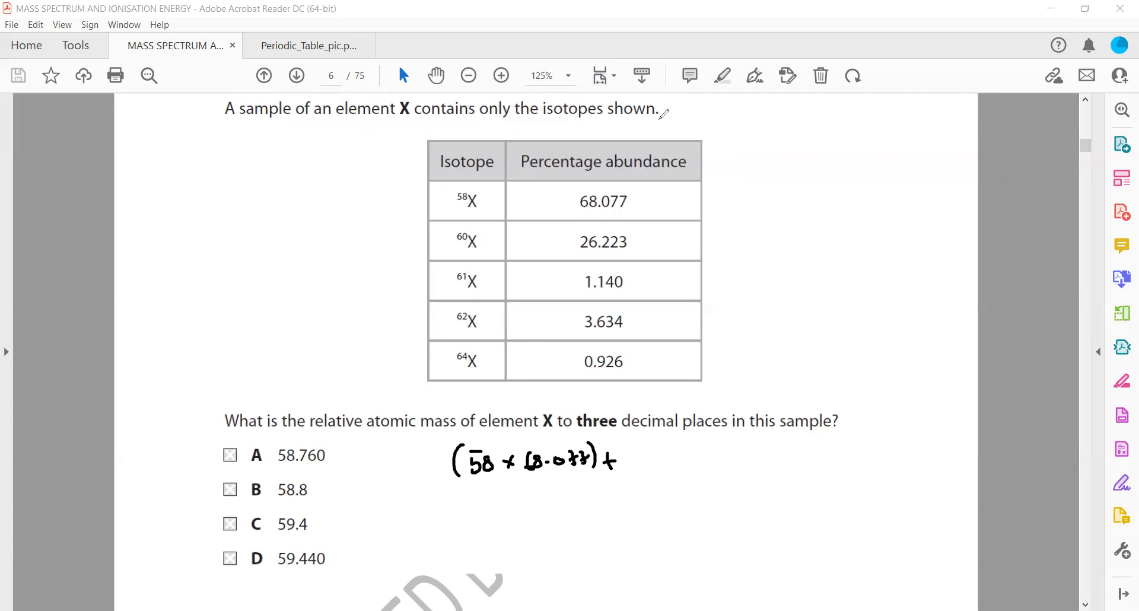
pyautogui.moveTo(639, 456)
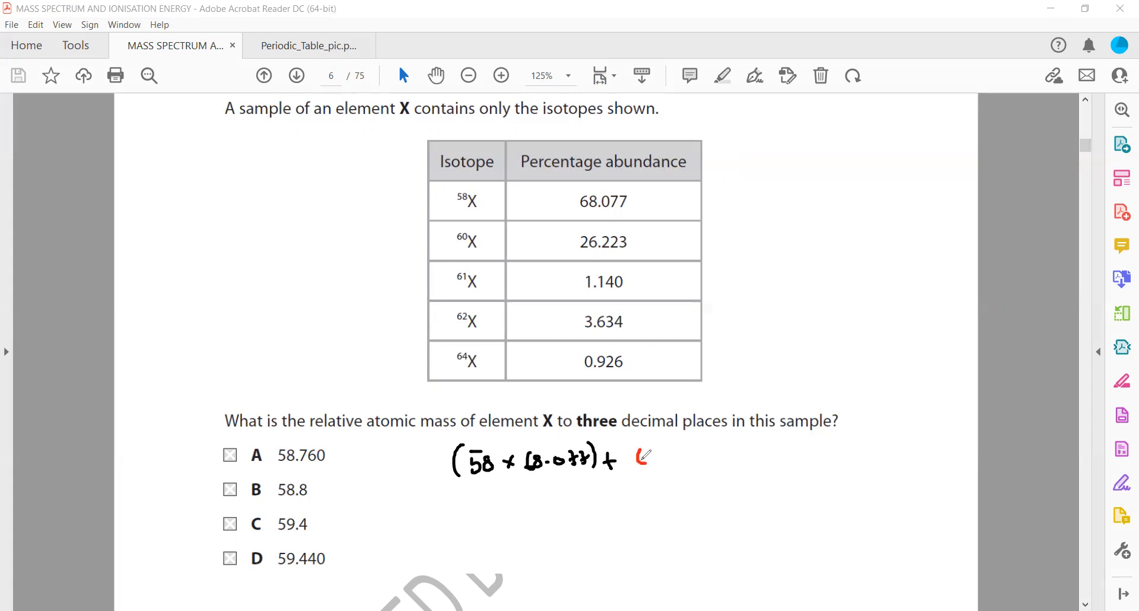
pyautogui.moveTo(636, 458); pyautogui.dragTo(702, 458)
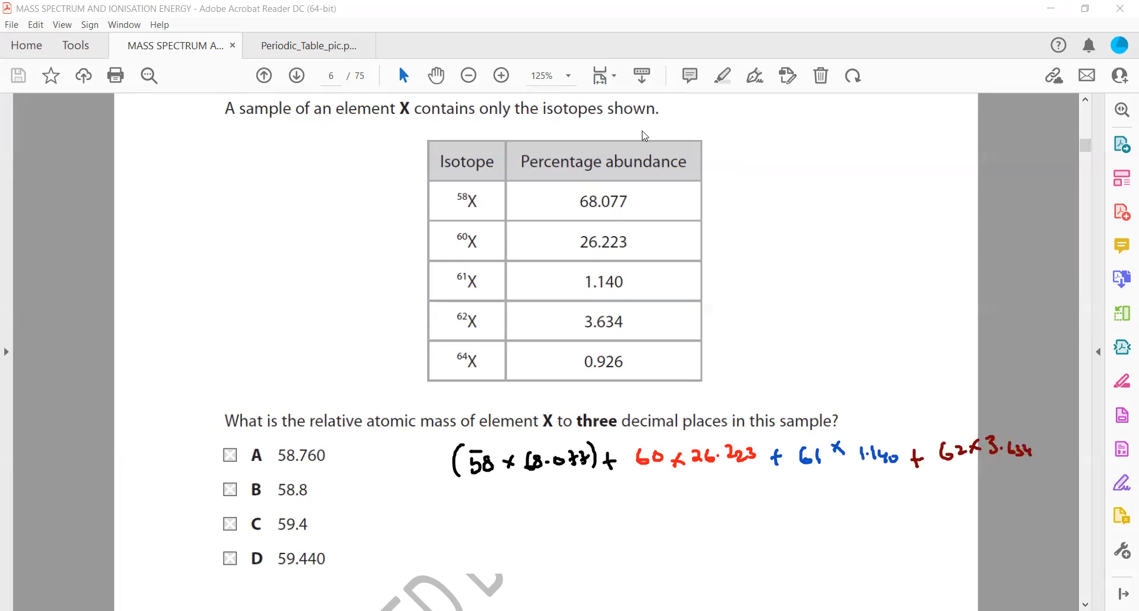
pyautogui.moveTo(1043, 454); pyautogui.dragTo(1050, 446)
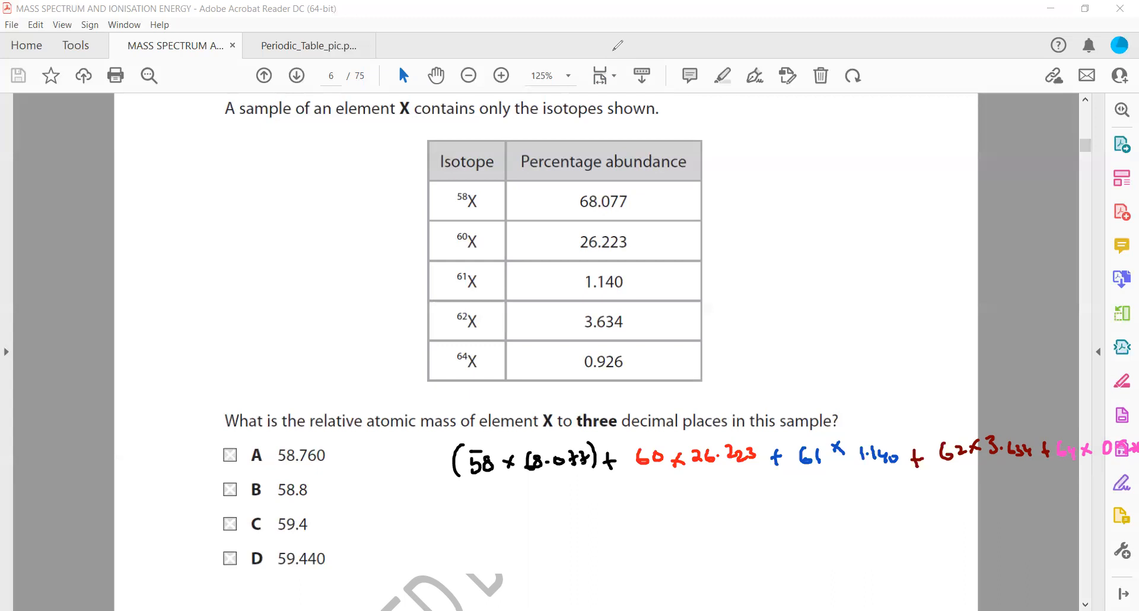
pyautogui.moveTo(510, 478); pyautogui.dragTo(933, 509)
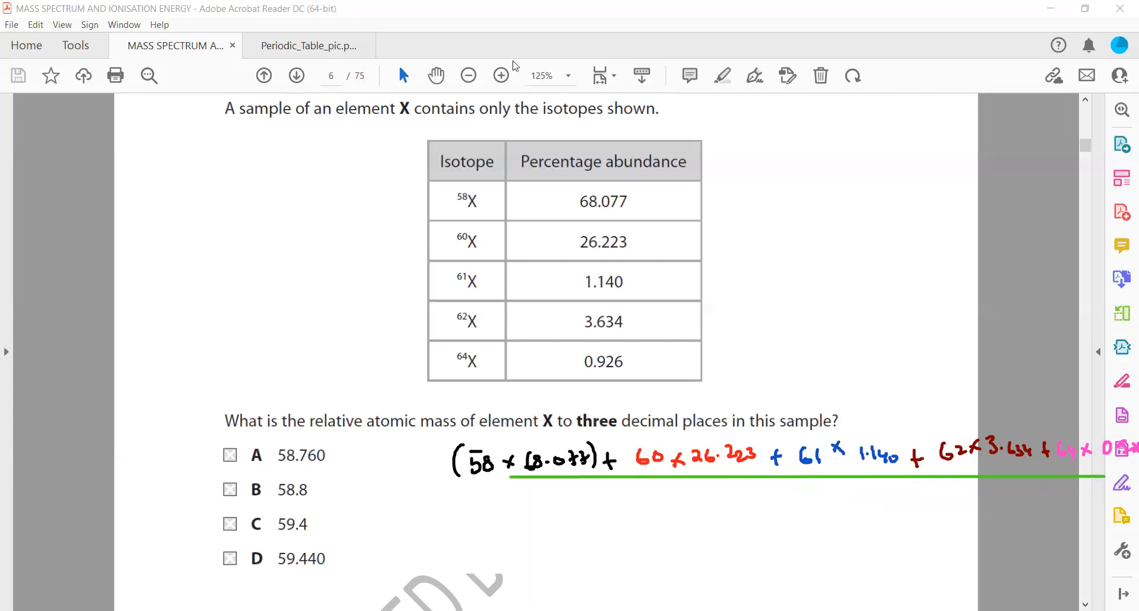
pyautogui.moveTo(658, 432)
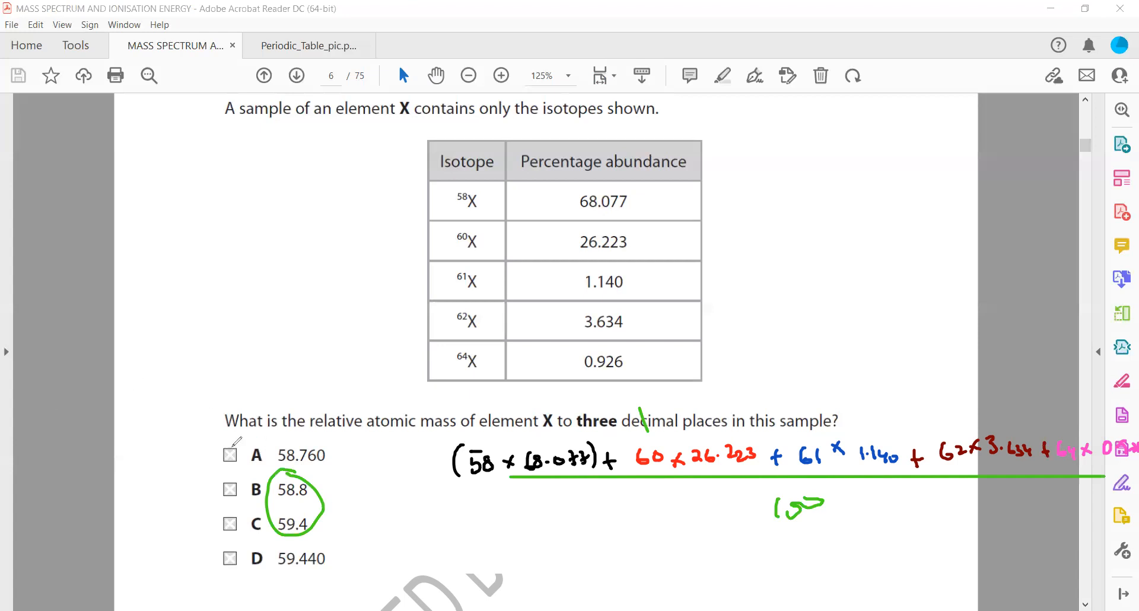
# Tick option A on the isotope abundance question.
pyautogui.moveTo(223, 462); pyautogui.dragTo(243, 450)
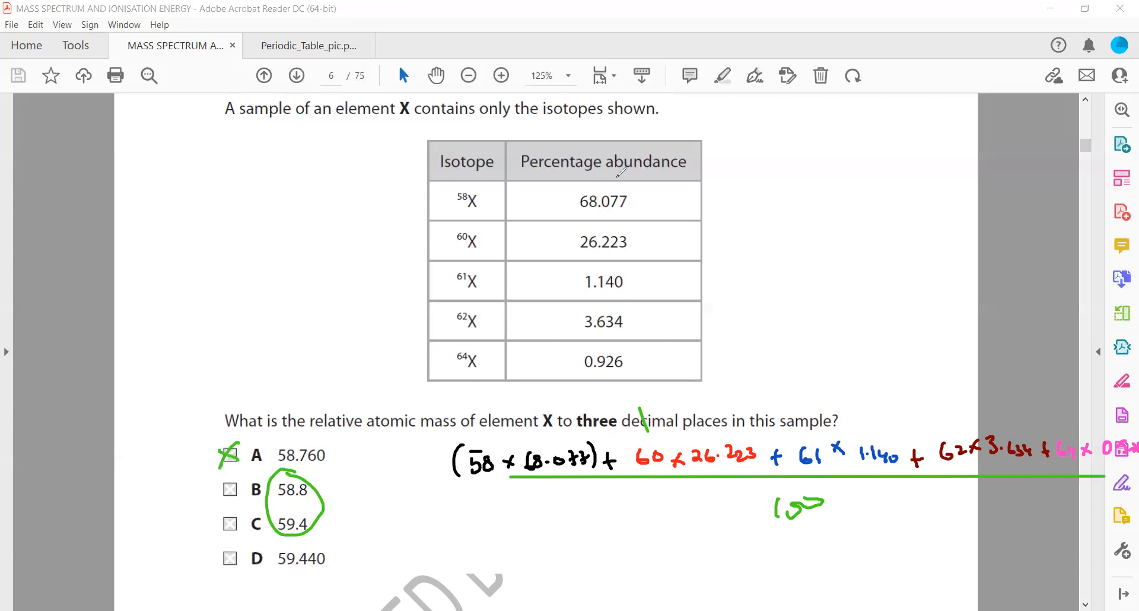
pyautogui.moveTo(676, 138)
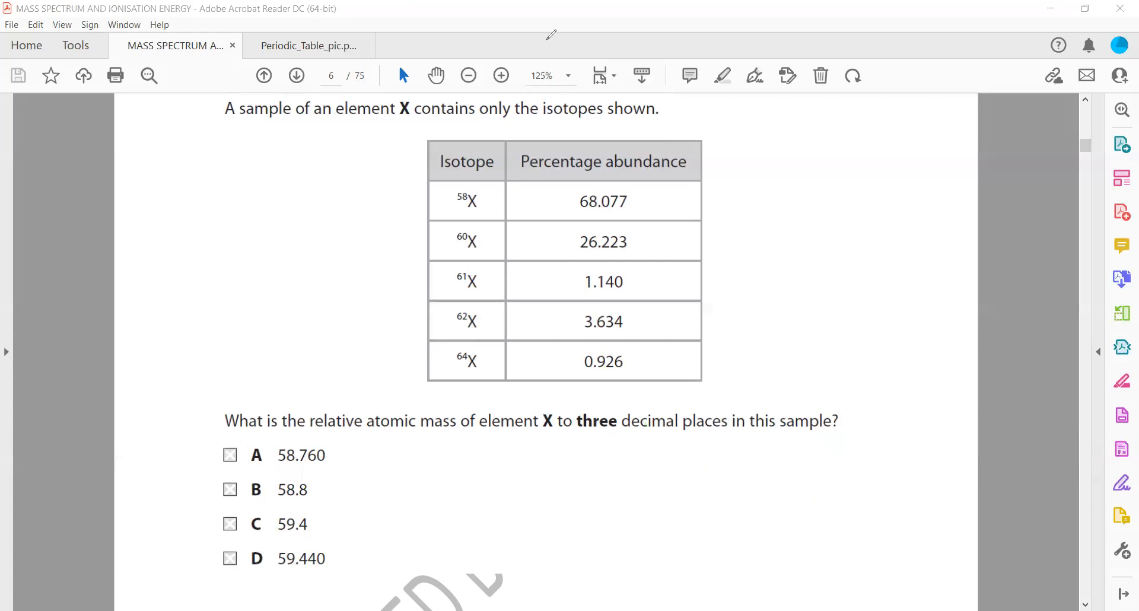
pyautogui.moveTo(488, 94)
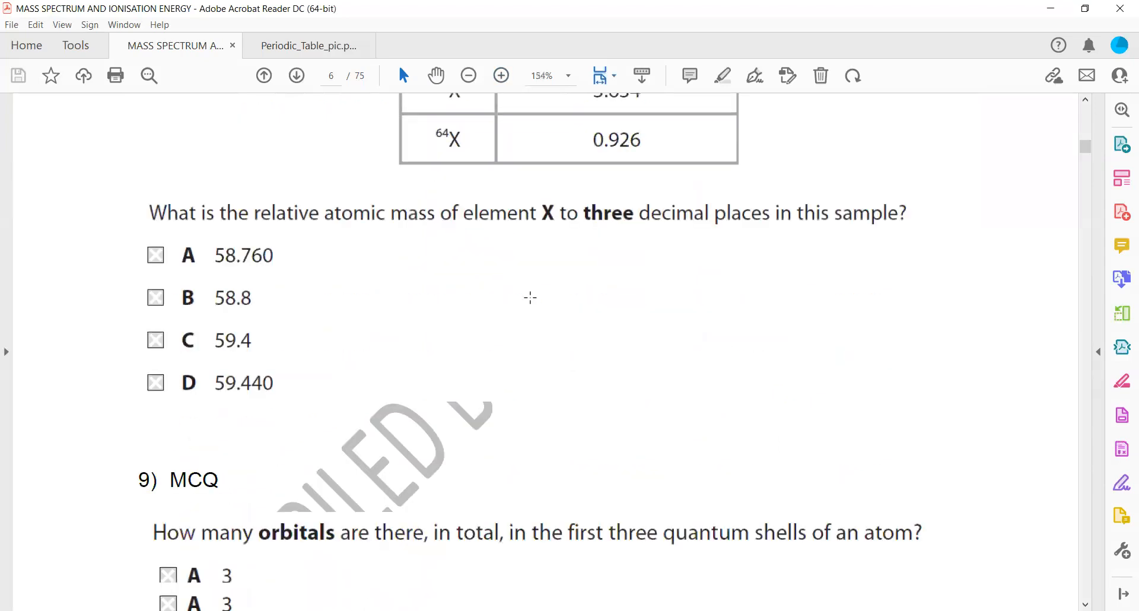
# Scroll down to question 9 on orbitals in the first three shells.
pyautogui.scroll(-3)
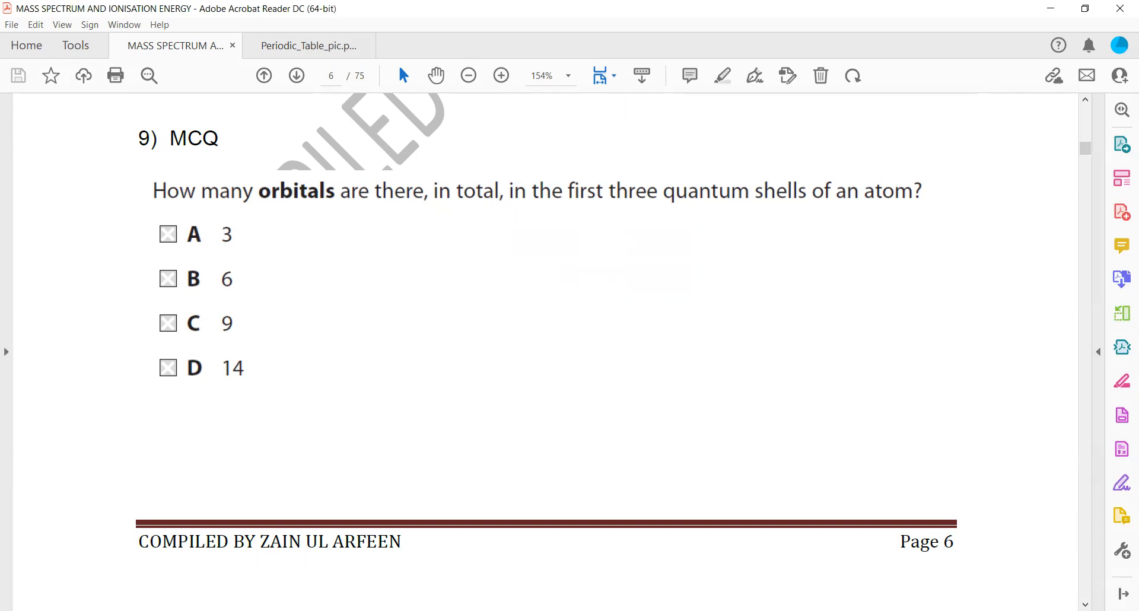
pyautogui.moveTo(744, 230)
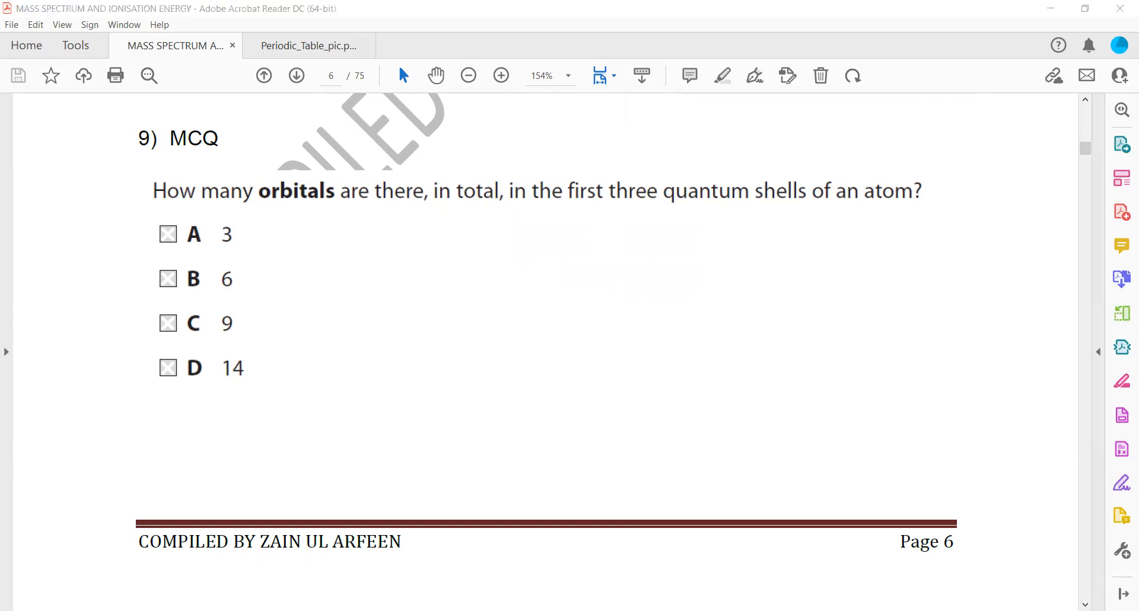
# Write 1s, 2s and 2p in red and list the three 2p orbitals.
pyautogui.moveTo(795, 225); pyautogui.dragTo(817, 243)
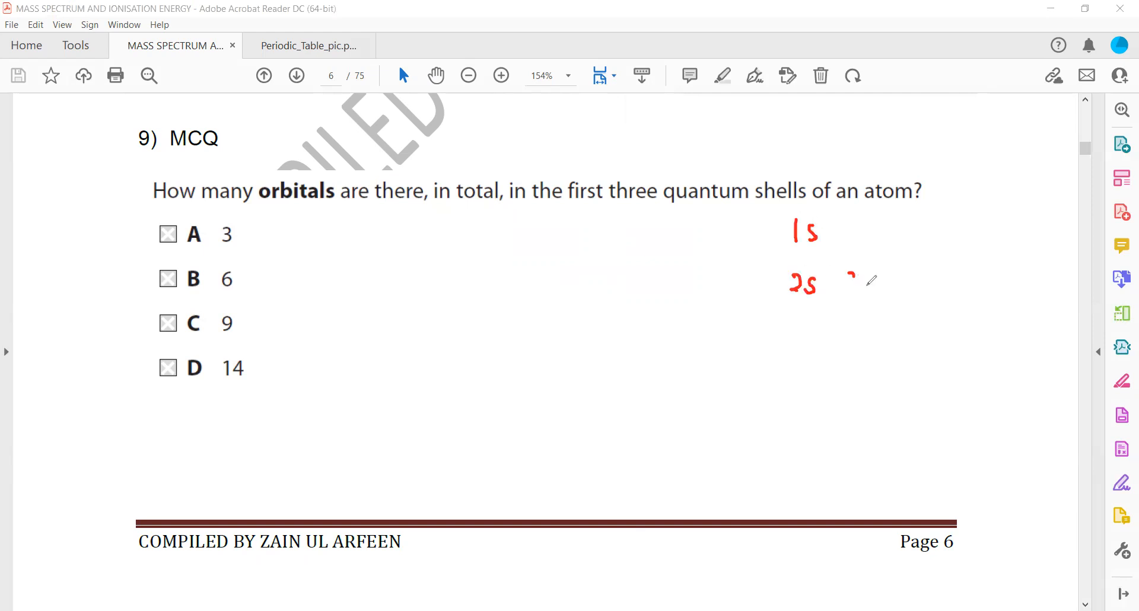
pyautogui.moveTo(846, 280); pyautogui.dragTo(876, 298)
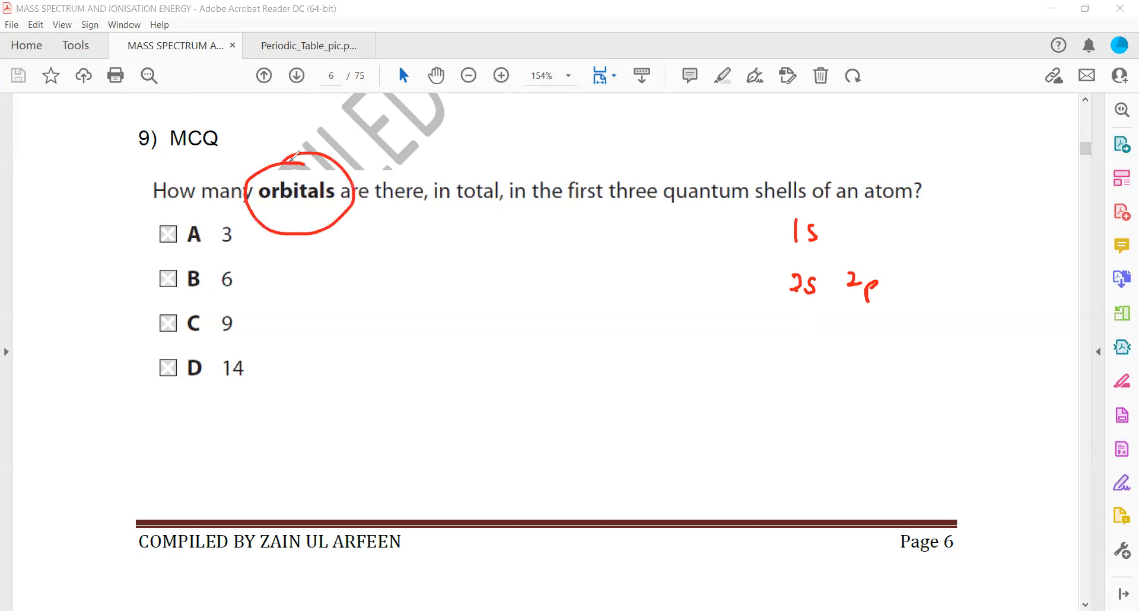
pyautogui.moveTo(320, 167); pyautogui.dragTo(396, 135)
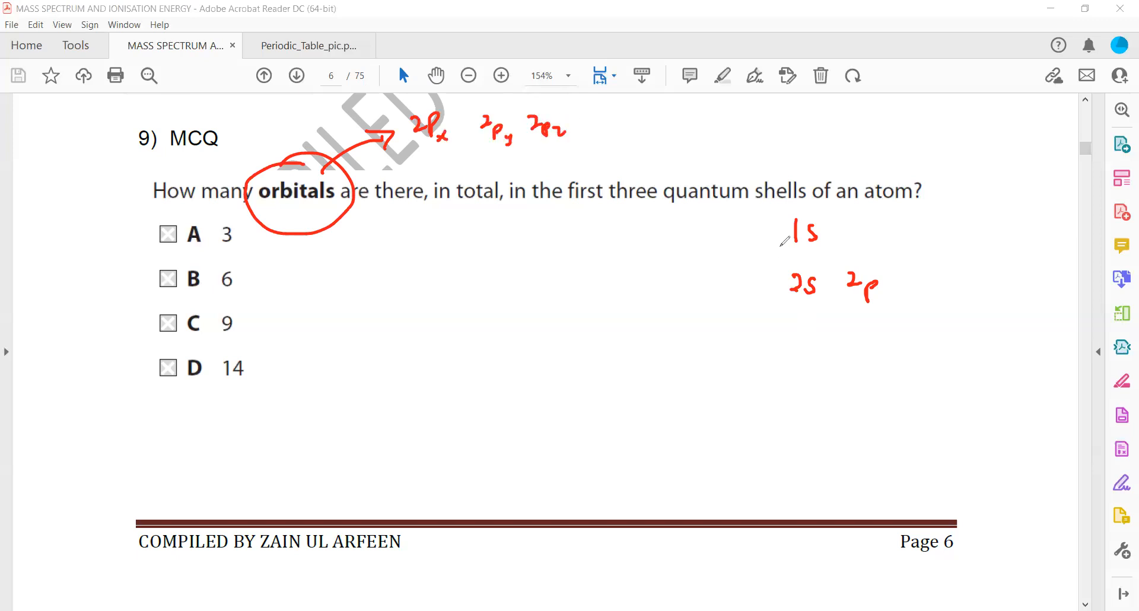
pyautogui.moveTo(570, 217)
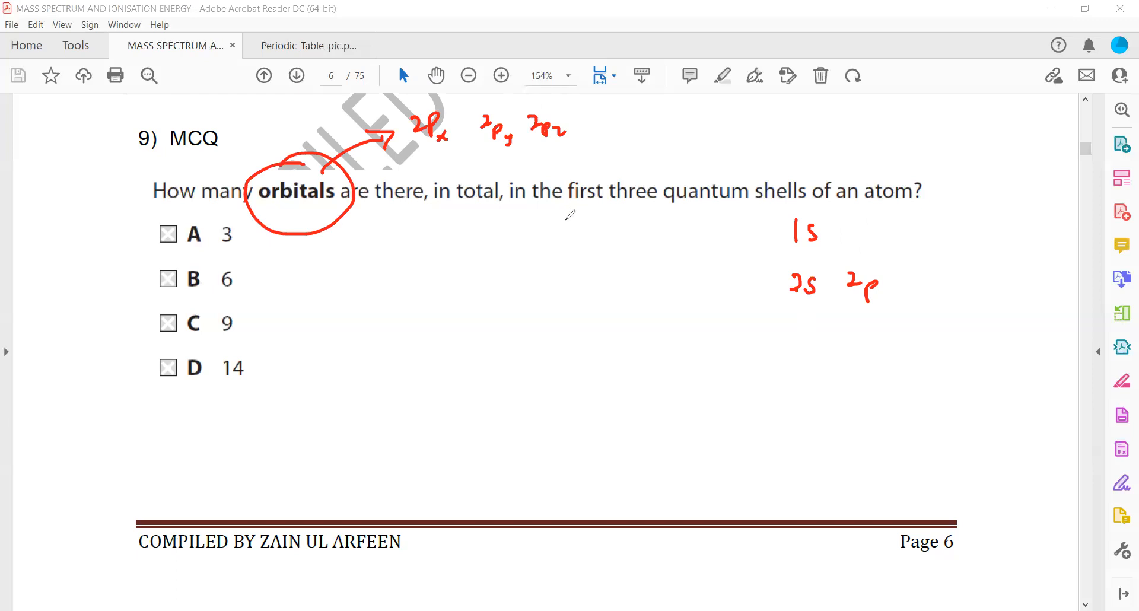
# Label first shell → 1s and second shell → 2s 2p, branching out 2p's orbitals.
pyautogui.moveTo(551, 239); pyautogui.dragTo(607, 229)
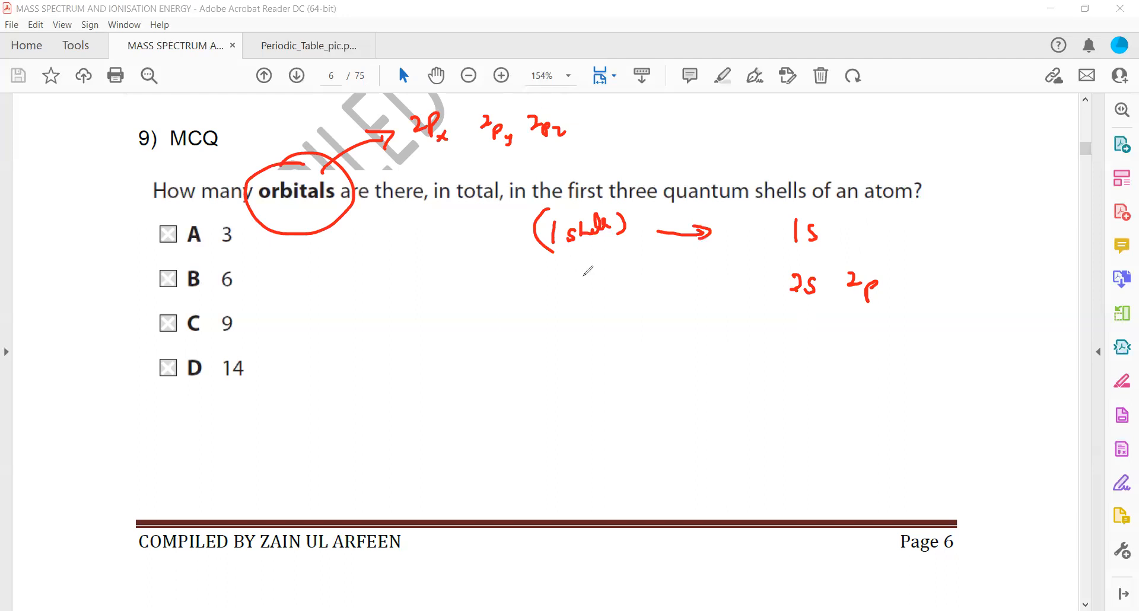
pyautogui.moveTo(556, 287); pyautogui.dragTo(636, 280)
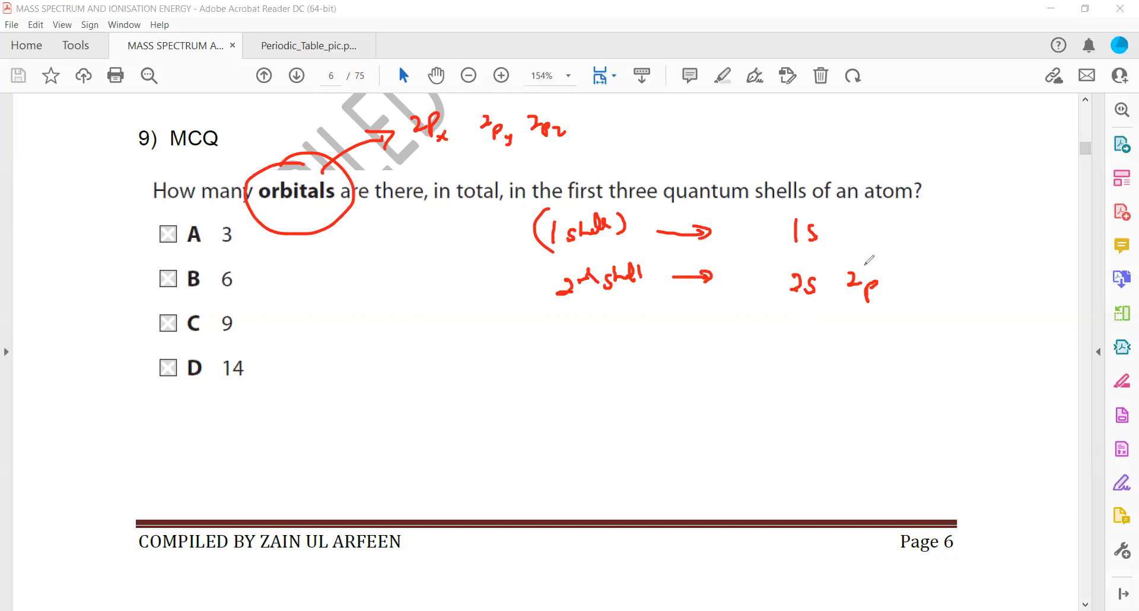
pyautogui.moveTo(876, 283); pyautogui.dragTo(930, 243)
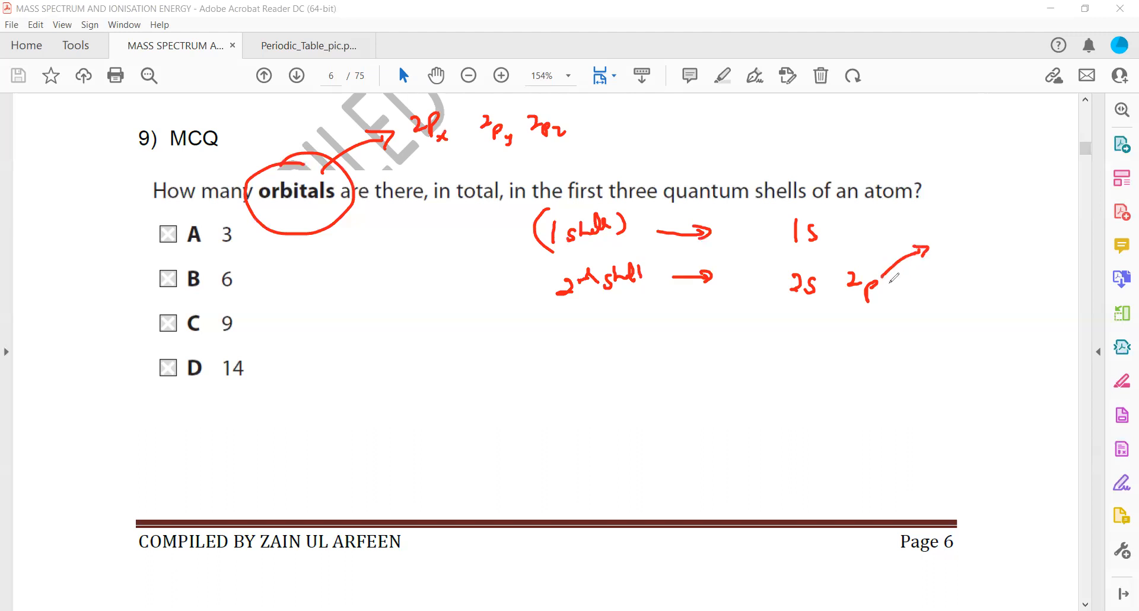
pyautogui.moveTo(880, 284); pyautogui.dragTo(923, 313)
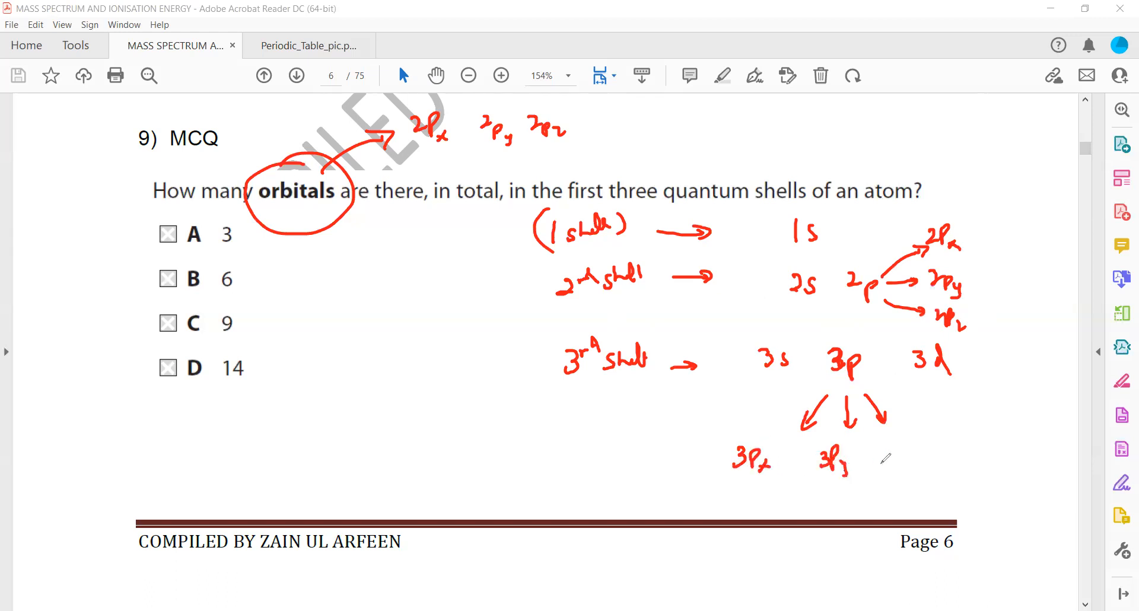
# Branch out the 3p and 3d orbitals and total the counts 1, 4 and 9.
pyautogui.moveTo(891, 458); pyautogui.dragTo(923, 476)
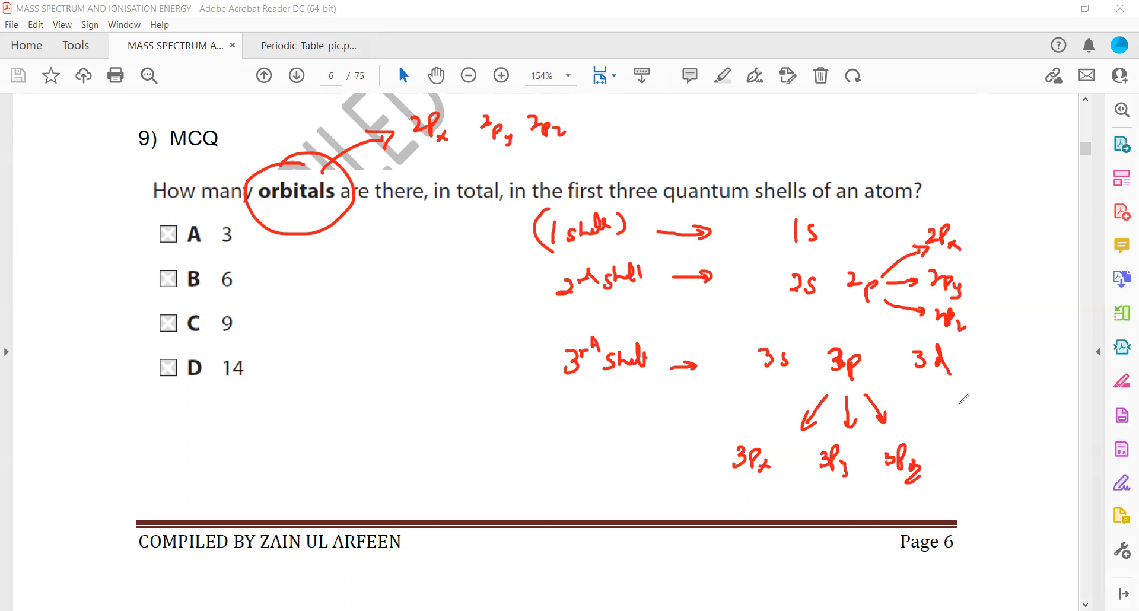
pyautogui.moveTo(945, 374); pyautogui.dragTo(961, 404)
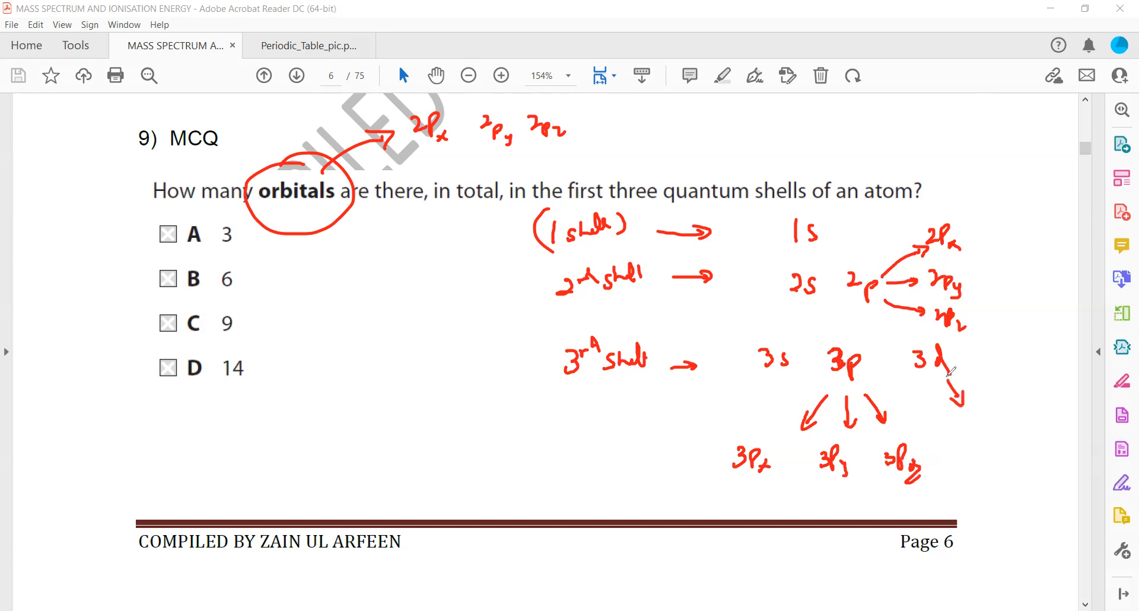
pyautogui.moveTo(968, 424)
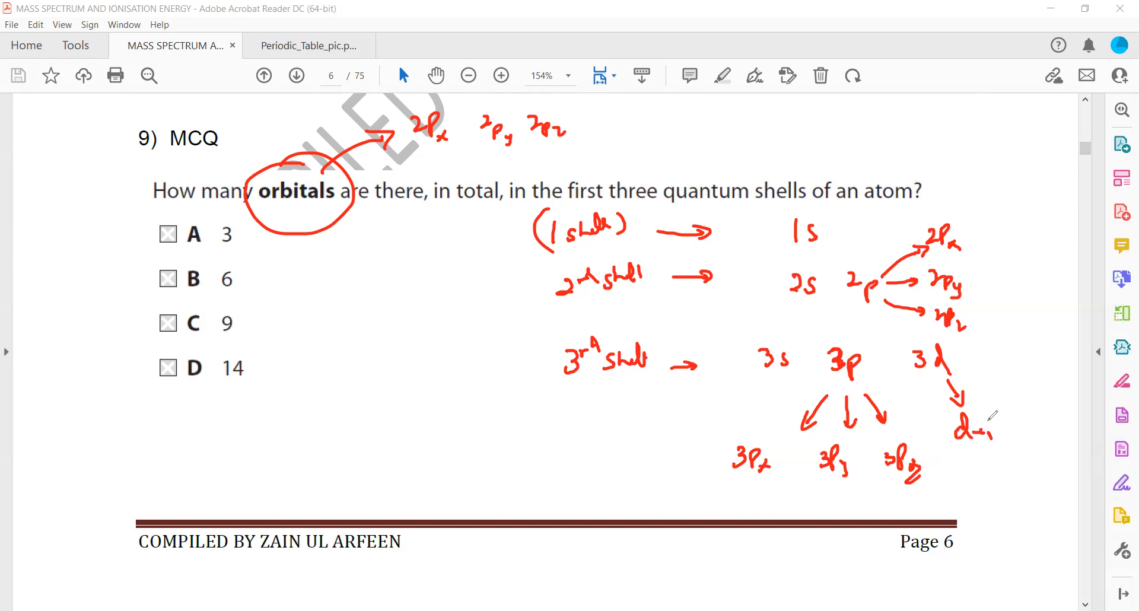
pyautogui.moveTo(959, 378); pyautogui.dragTo(1013, 417)
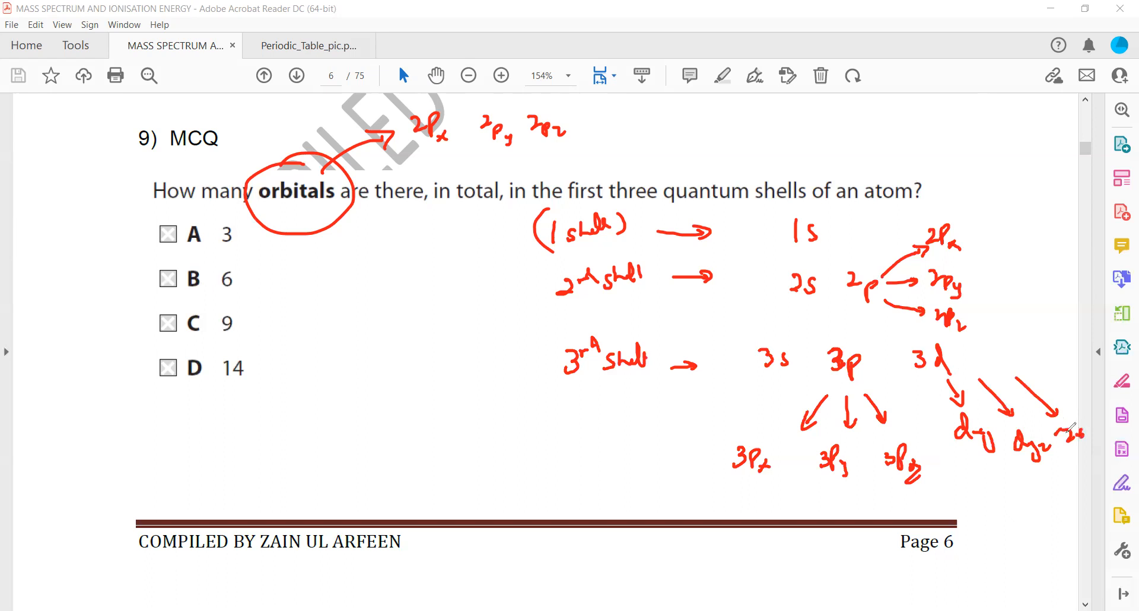
pyautogui.moveTo(958, 358); pyautogui.dragTo(1068, 352)
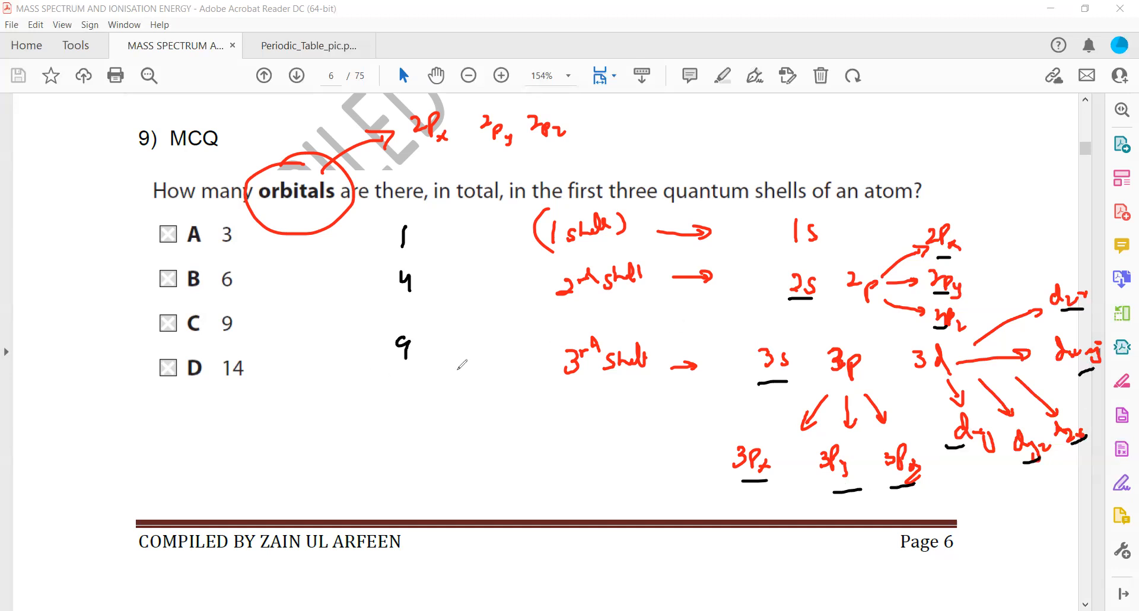
pyautogui.moveTo(350, 373); pyautogui.dragTo(470, 373)
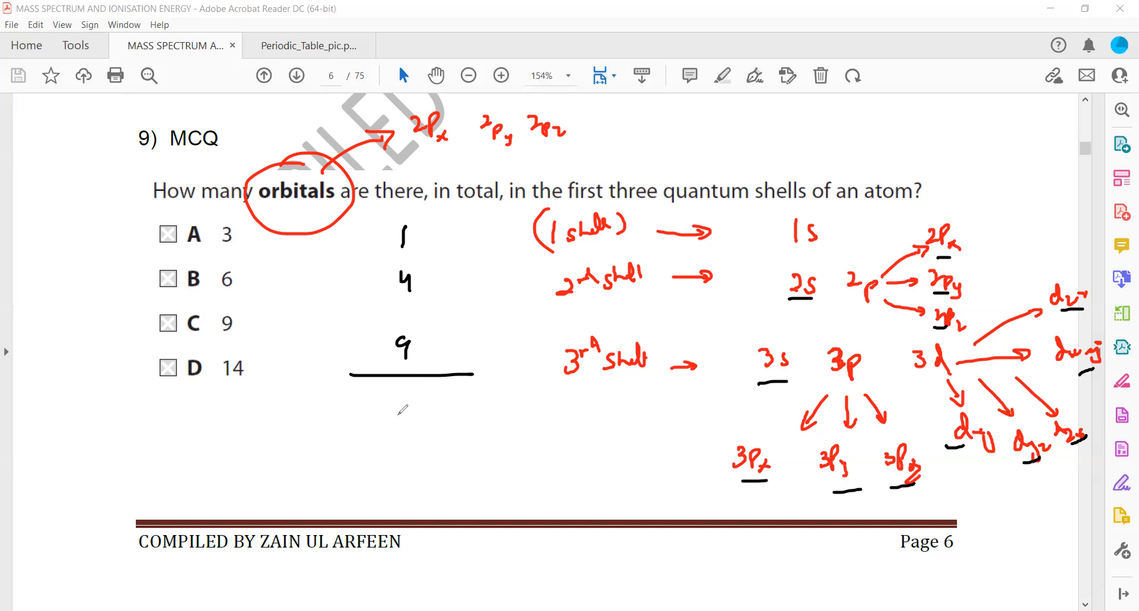
pyautogui.moveTo(392, 407); pyautogui.dragTo(418, 429)
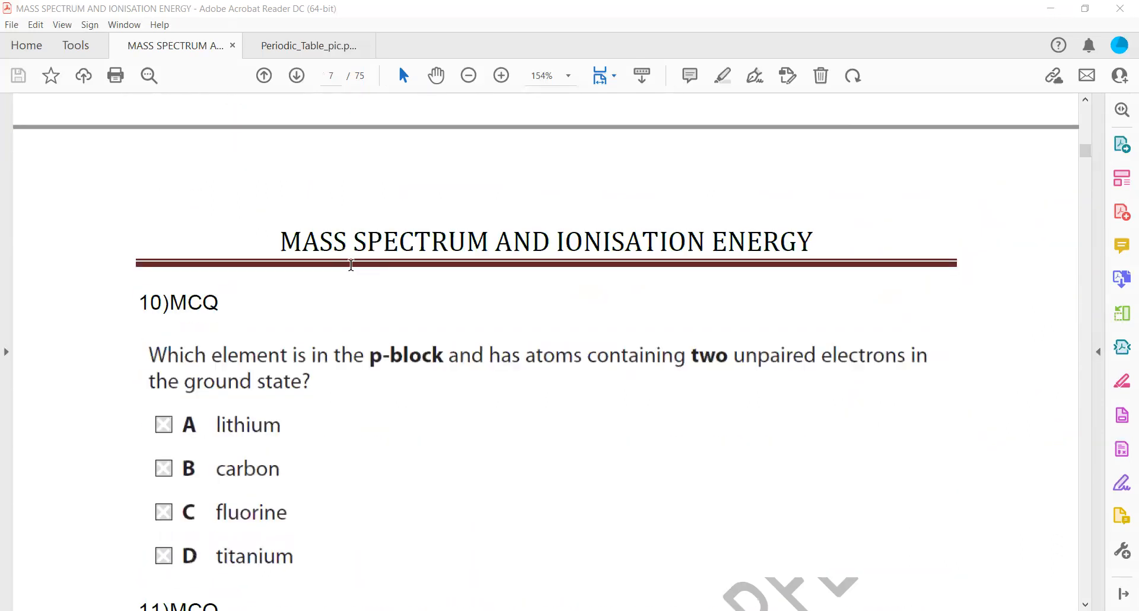
# Mark titanium as d-block, write carbon's 1s² 2s² 2p² and draw its orbital boxes.
pyautogui.scroll(-3)
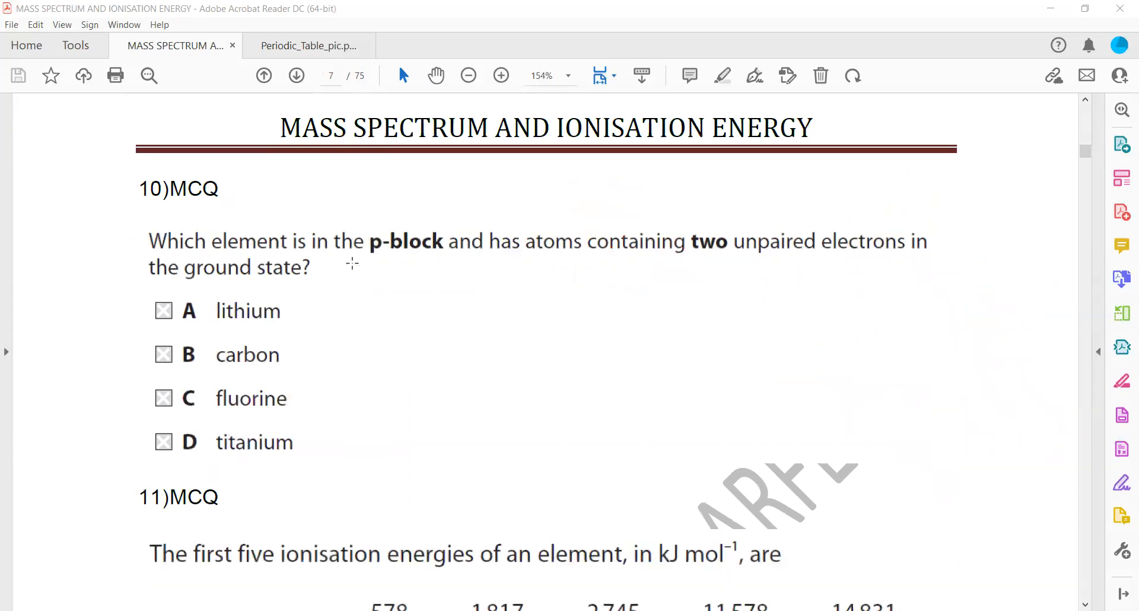
pyautogui.moveTo(486, 126)
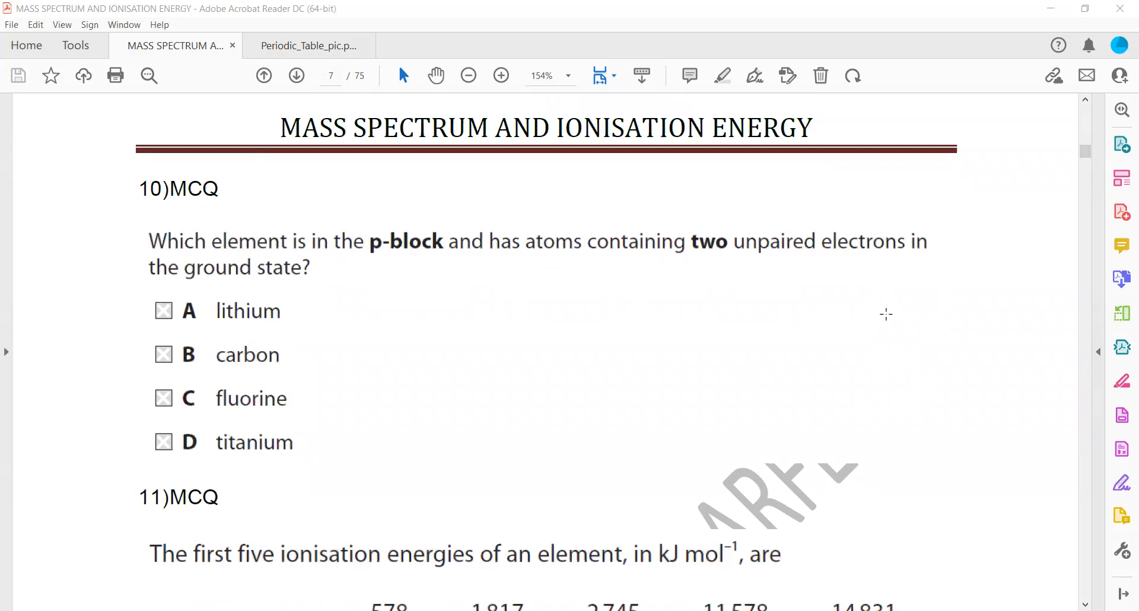
pyautogui.moveTo(334, 291)
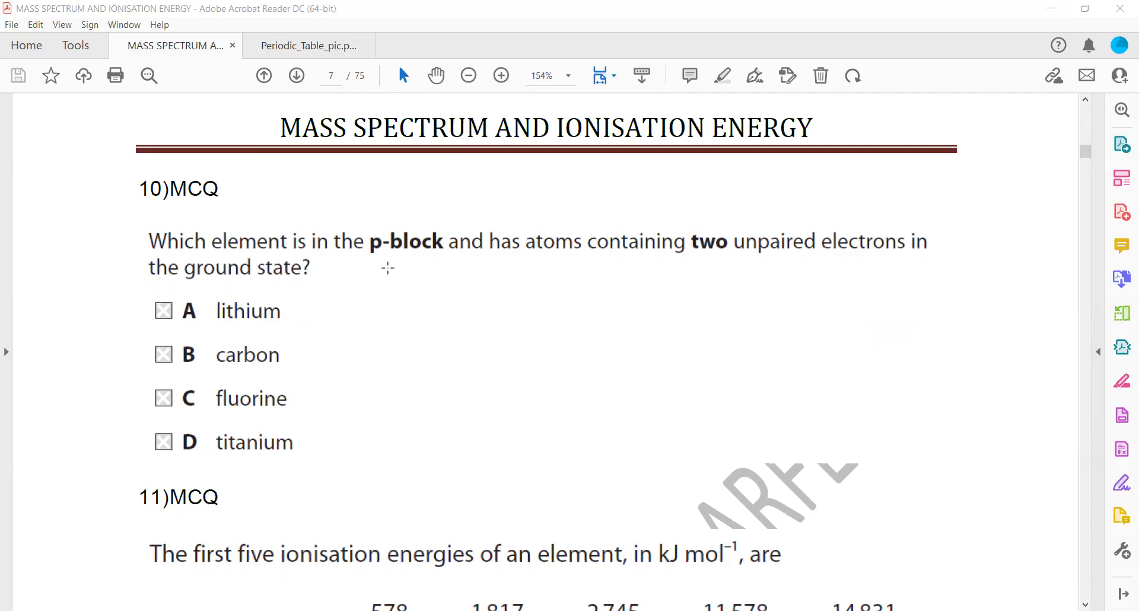
pyautogui.moveTo(758, 257)
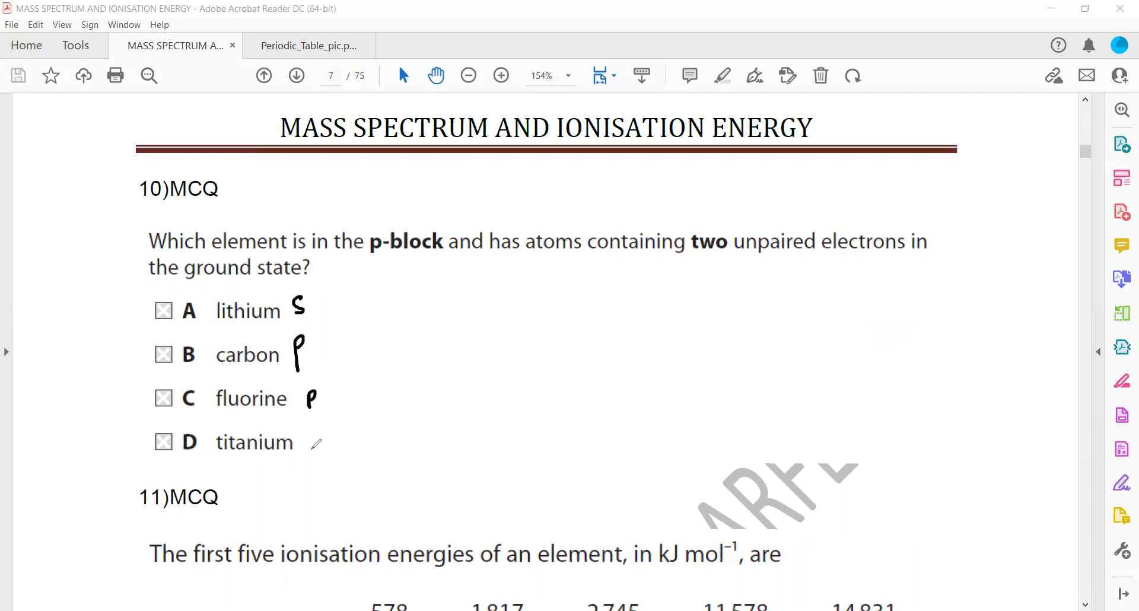
pyautogui.moveTo(308, 436); pyautogui.dragTo(323, 454)
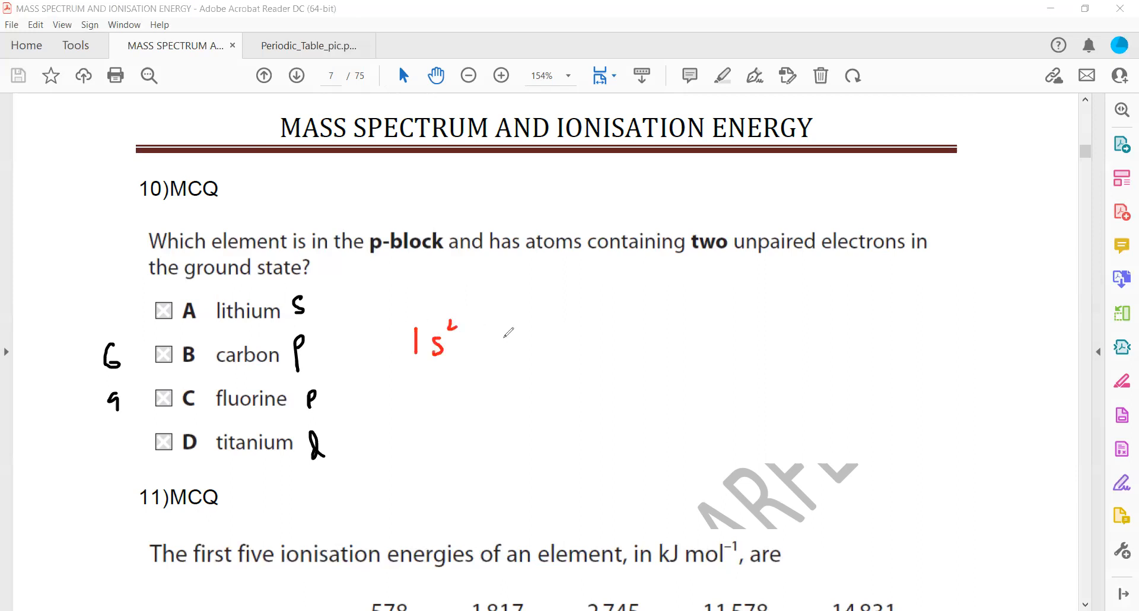
pyautogui.moveTo(501, 349); pyautogui.dragTo(588, 338)
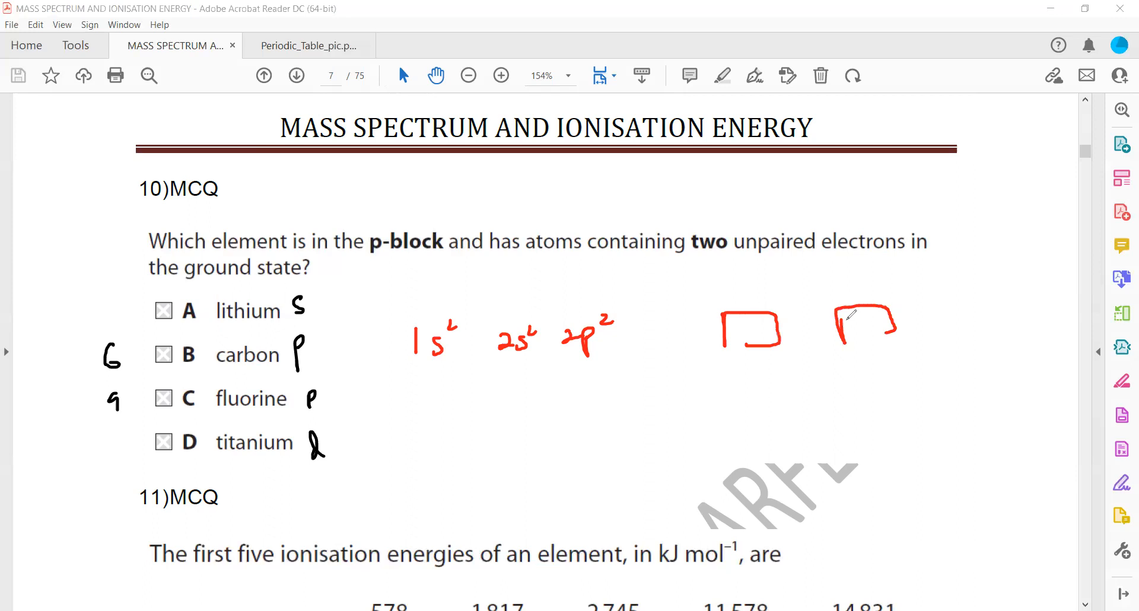
pyautogui.moveTo(945, 313); pyautogui.dragTo(1061, 334)
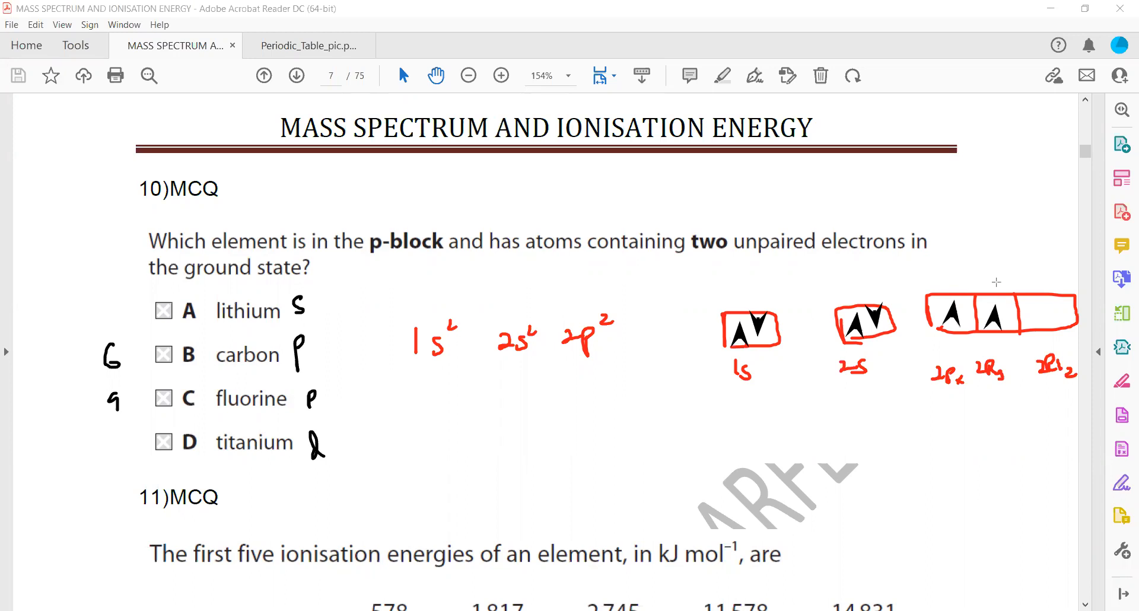
pyautogui.moveTo(981, 6)
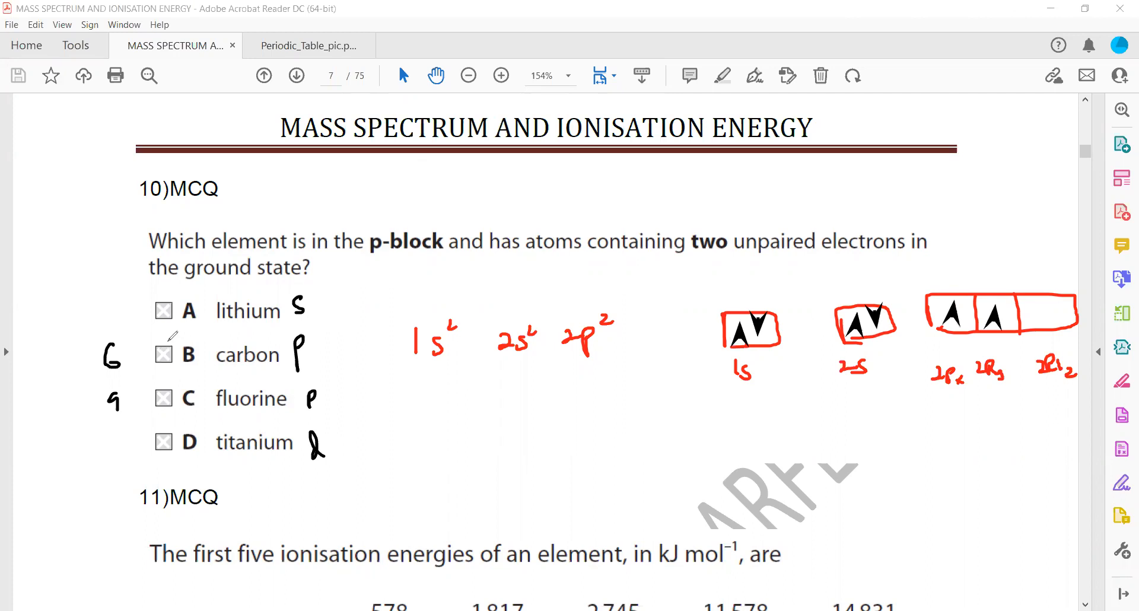
# Tick carbon and draw fluorine's 1s, 2s and three-part 2p orbital boxes.
pyautogui.moveTo(167, 342); pyautogui.dragTo(152, 363)
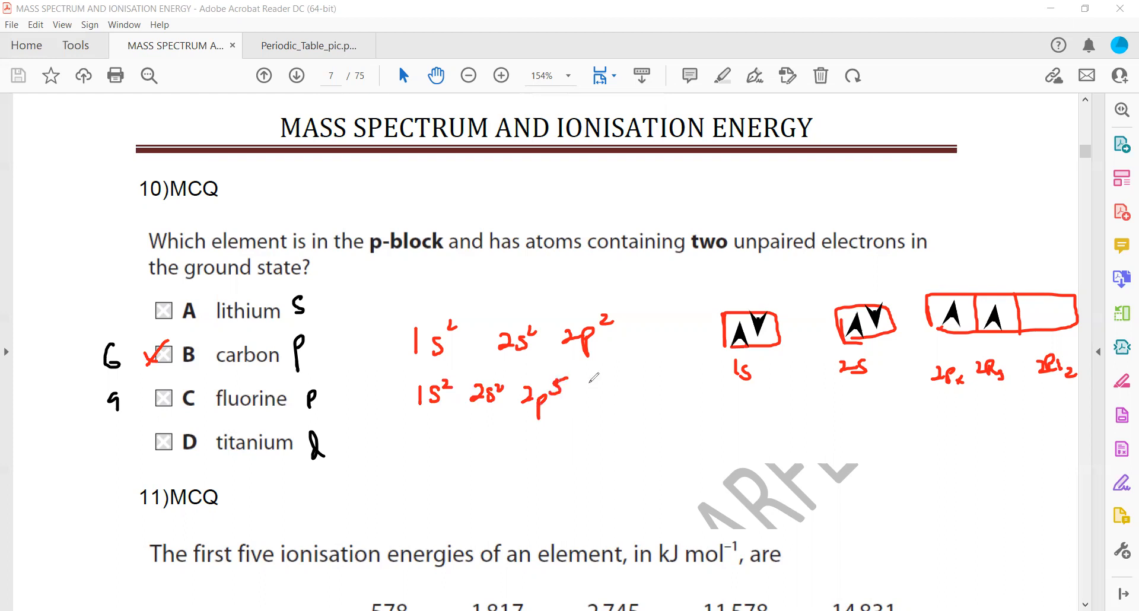
pyautogui.moveTo(736, 202)
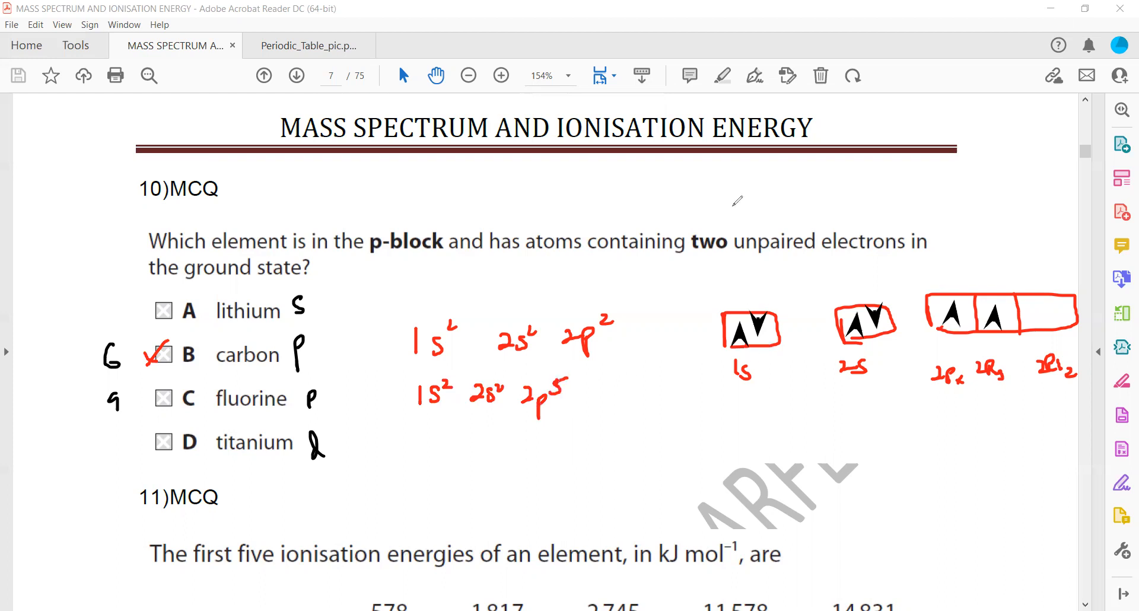
pyautogui.moveTo(637, 359)
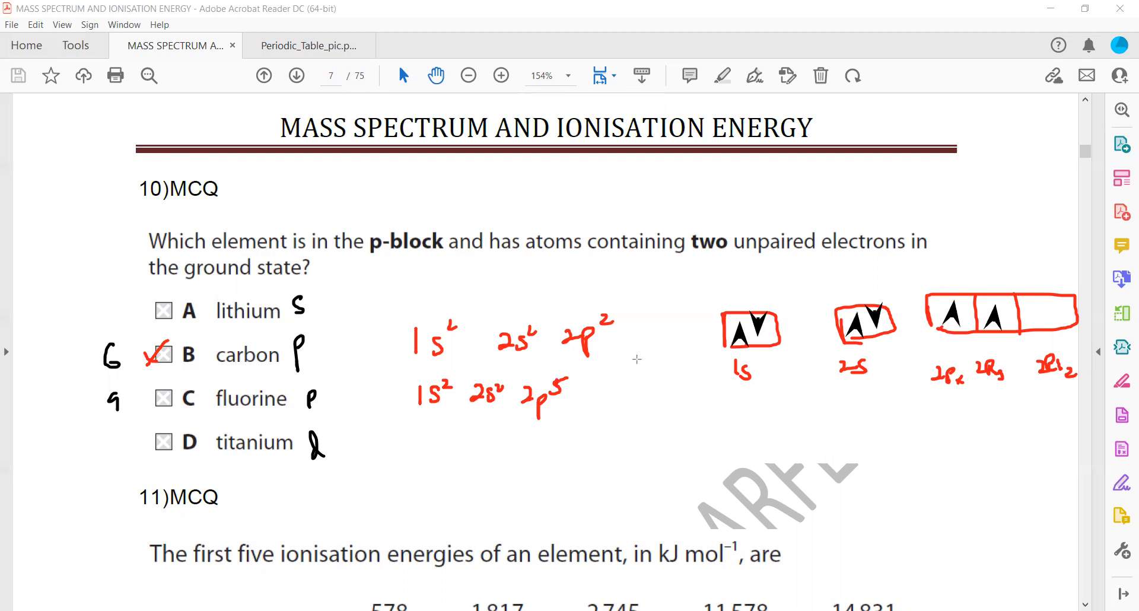
pyautogui.moveTo(719, 410); pyautogui.dragTo(806, 487)
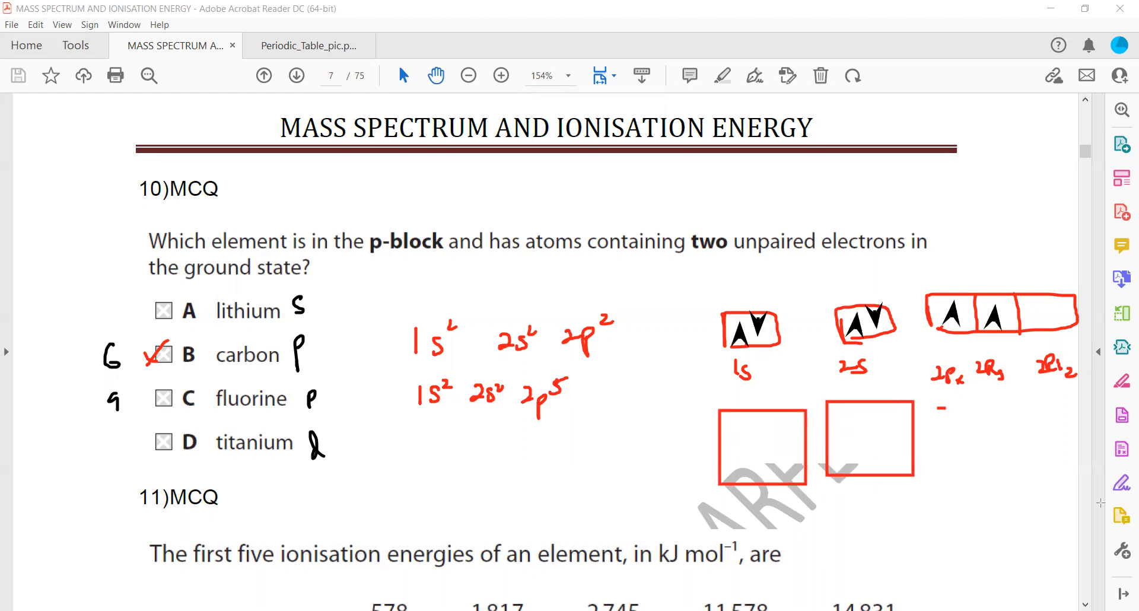
pyautogui.moveTo(938, 414); pyautogui.dragTo(1087, 476)
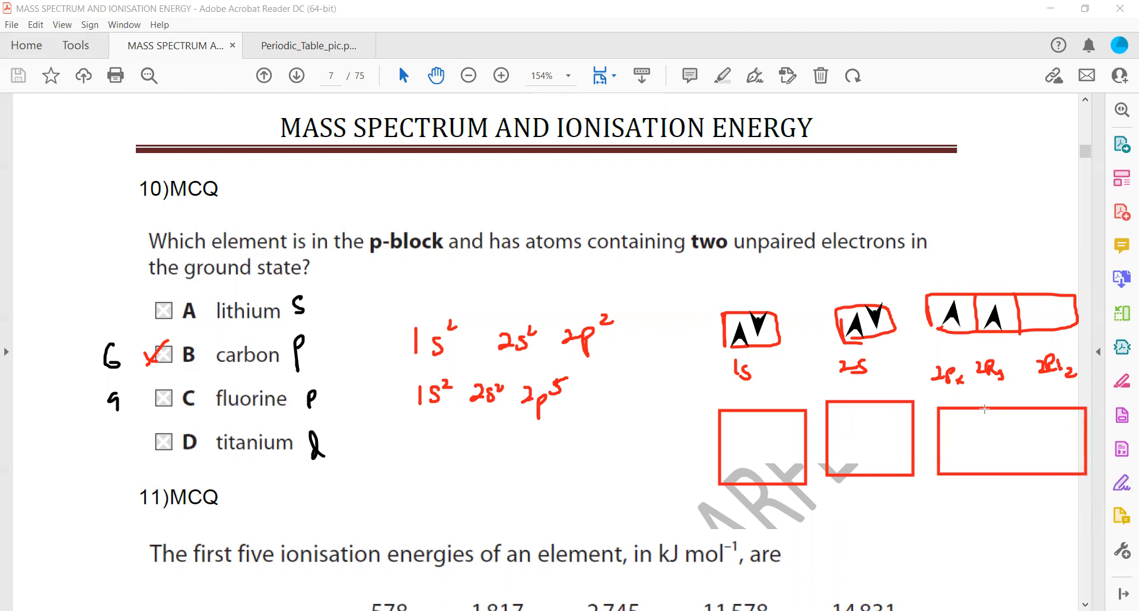
pyautogui.moveTo(988, 407); pyautogui.dragTo(988, 479)
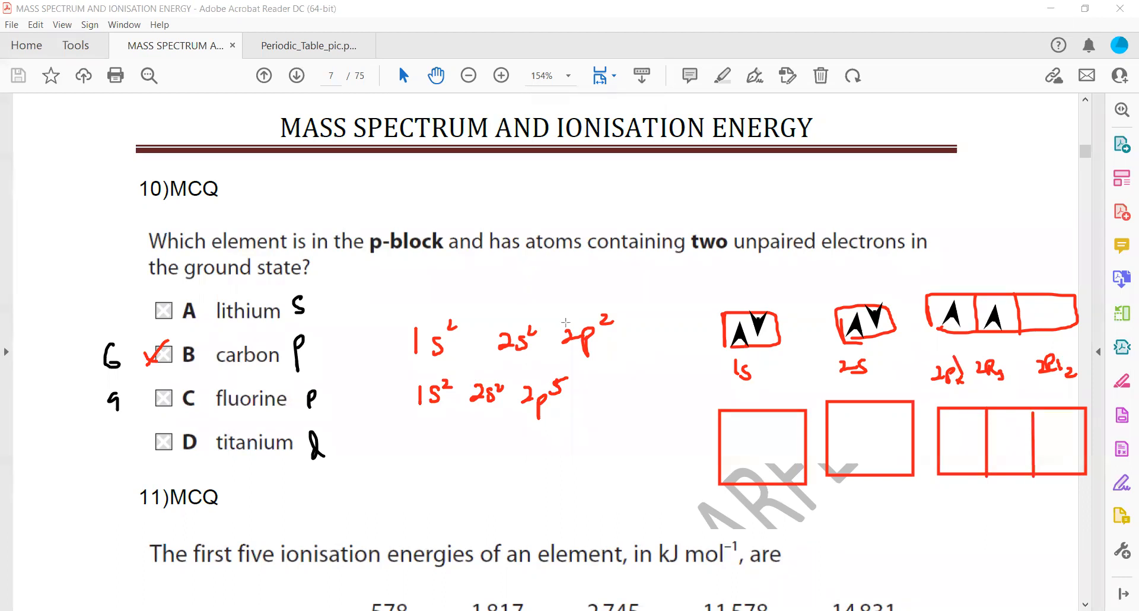
# Fill fluorine's boxes with 1s² 2s² 2p⁵ electrons and circle both diagrams' unpaired electrons.
pyautogui.moveTo(748, 429); pyautogui.dragTo(777, 465)
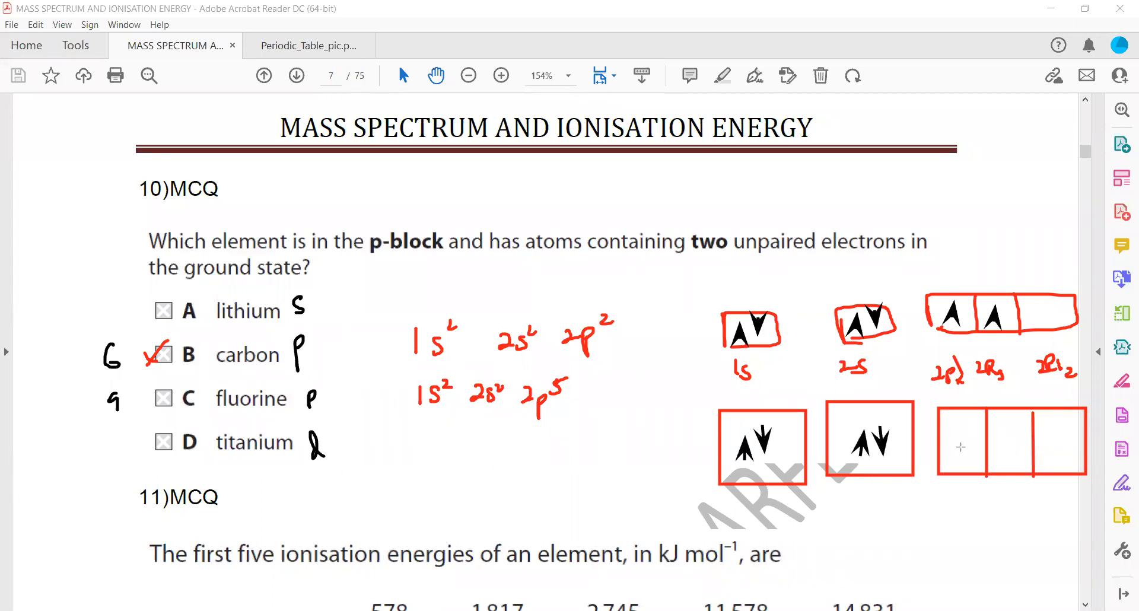
pyautogui.moveTo(959, 447); pyautogui.dragTo(1068, 446)
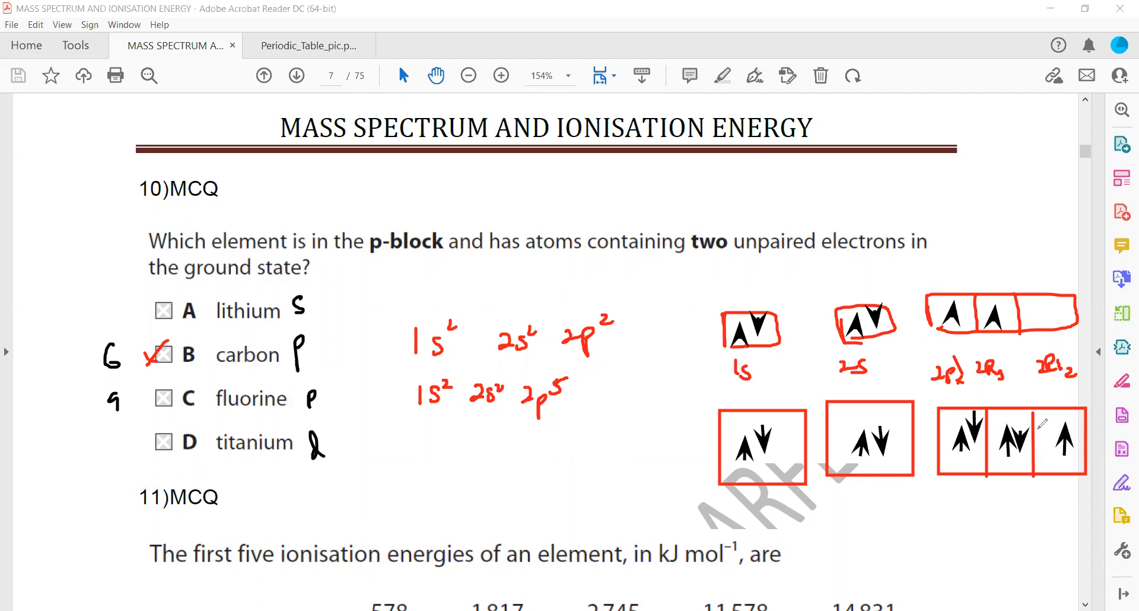
pyautogui.moveTo(938, 283); pyautogui.dragTo(1061, 501)
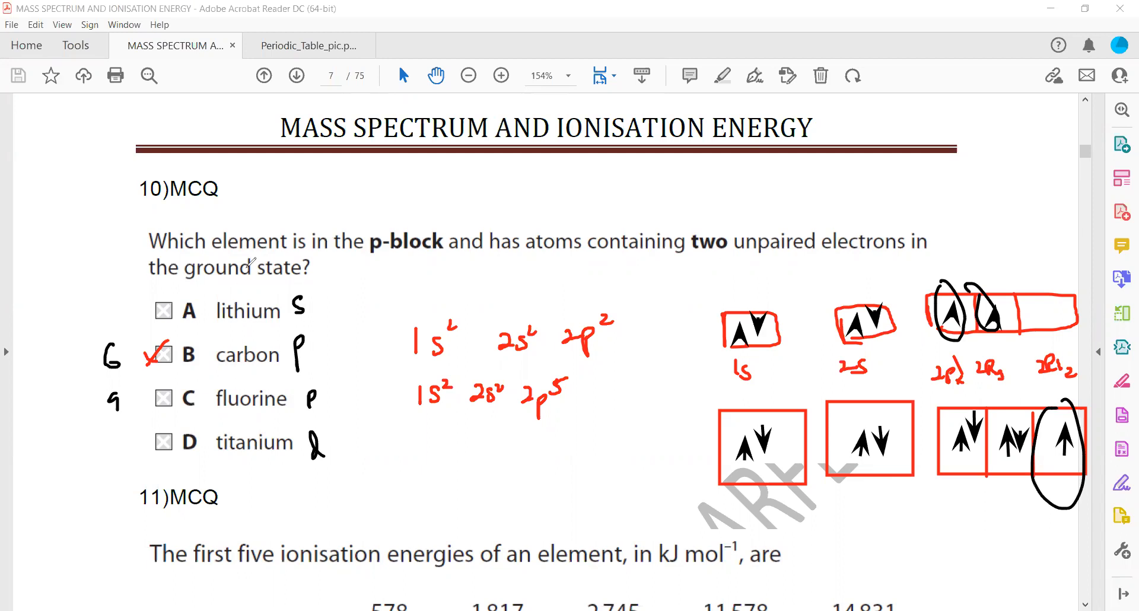
pyautogui.moveTo(149, 6)
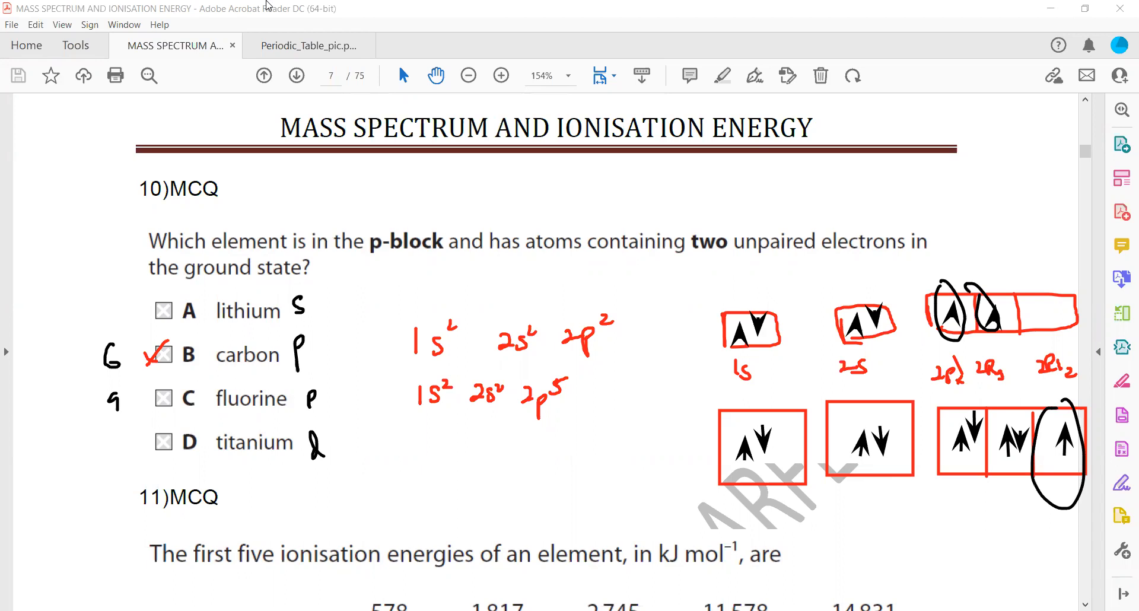
# Scroll down to question 11 listing an element's first five ionisation energies.
pyautogui.scroll(-3)
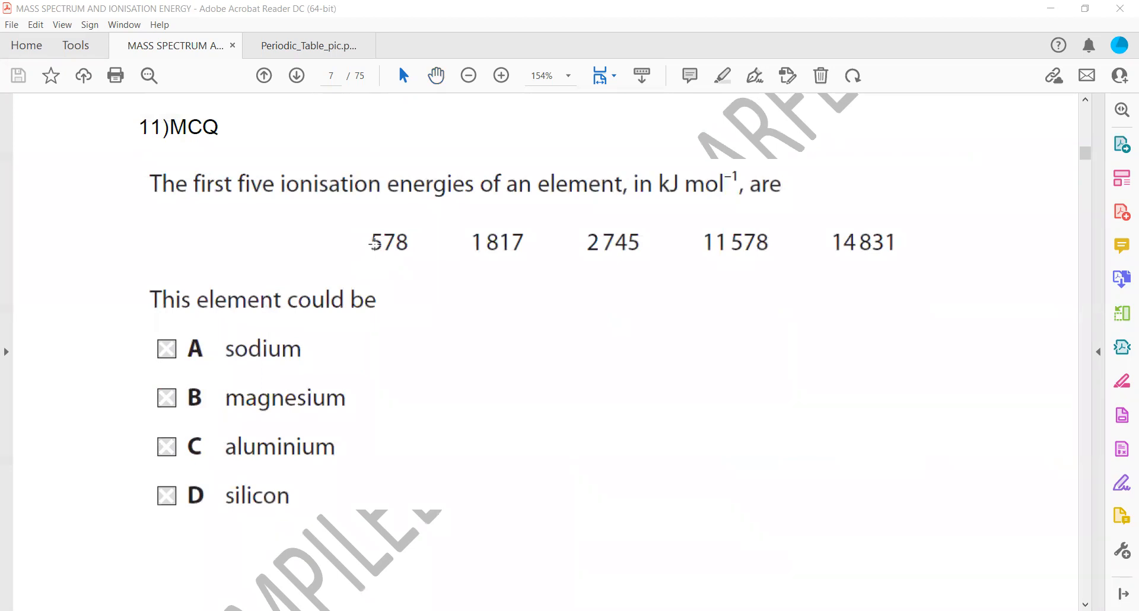
pyautogui.moveTo(466, 143)
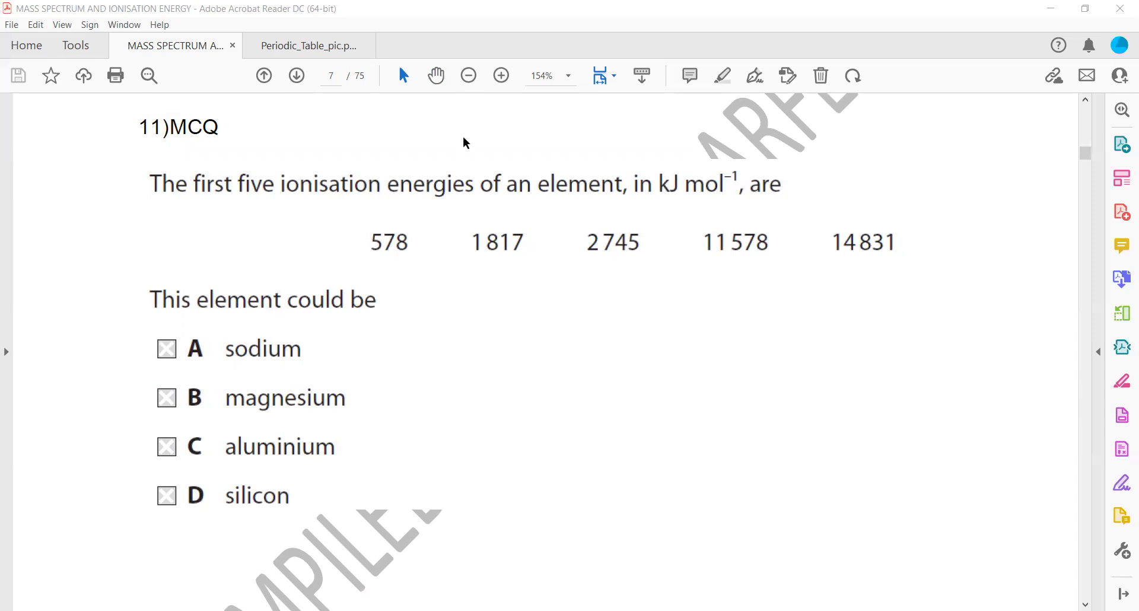
pyautogui.moveTo(472, 140)
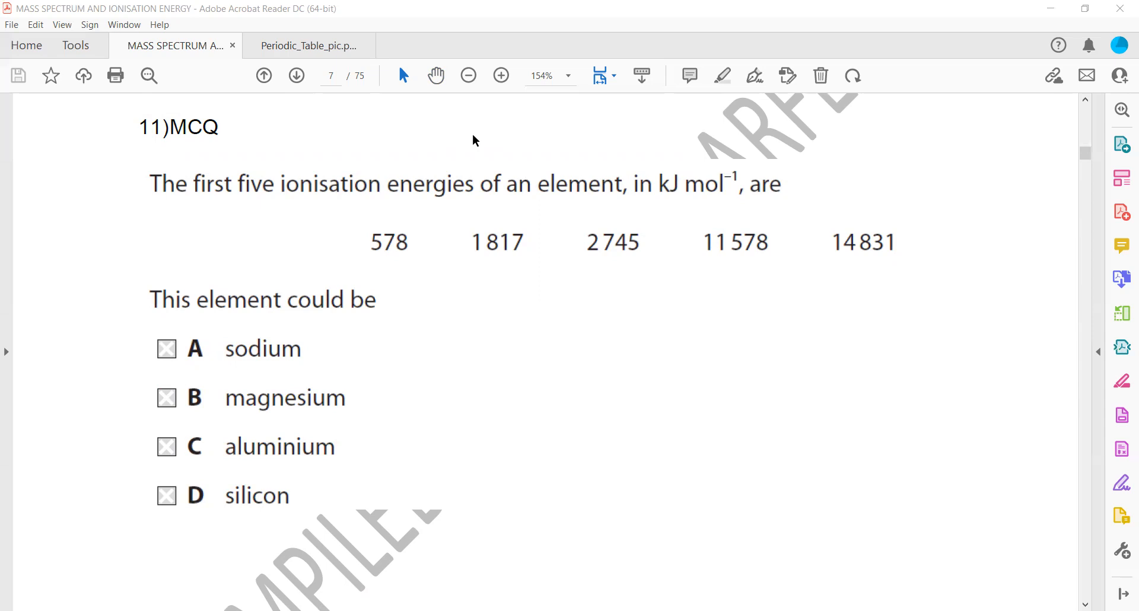
pyautogui.moveTo(547, 58)
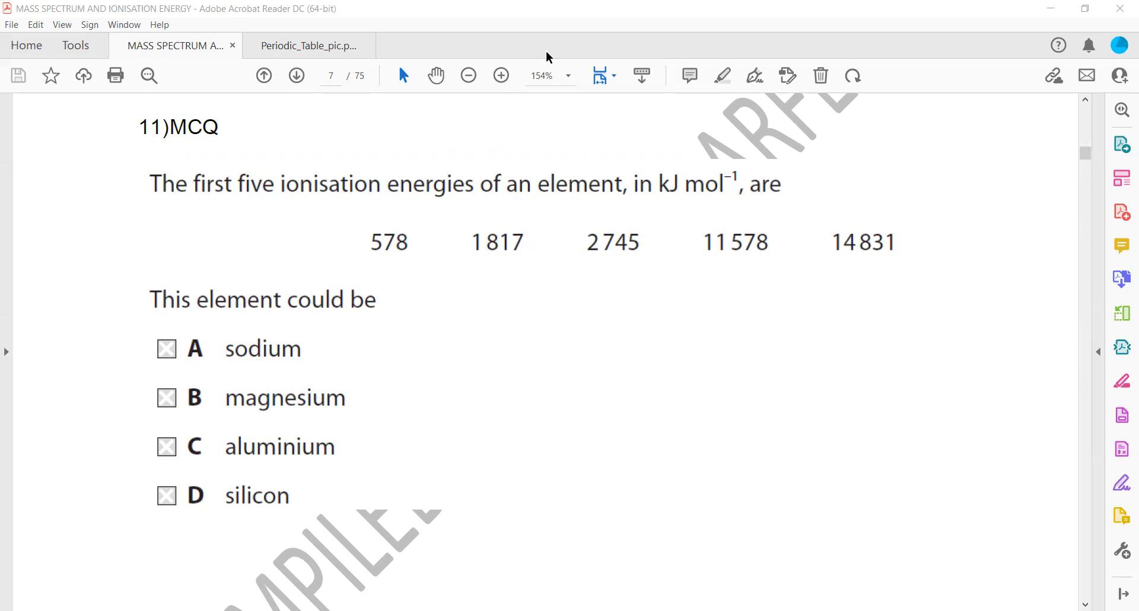
pyautogui.moveTo(576, 240)
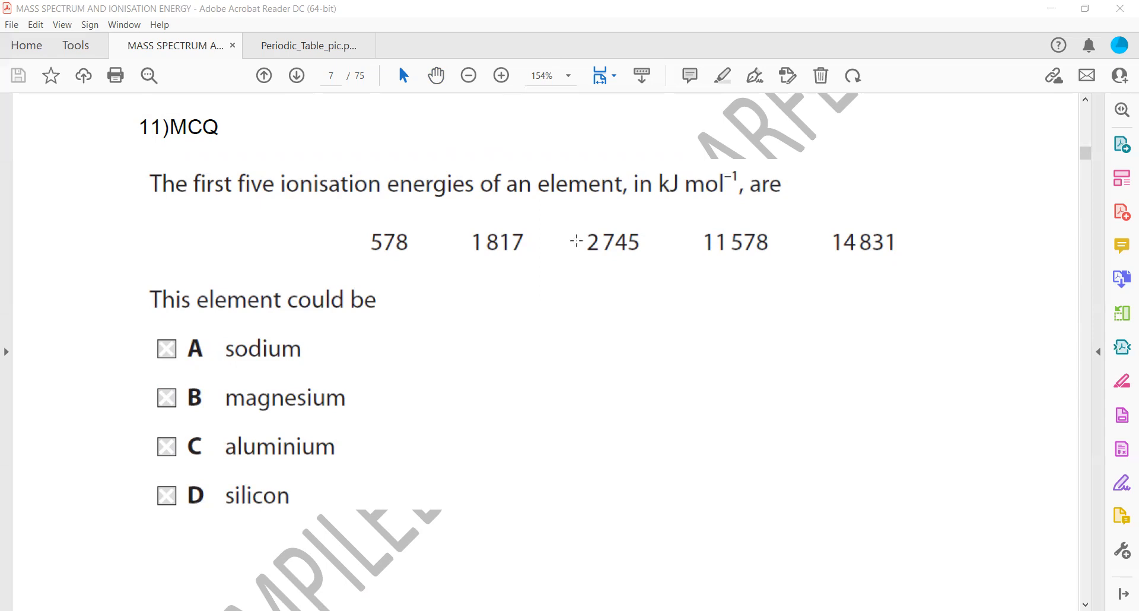
pyautogui.moveTo(630, 343)
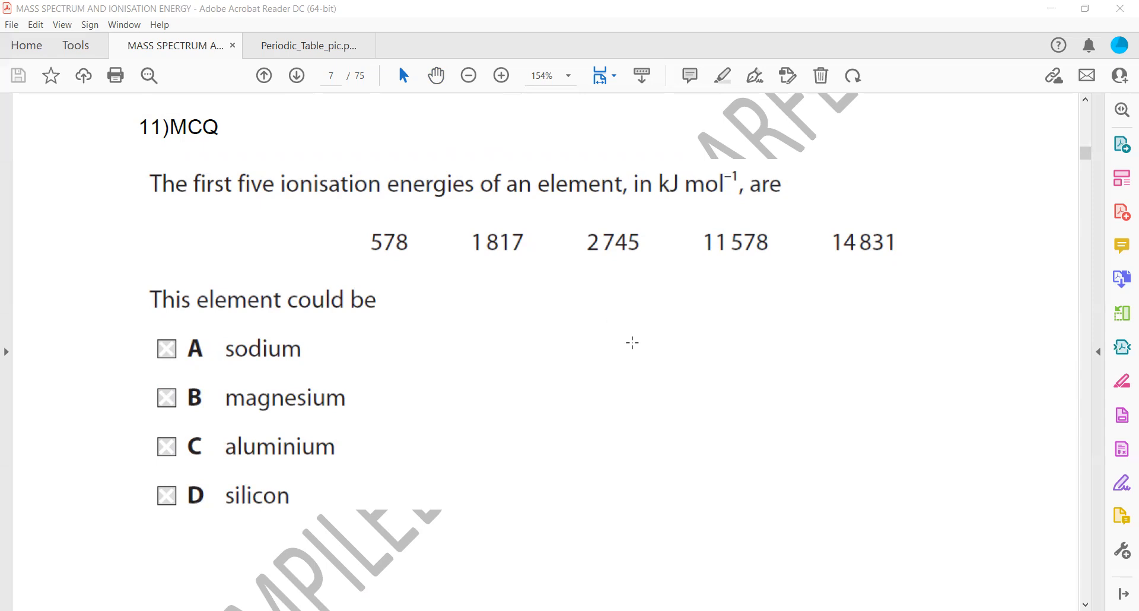
pyautogui.moveTo(631, 336)
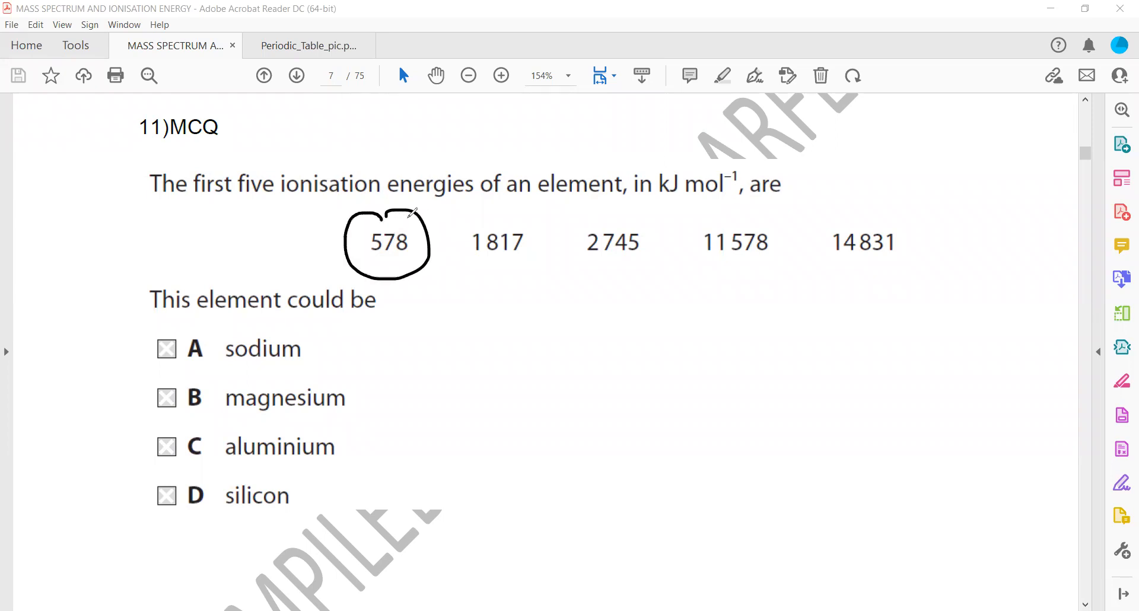
# Arrow through 578, 1817, 2745 to 11578, labelling the big jump and Group 3.
pyautogui.moveTo(403, 211); pyautogui.dragTo(483, 218)
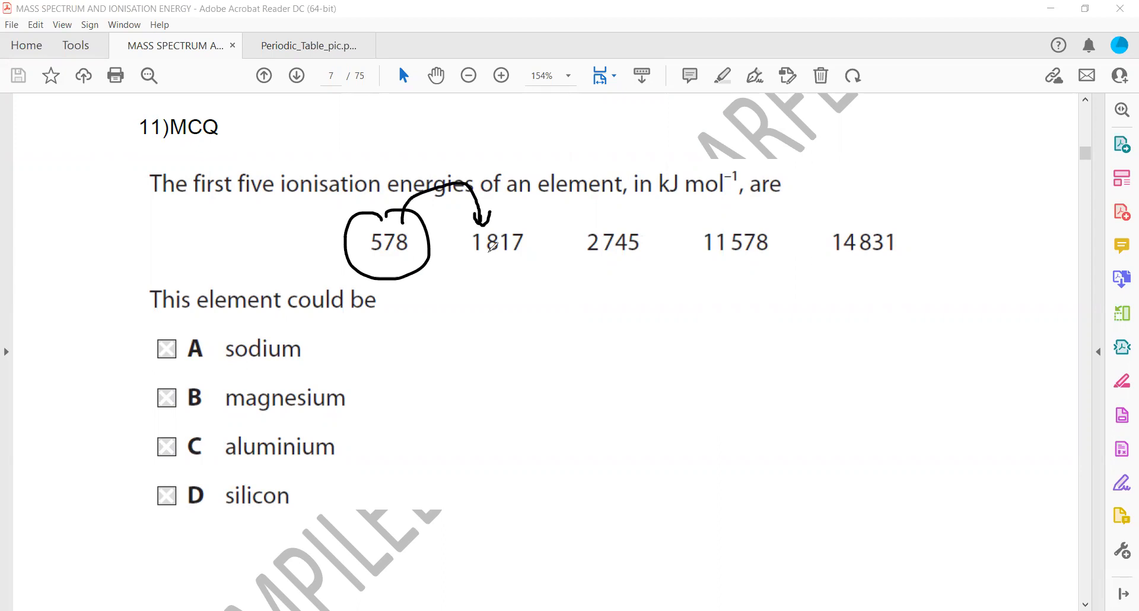
pyautogui.moveTo(489, 226); pyautogui.dragTo(616, 222)
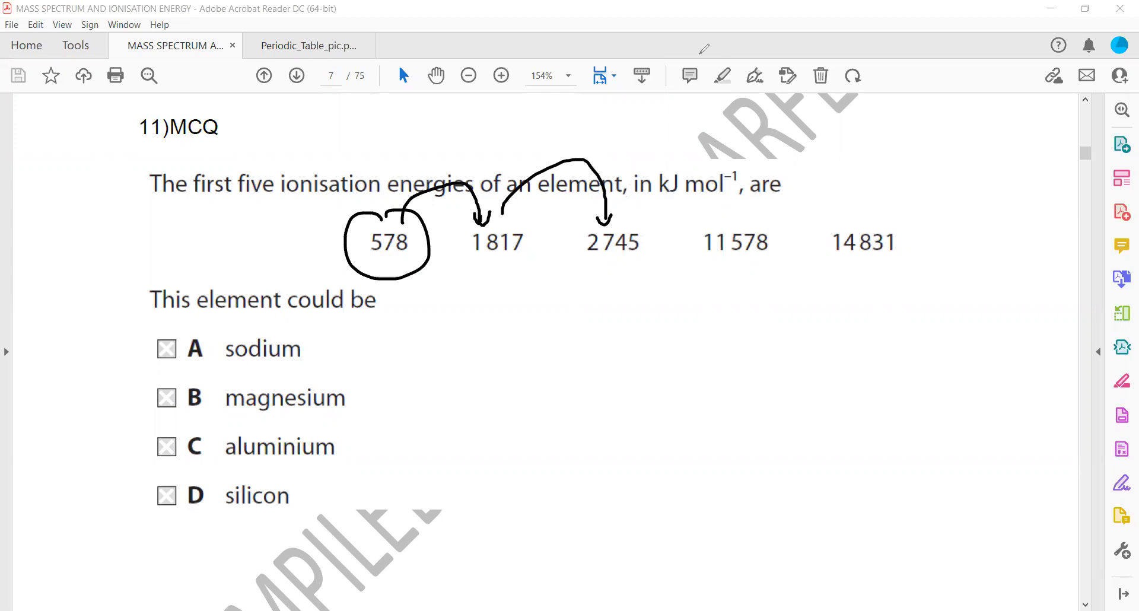
pyautogui.moveTo(715, 268); pyautogui.dragTo(781, 267)
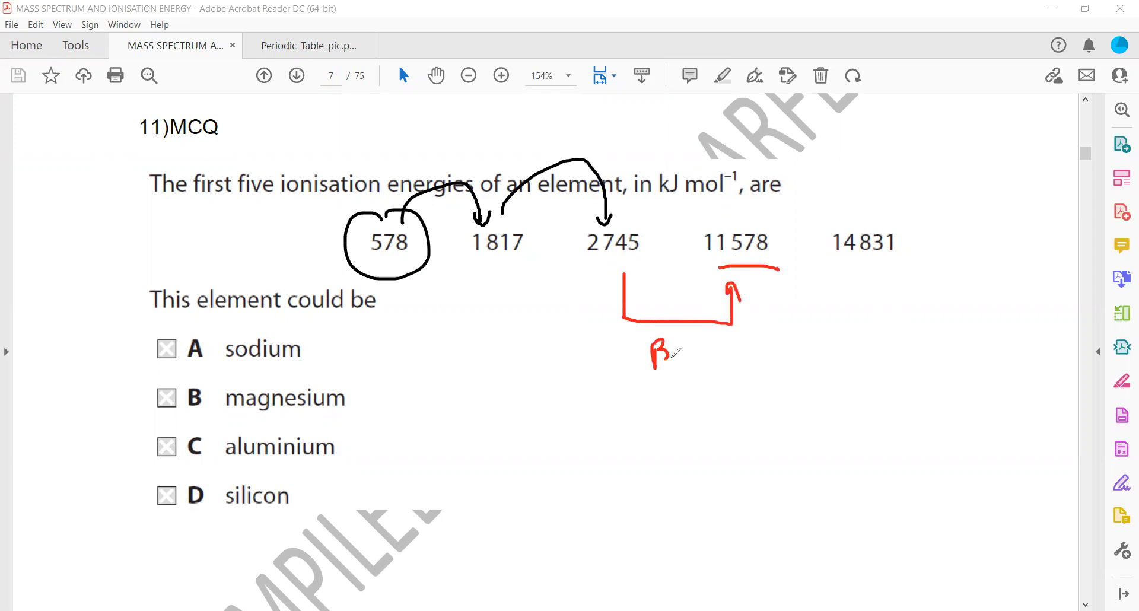
pyautogui.moveTo(676, 356); pyautogui.dragTo(734, 356)
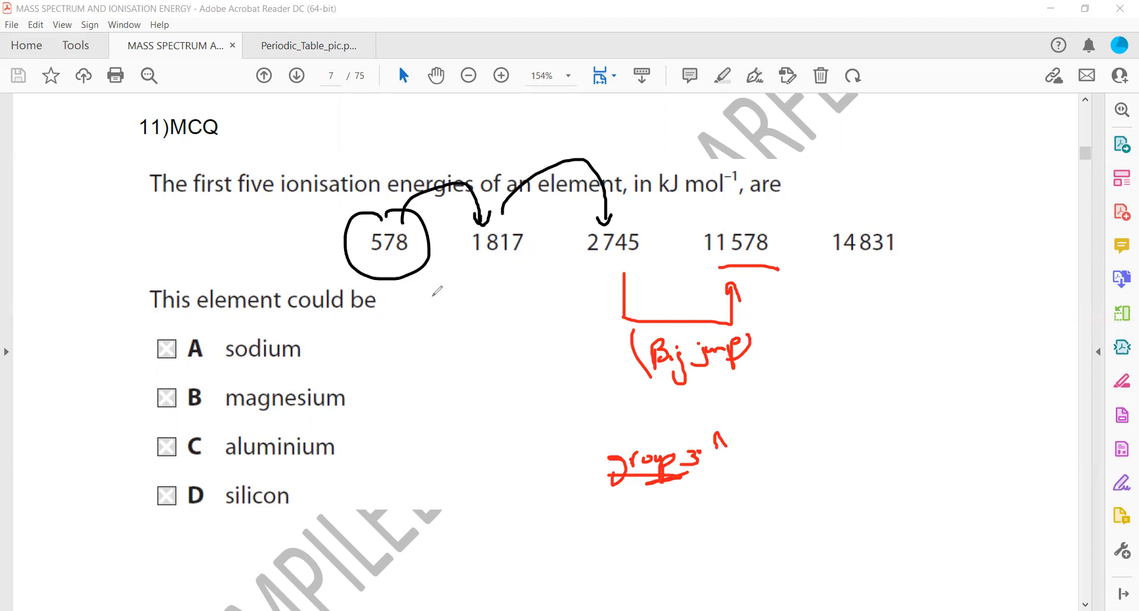
pyautogui.moveTo(320, 338); pyautogui.dragTo(327, 360)
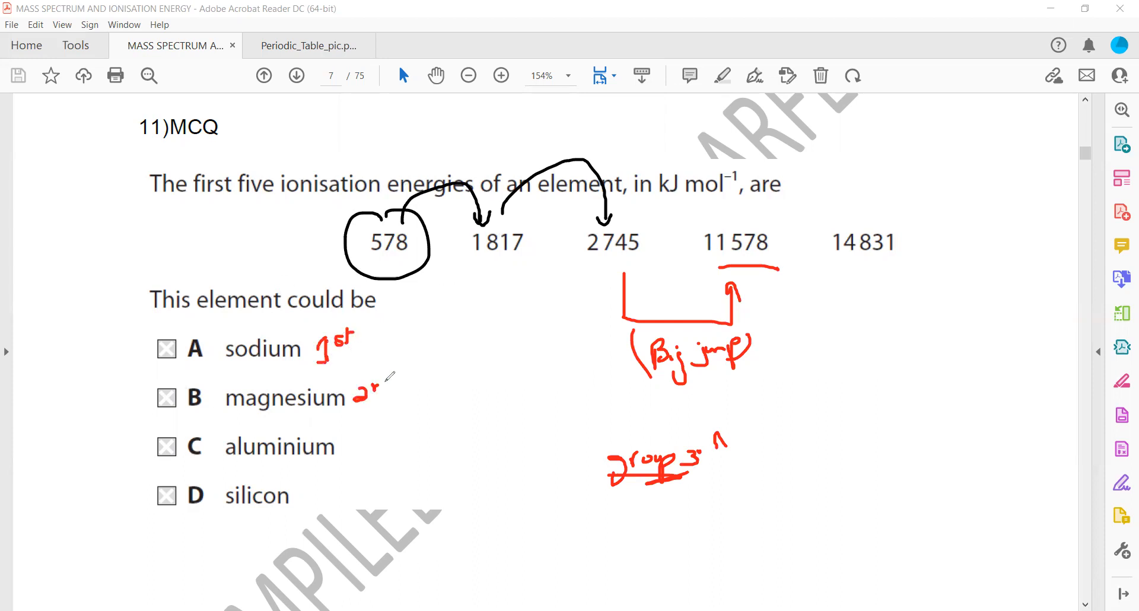
pyautogui.moveTo(366, 407); pyautogui.dragTo(404, 418)
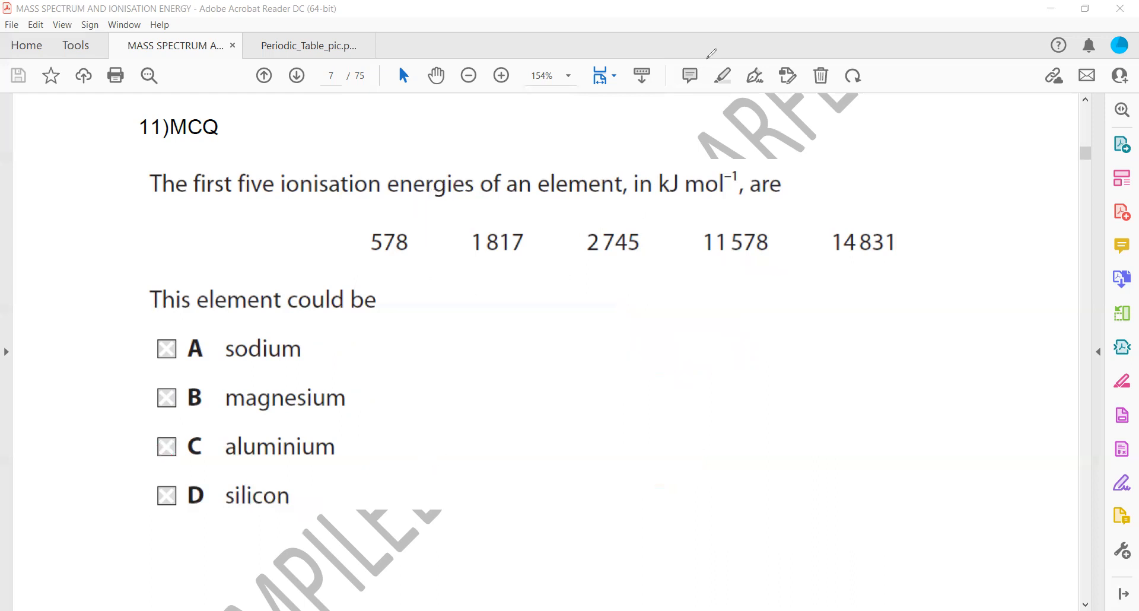
# Handwrite chlorine's configuration 1s² 2s² 2p⁶ 3s² 3p⁵ in red on page 8.
pyautogui.scroll(-3)
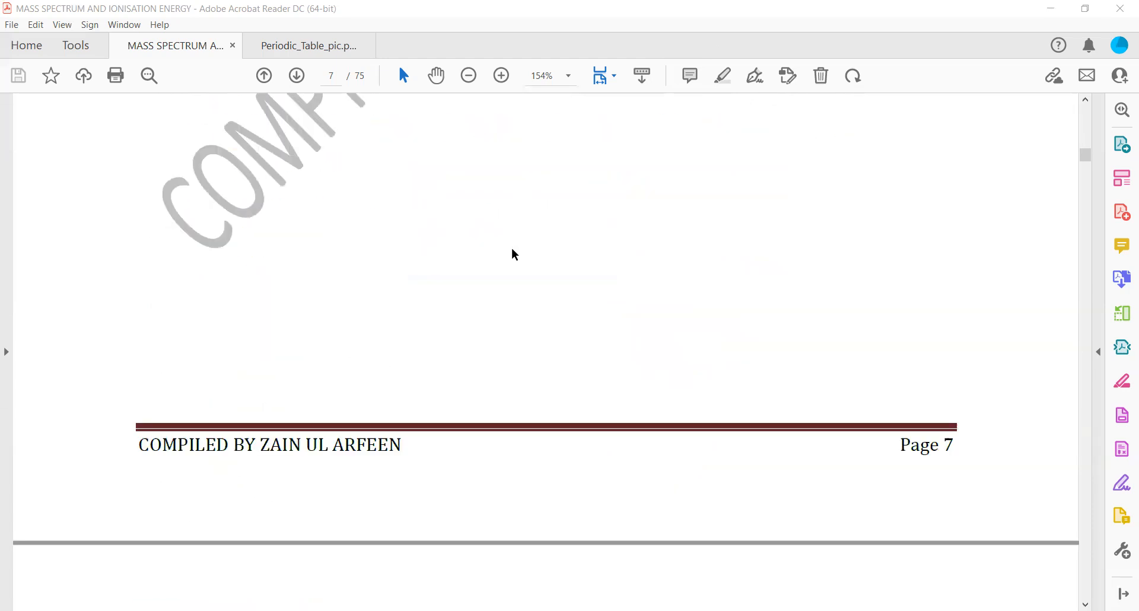
pyautogui.scroll(-3)
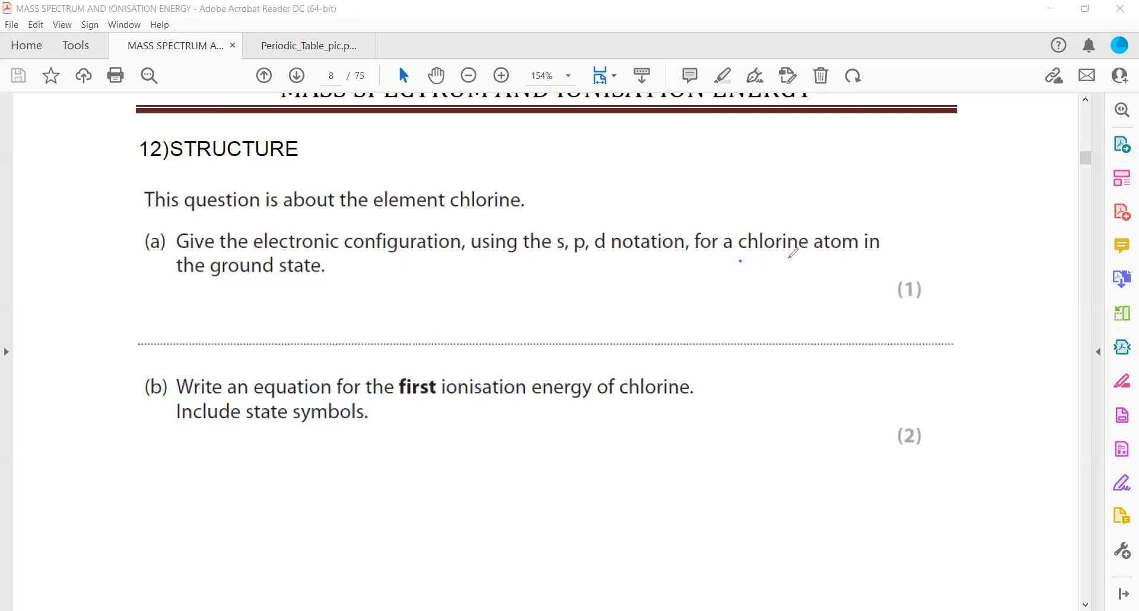
pyautogui.moveTo(742, 261); pyautogui.dragTo(788, 262)
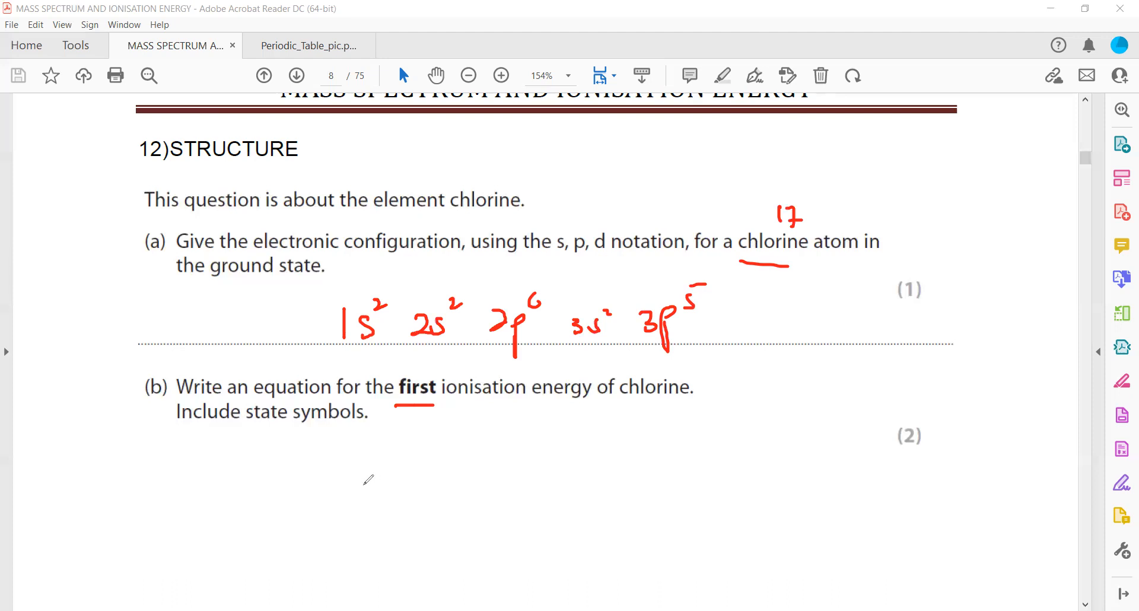
# Handwrite the red ionisation equation Cl(g) → Cl⁺(g) + e⁻.
pyautogui.moveTo(378, 472); pyautogui.dragTo(367, 505)
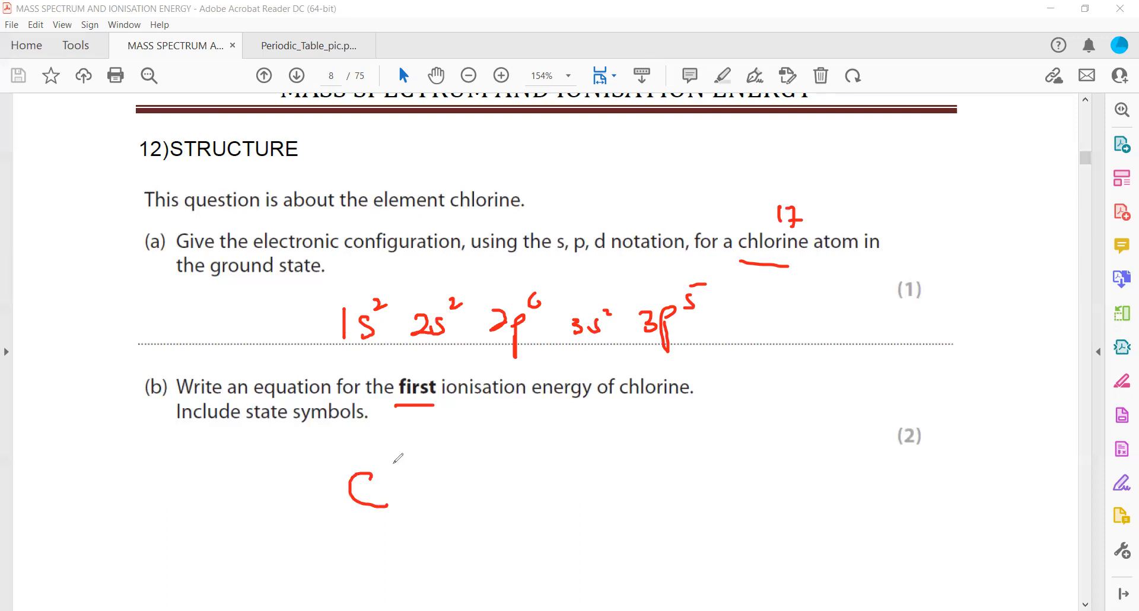
pyautogui.moveTo(393, 476); pyautogui.dragTo(414, 537)
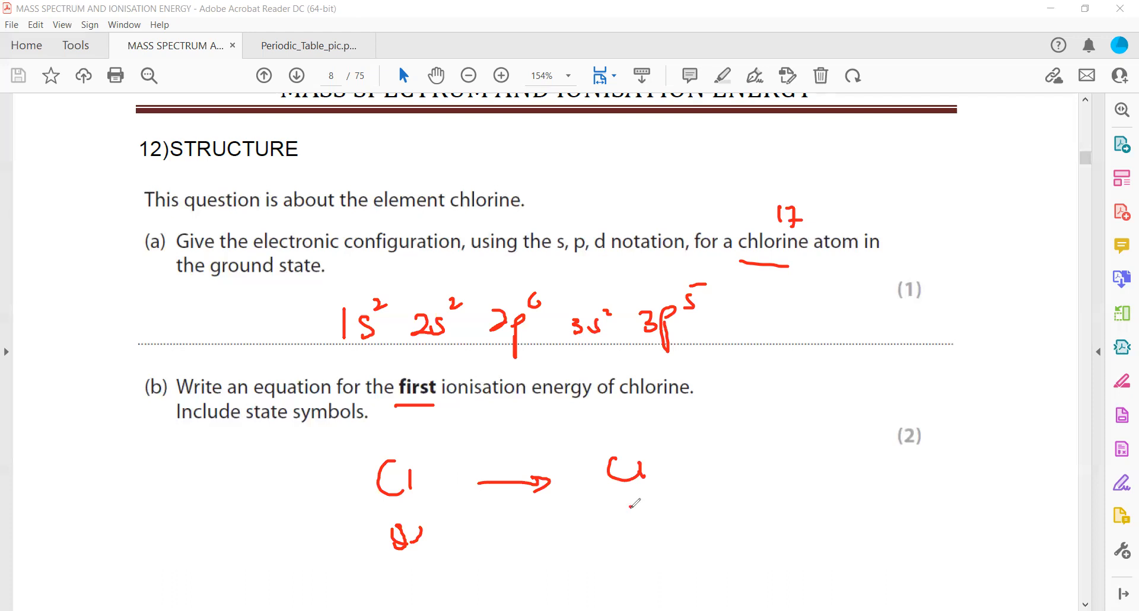
pyautogui.moveTo(607, 524); pyautogui.dragTo(650, 509)
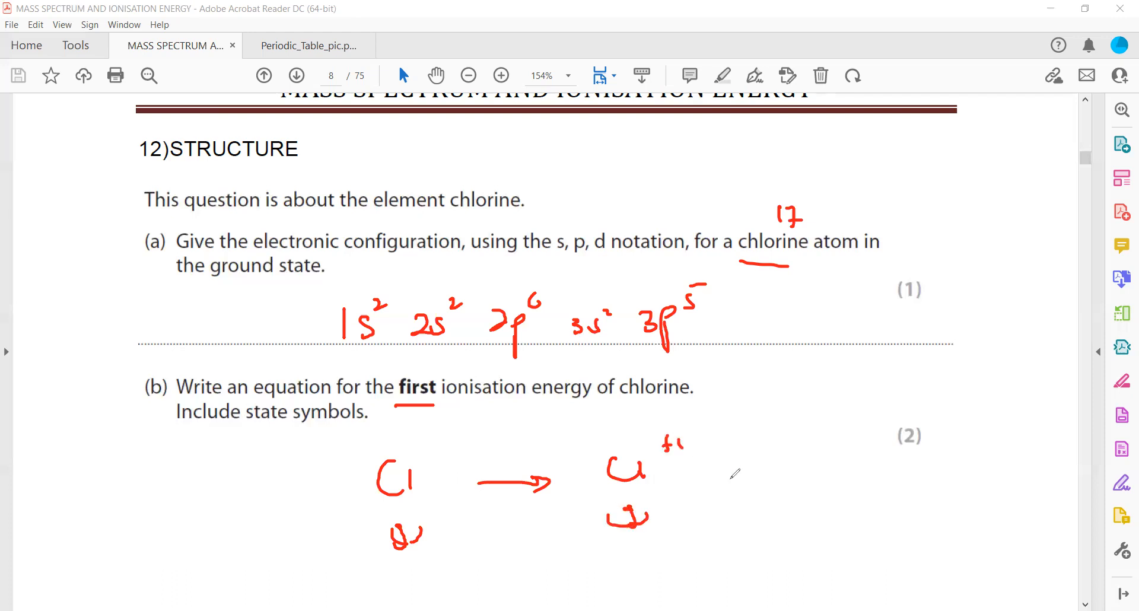
pyautogui.moveTo(727, 476); pyautogui.dragTo(796, 471)
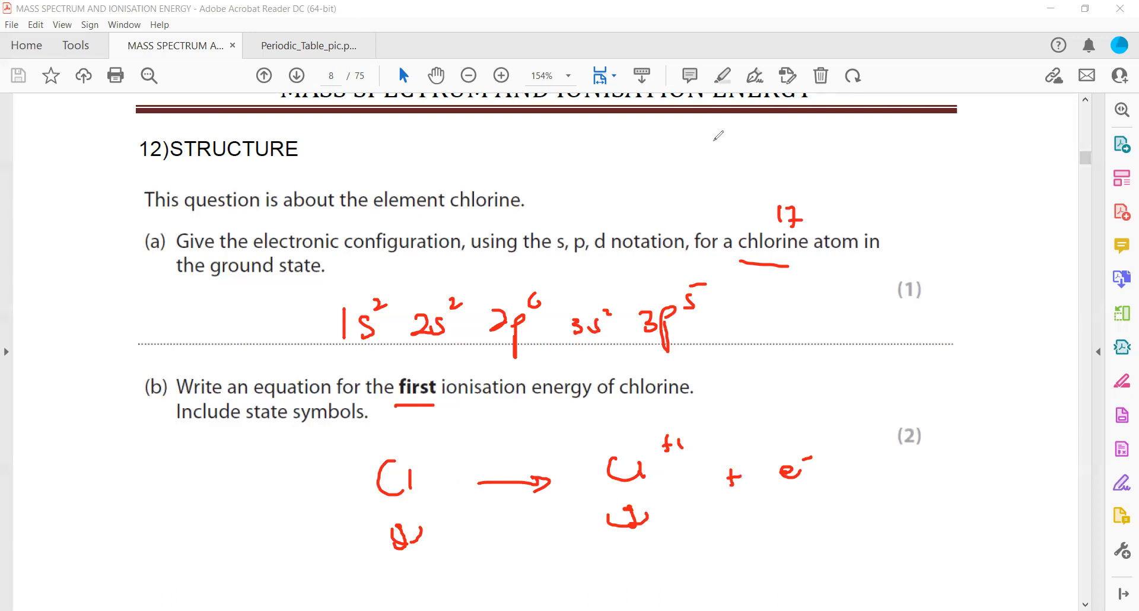
pyautogui.scroll(-3)
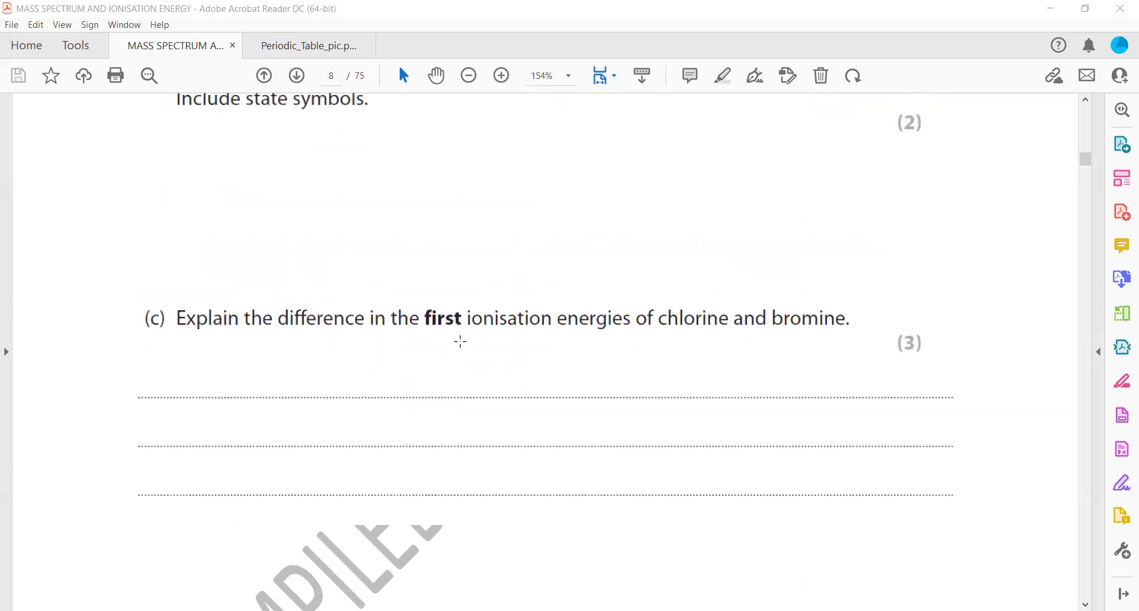
# On the Periodic_Table document, draw an arrow down group VII to bromine.
pyautogui.click(309, 45)
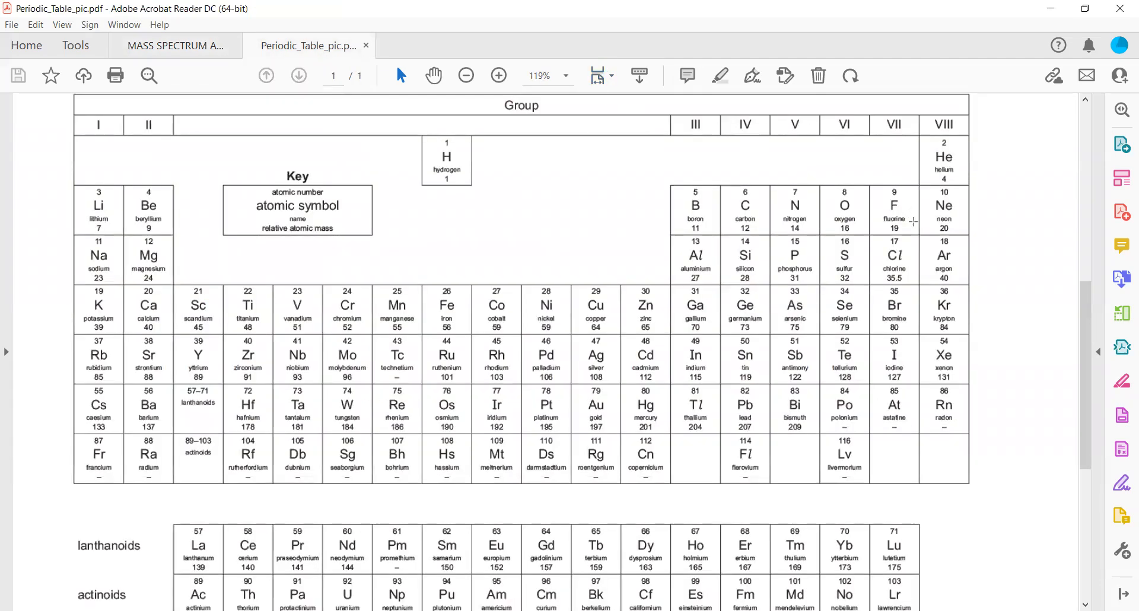
pyautogui.moveTo(914, 218); pyautogui.dragTo(914, 324)
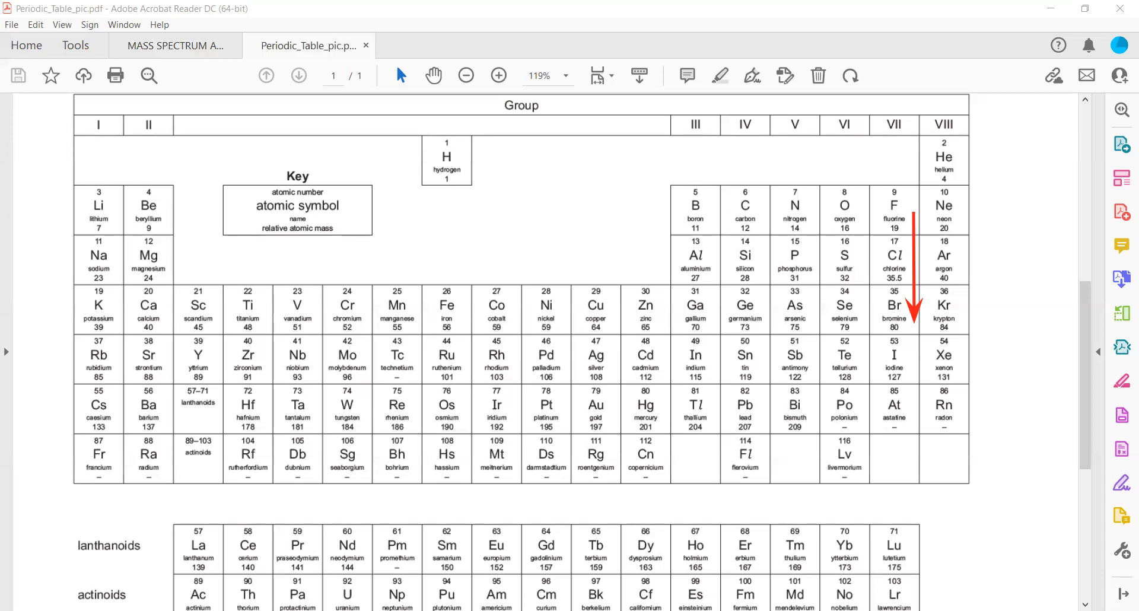
pyautogui.moveTo(281, 339)
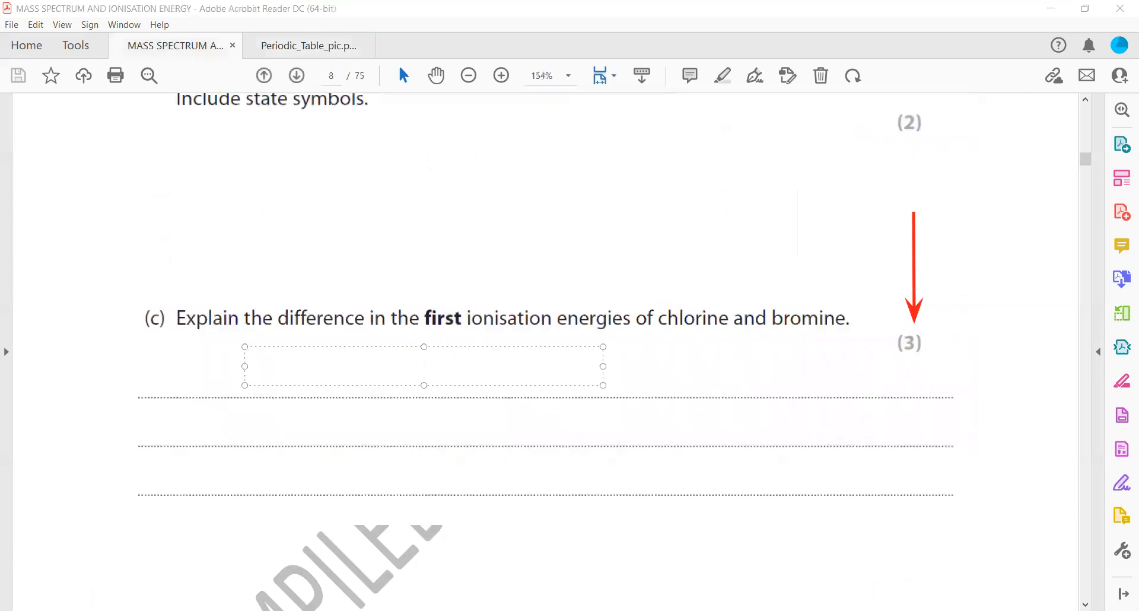
# Type 'Bromine more electron shells' and 'Greater shielding effect' in the part (c) box.
pyautogui.write('Bromi')
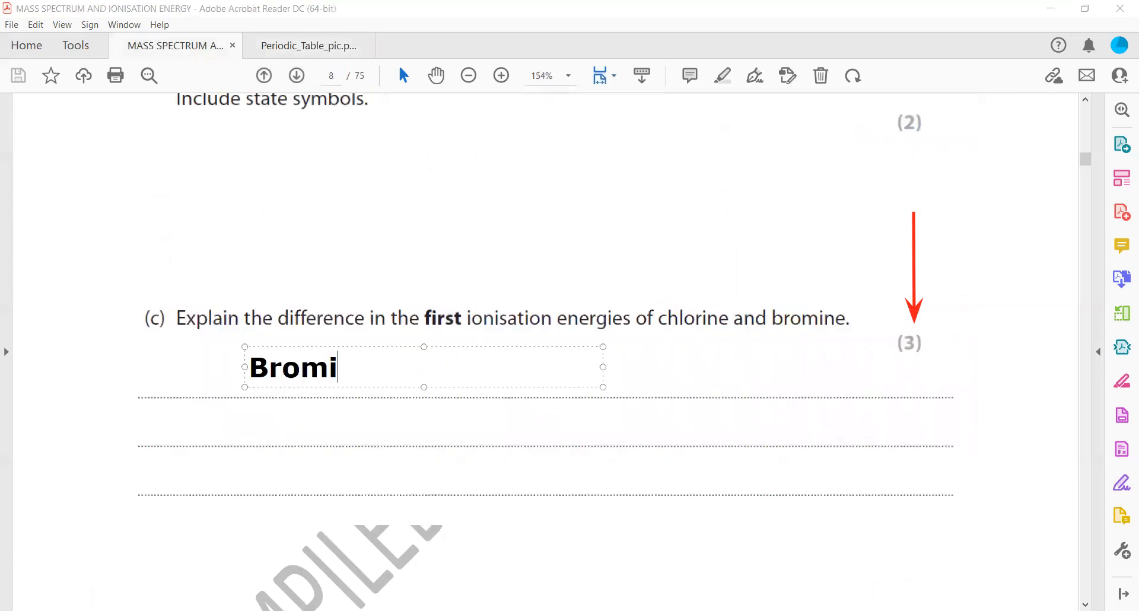
pyautogui.write('ne more electron shell')
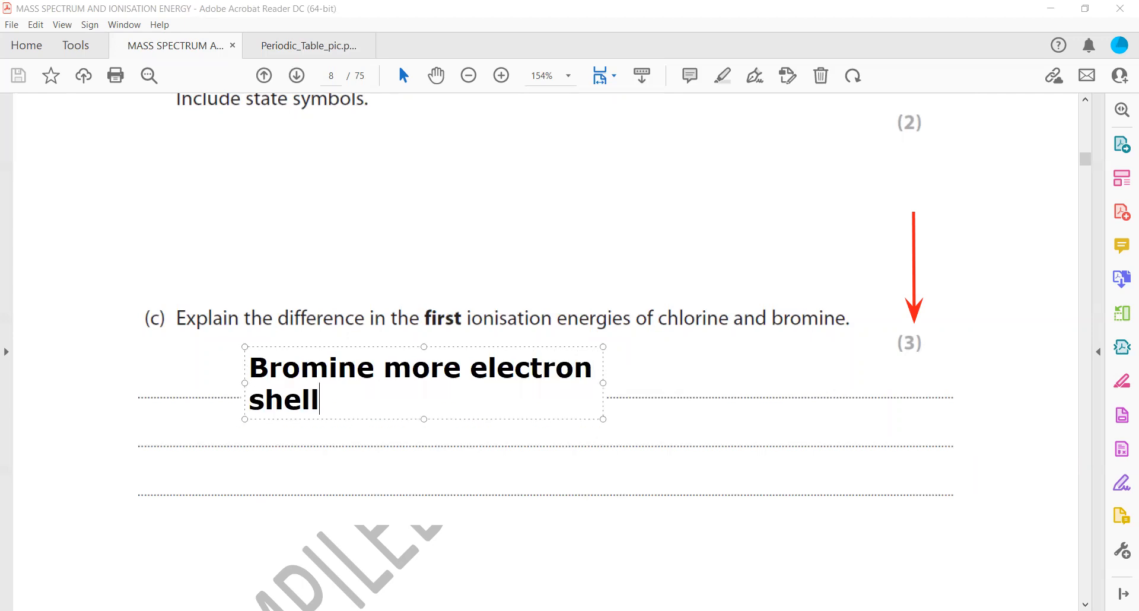
pyautogui.write('s')
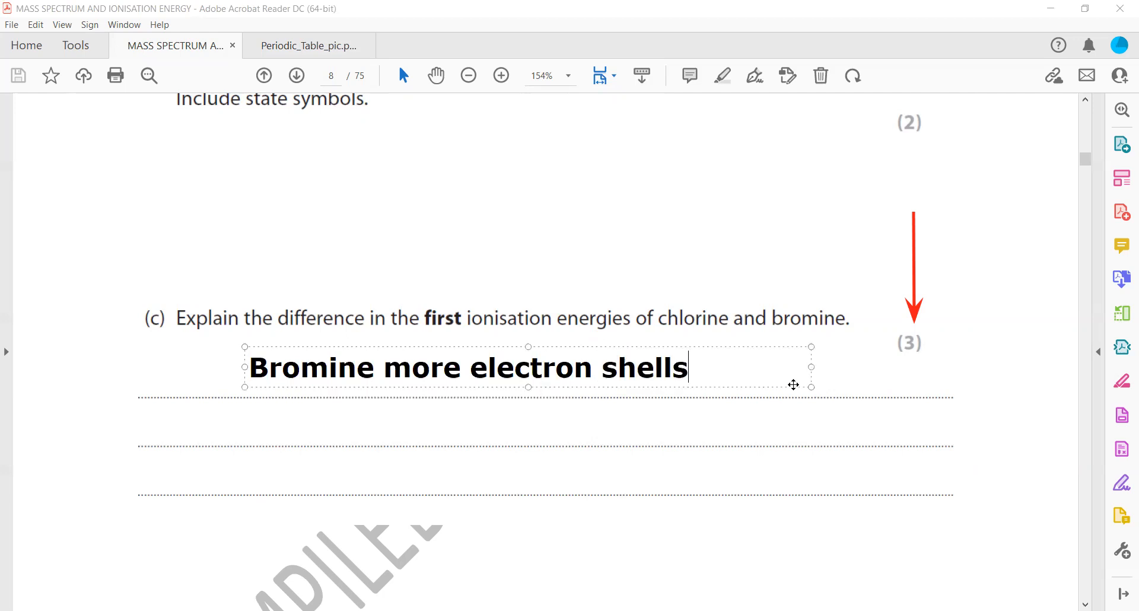
pyautogui.write('Greater s')
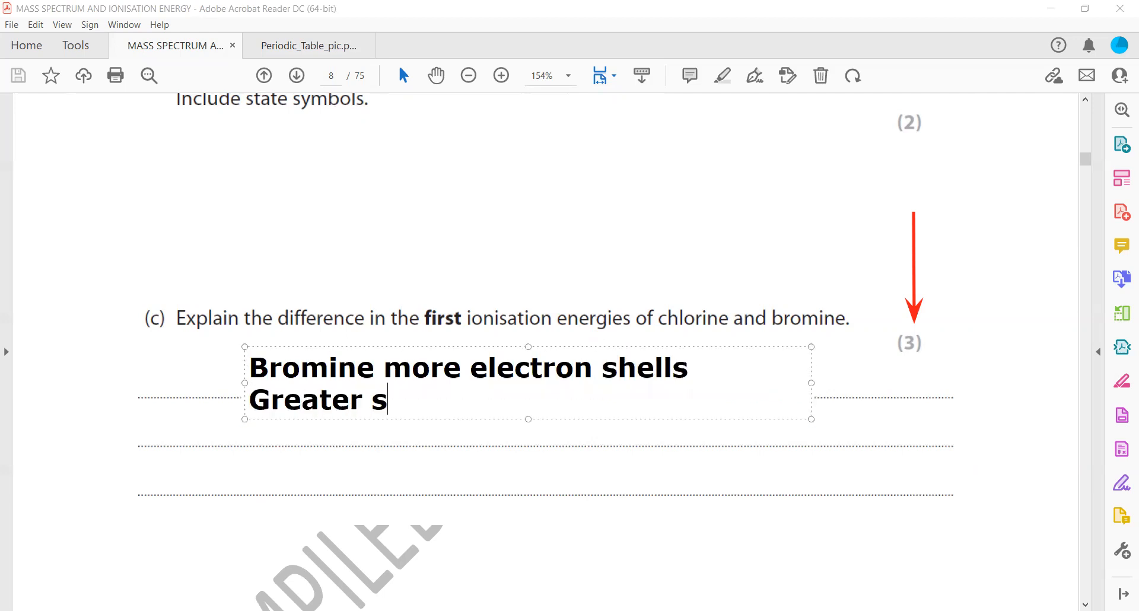
pyautogui.write('hieldi')
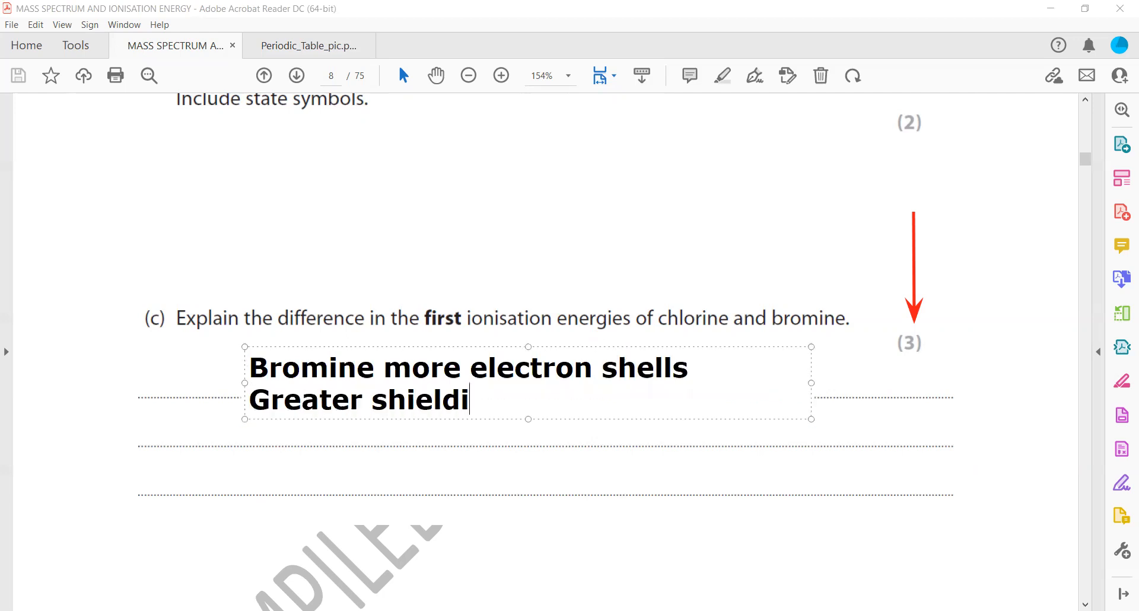
pyautogui.write('ng effect')
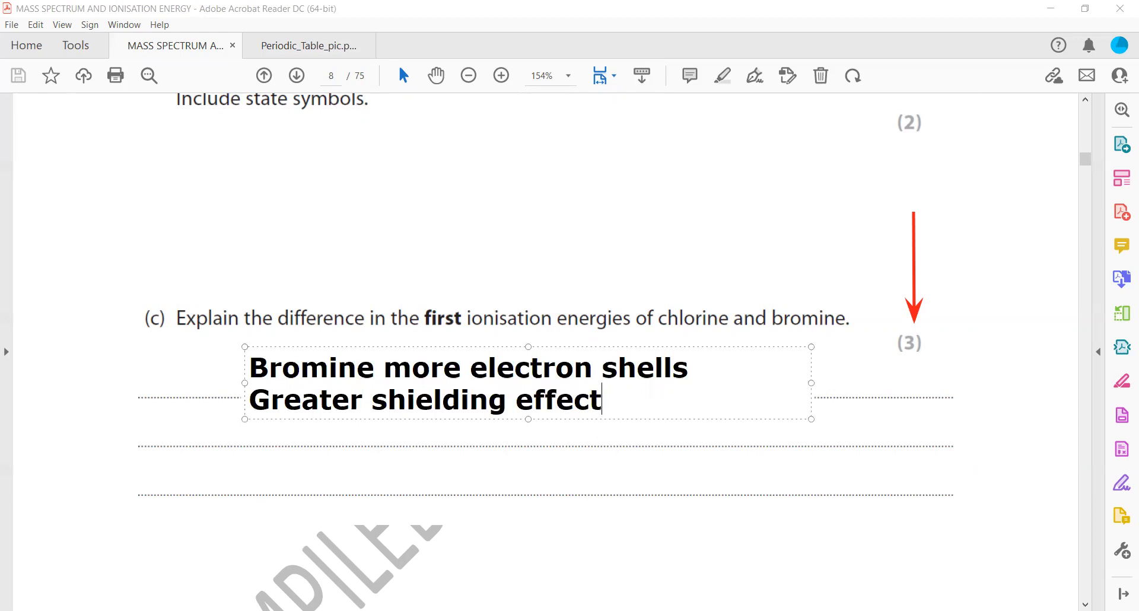
# Add 'Smaller Ionisation compared to chlorine' and widen the text box.
pyautogui.write('Smaller')
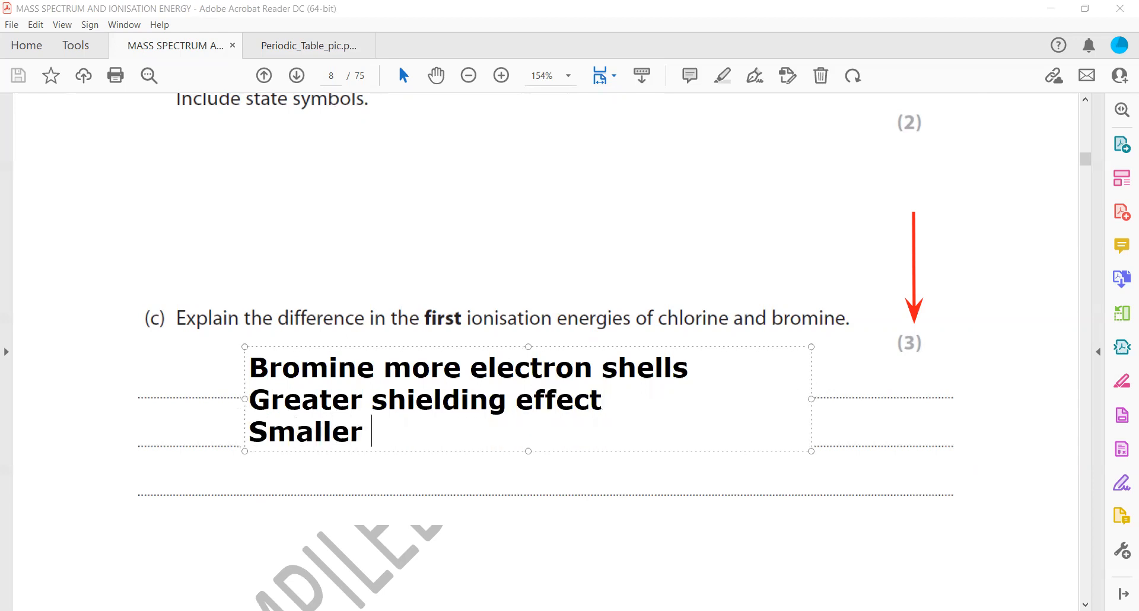
pyautogui.write('Ionisation')
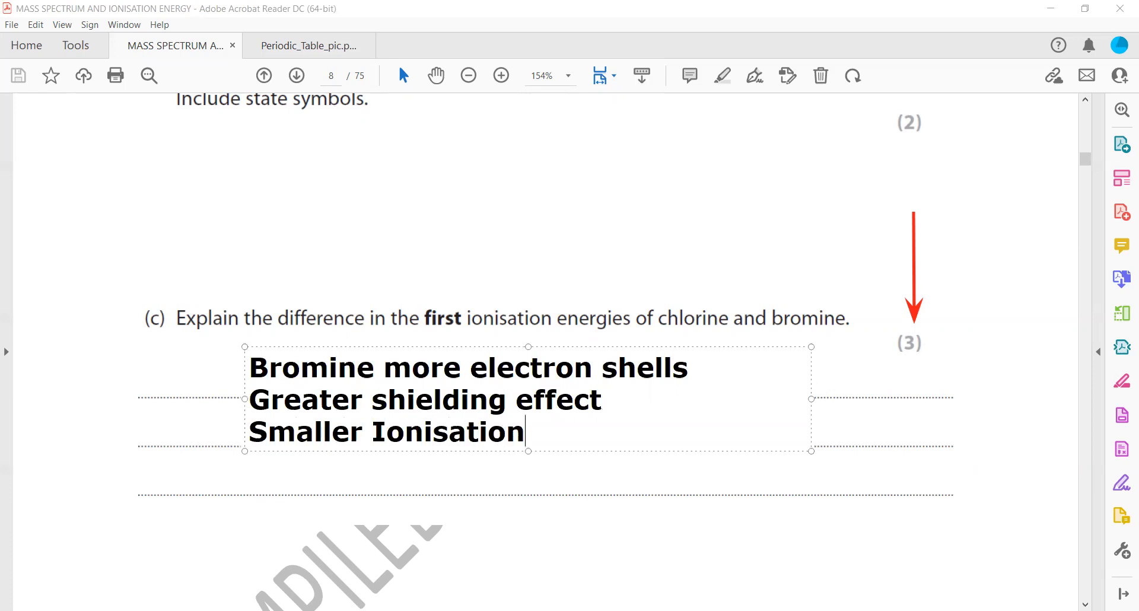
pyautogui.write('compared tp')
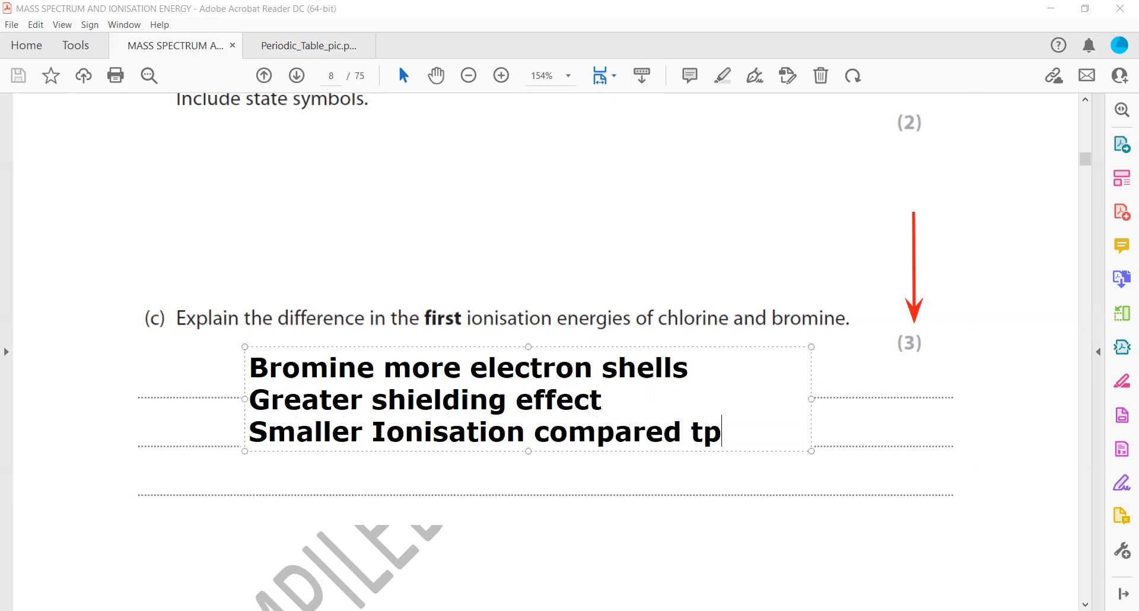
pyautogui.write('o ch')
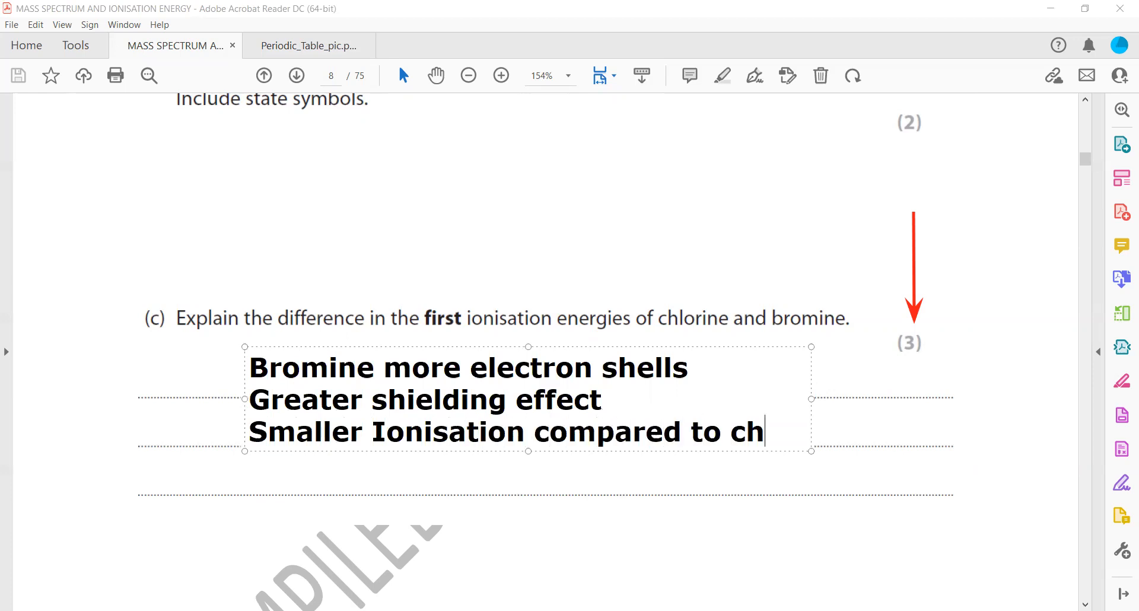
pyautogui.write('lorine')
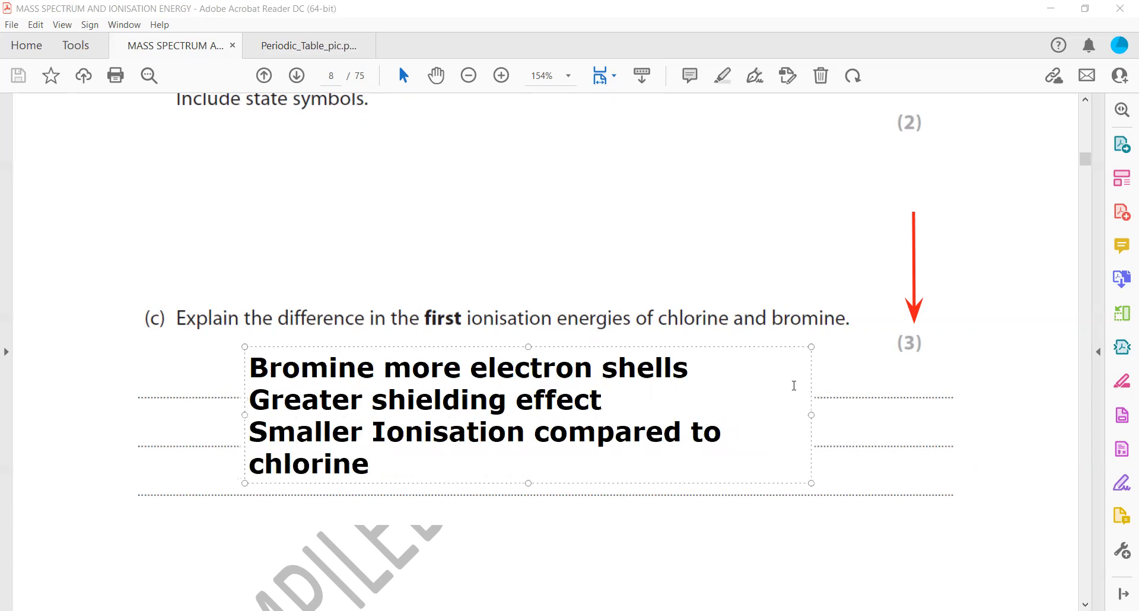
pyautogui.moveTo(812, 413)
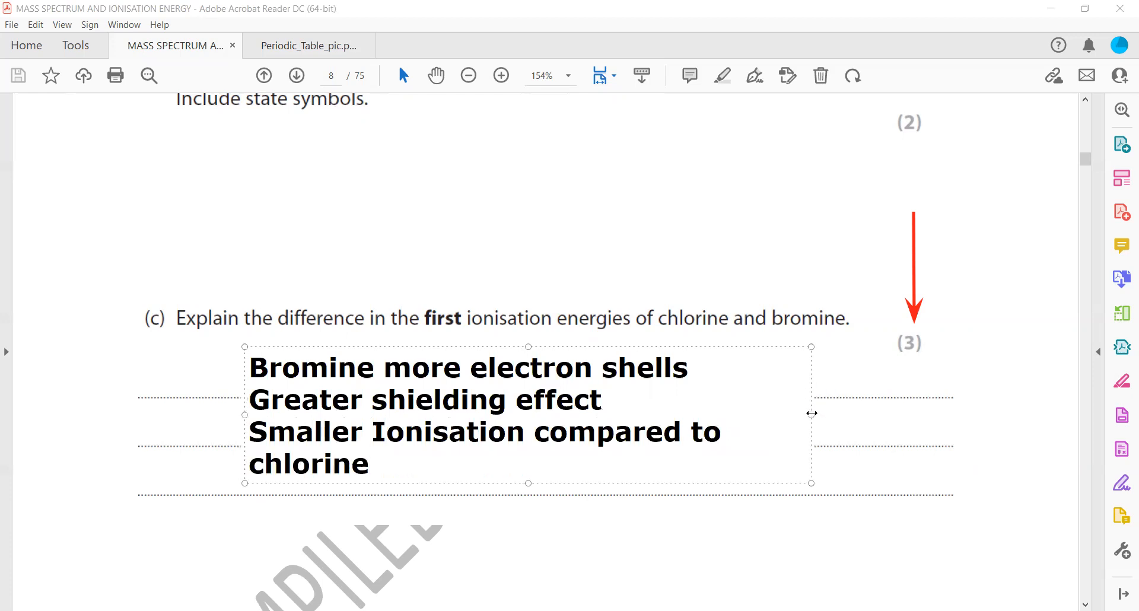
pyautogui.moveTo(812, 413); pyautogui.dragTo(901, 413)
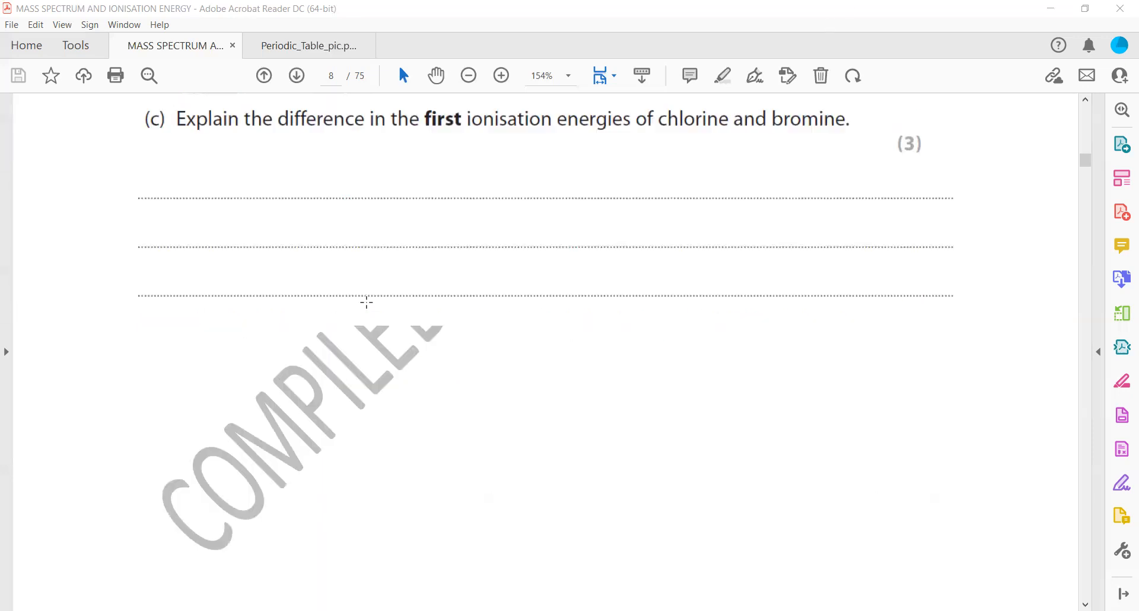
# Sketch the Cl₂ dot-and-cross diagram with red Cl symbols and electrons under part (d).
pyautogui.scroll(-3)
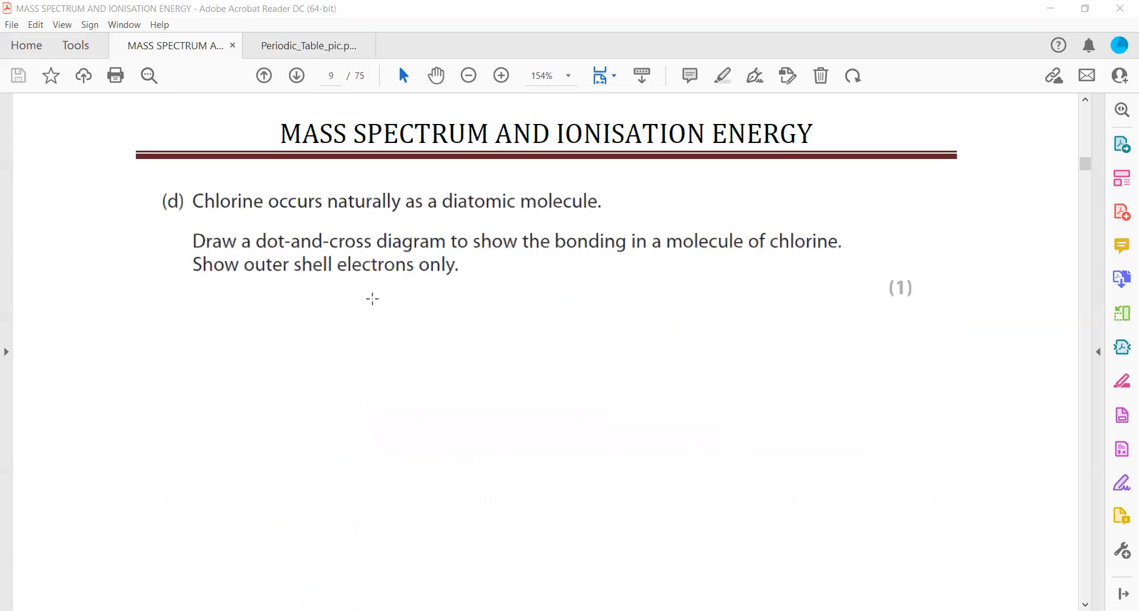
pyautogui.scroll(-3)
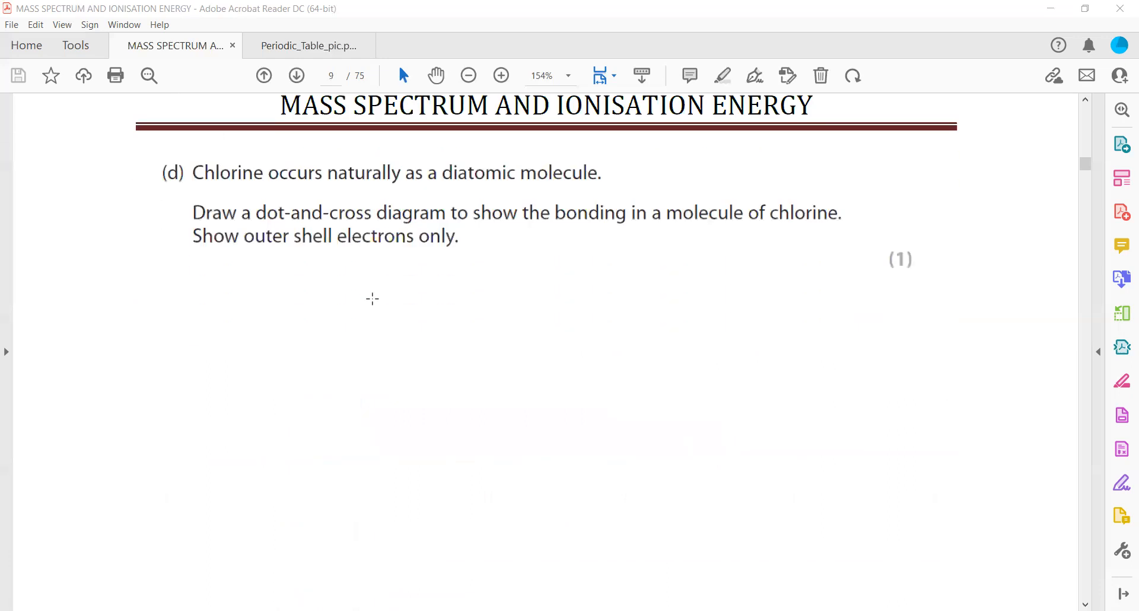
pyautogui.scroll(-3)
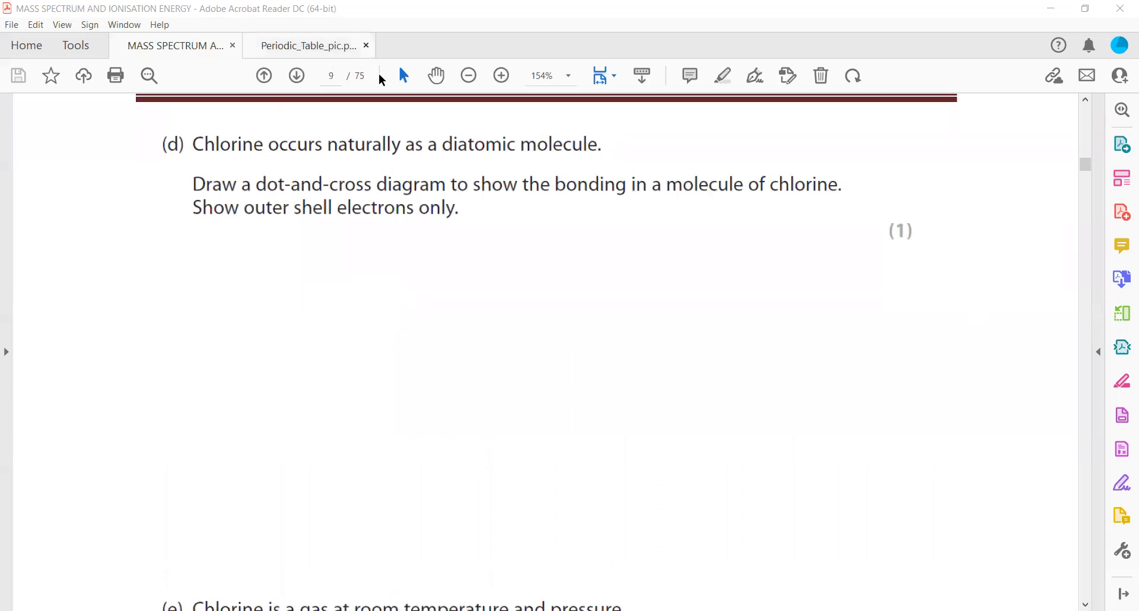
pyautogui.moveTo(383, 266)
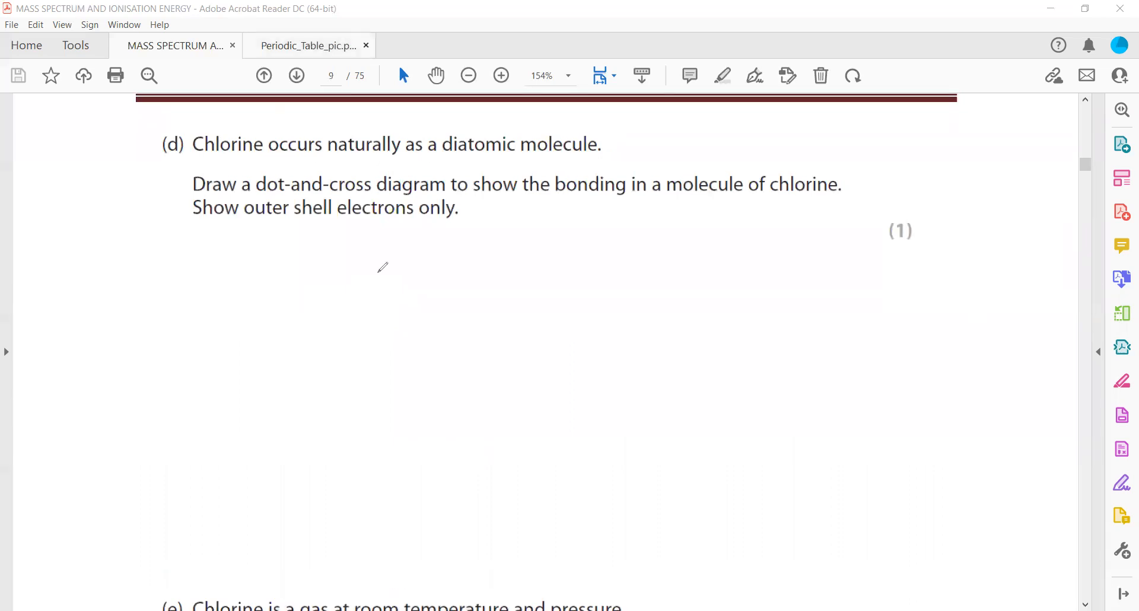
pyautogui.moveTo(450, 338); pyautogui.dragTo(436, 382)
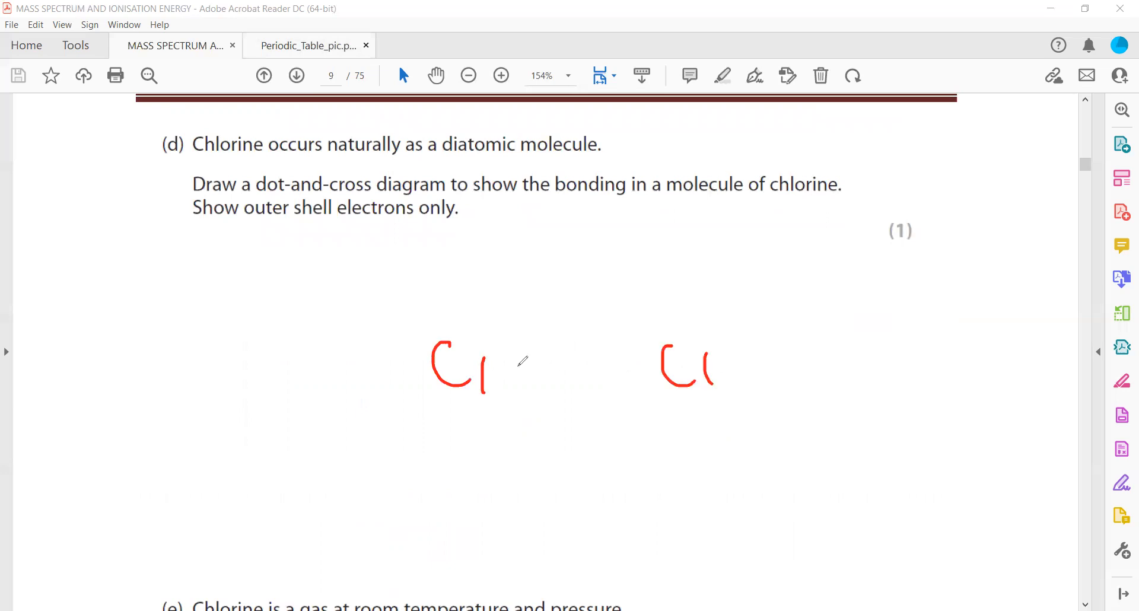
pyautogui.moveTo(541, 383); pyautogui.dragTo(564, 363)
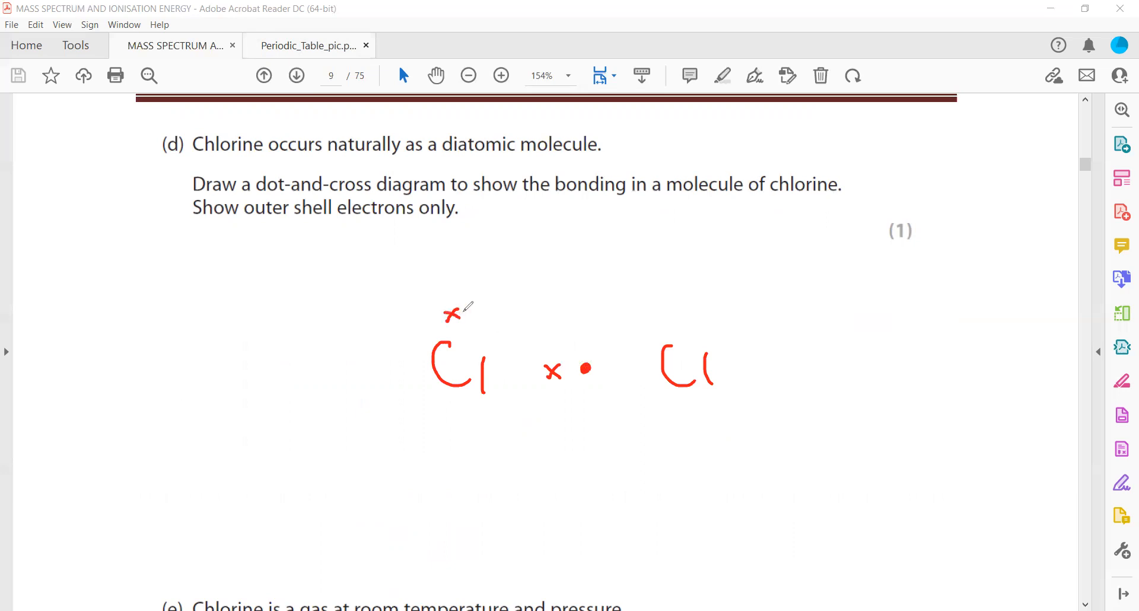
pyautogui.moveTo(469, 313); pyautogui.dragTo(458, 429)
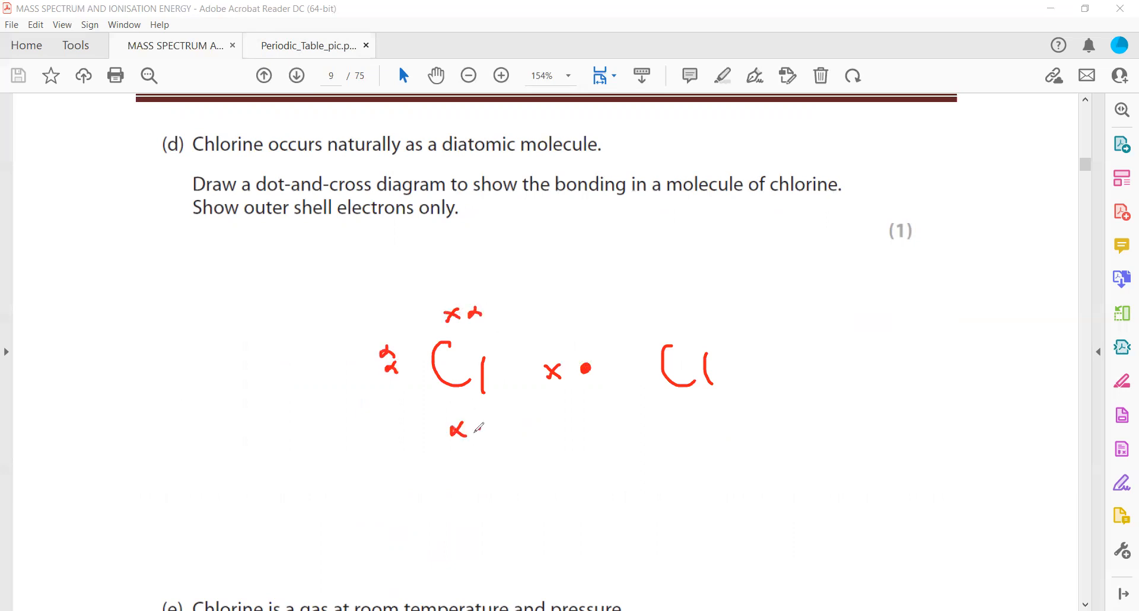
pyautogui.moveTo(683, 309); pyautogui.dragTo(705, 310)
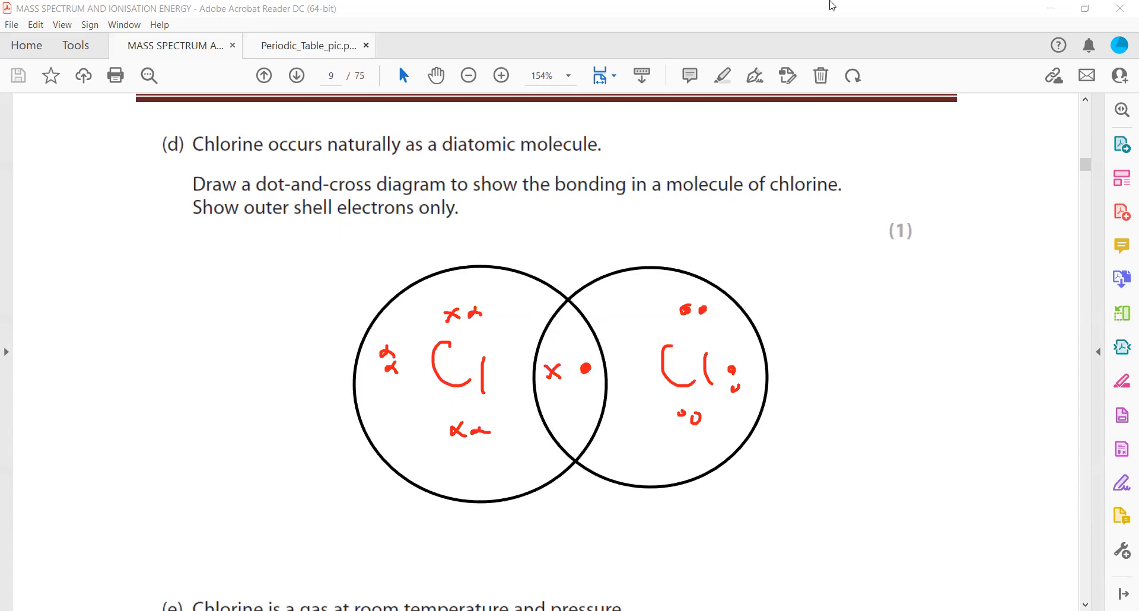
pyautogui.scroll(-3)
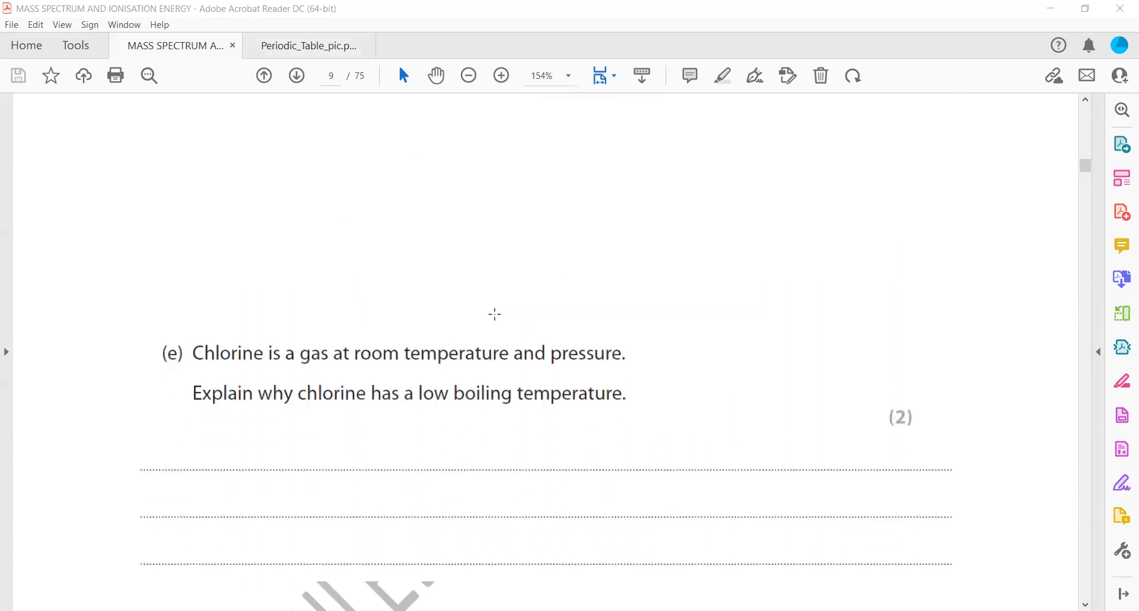
# Type 'Simple molecular element' on the part (e) answer lines.
pyautogui.scroll(-3)
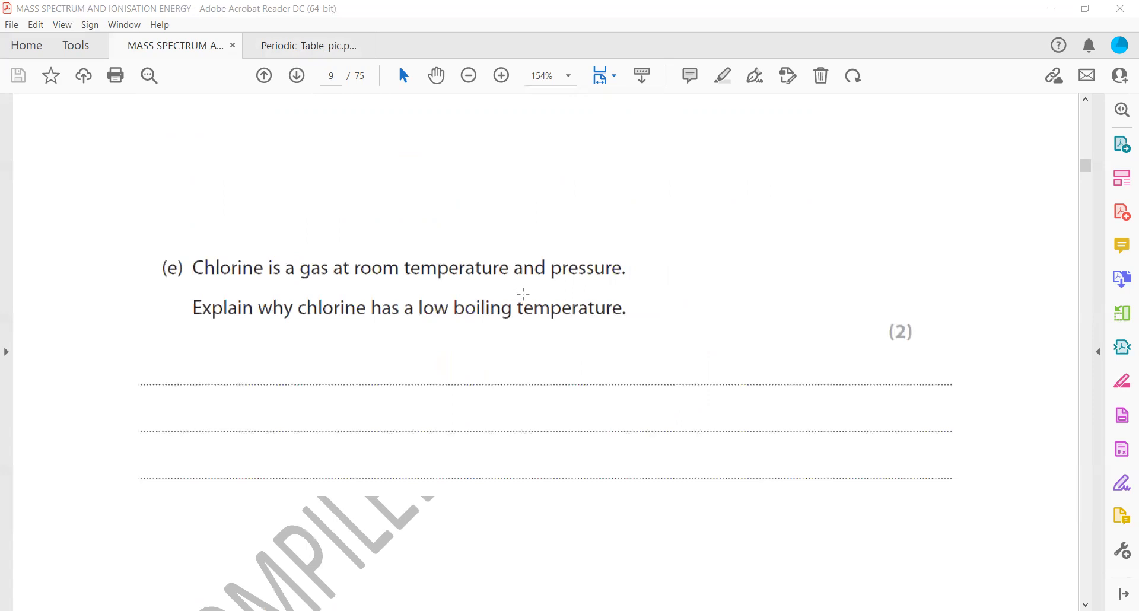
pyautogui.moveTo(705, 537)
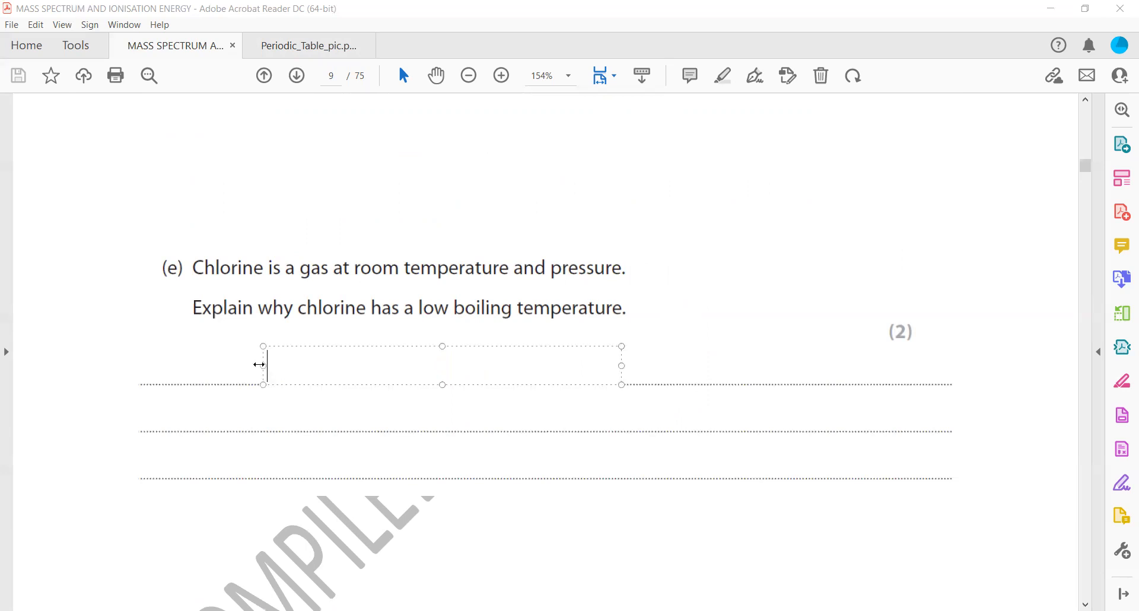
pyautogui.write('Simple m')
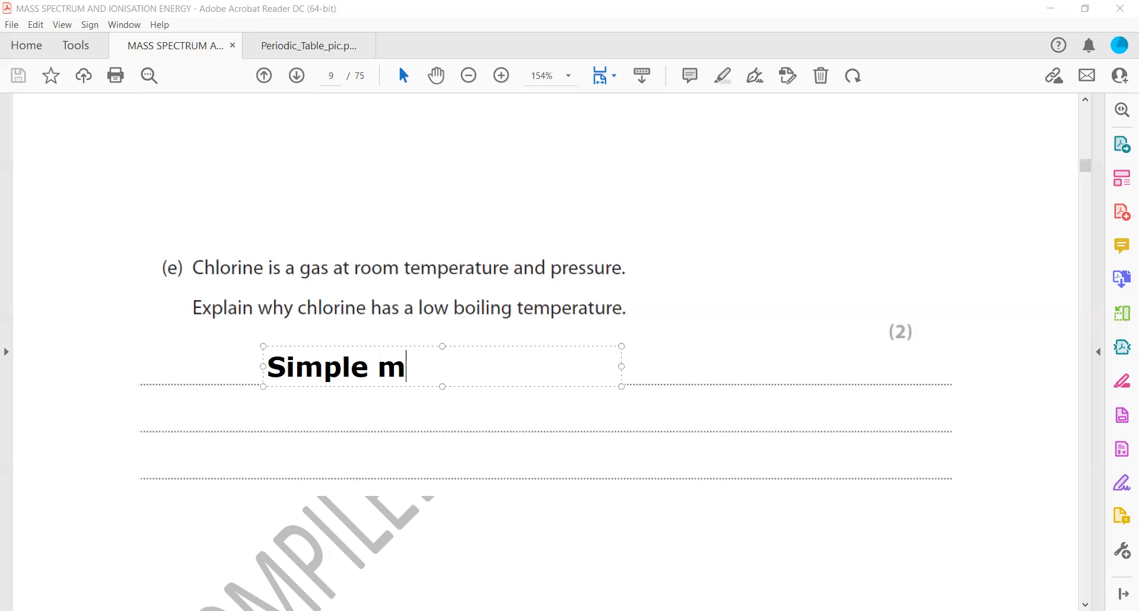
pyautogui.write('ol')
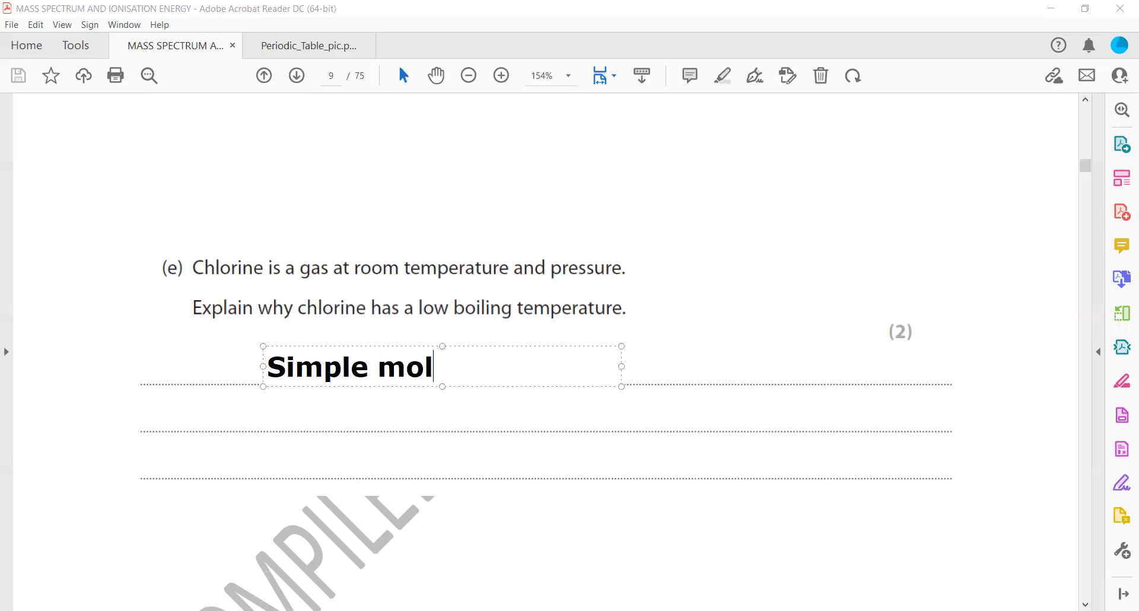
pyautogui.write('ecular ele')
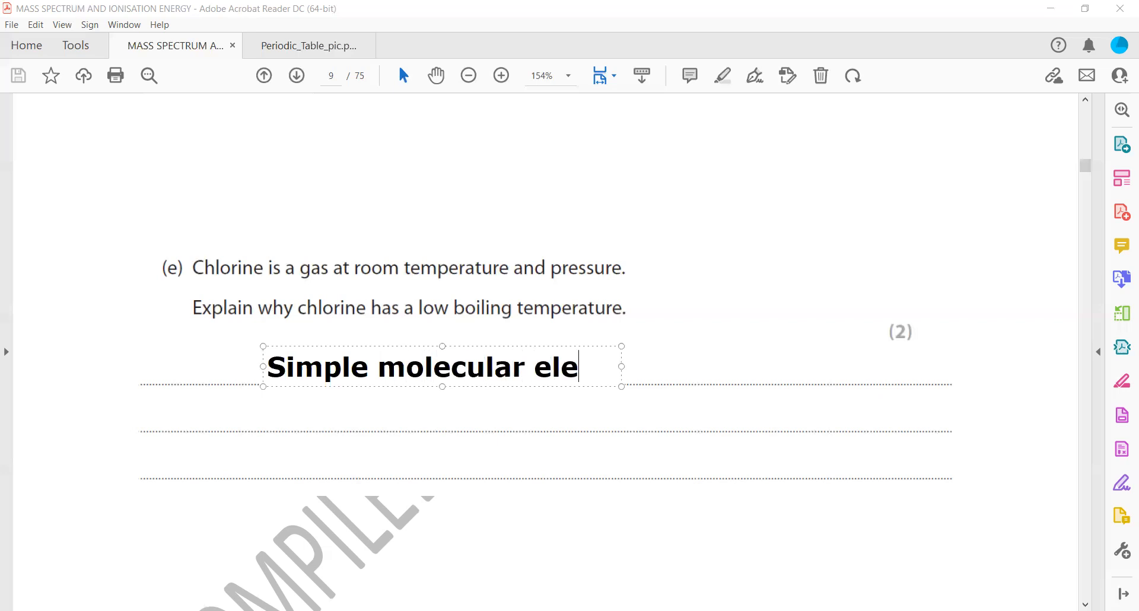
pyautogui.write('ment')
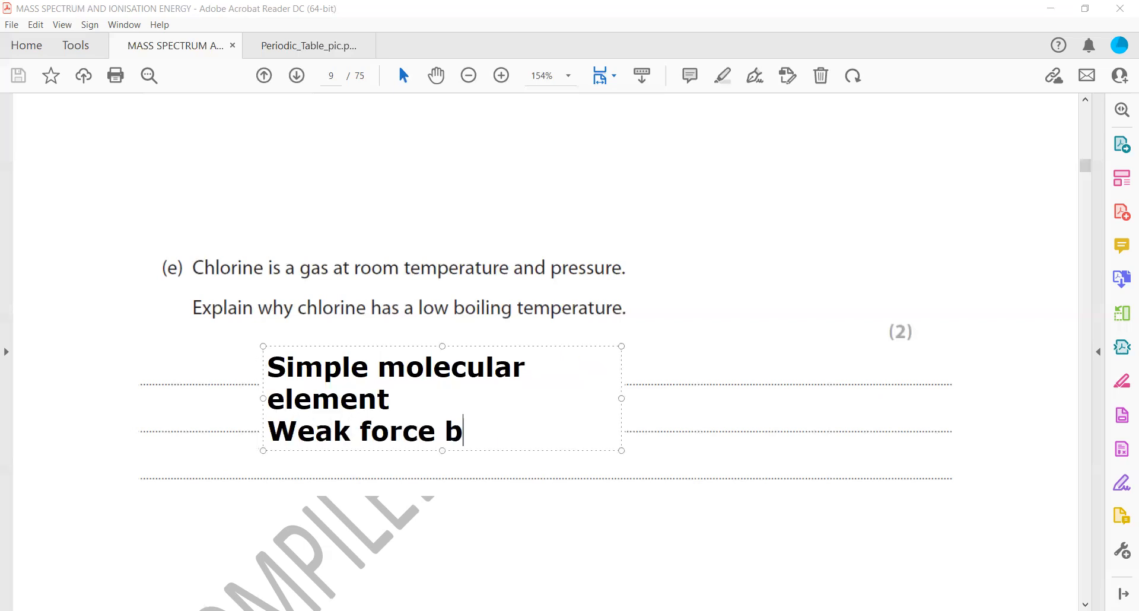
# Type the forces-between-molecules line and 'small amount of energy can break the forces'.
pyautogui.write('etween m')
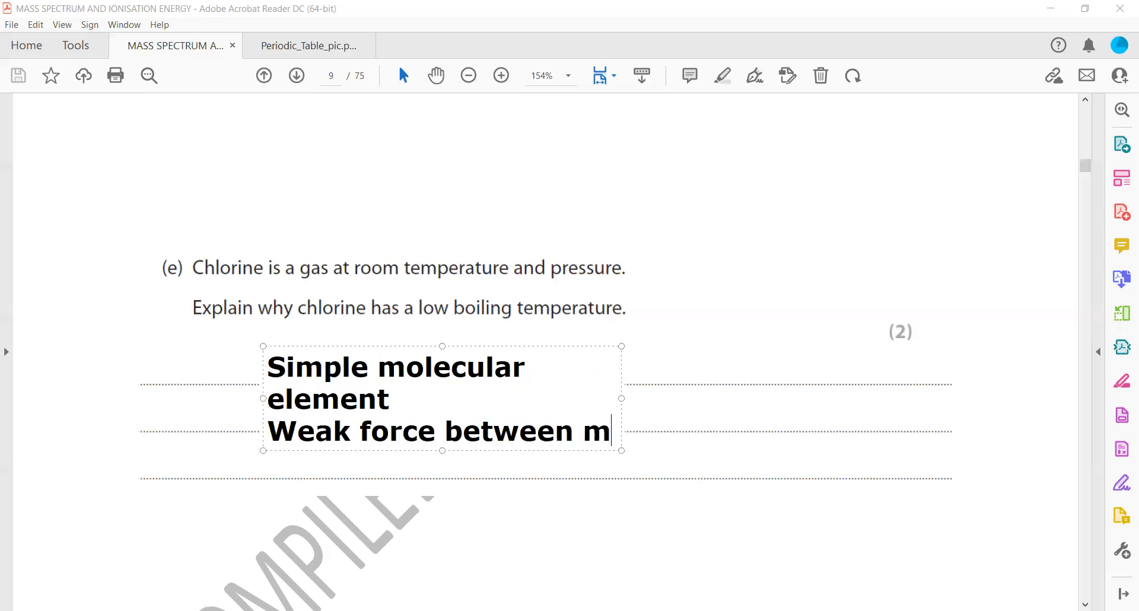
pyautogui.write('olecules')
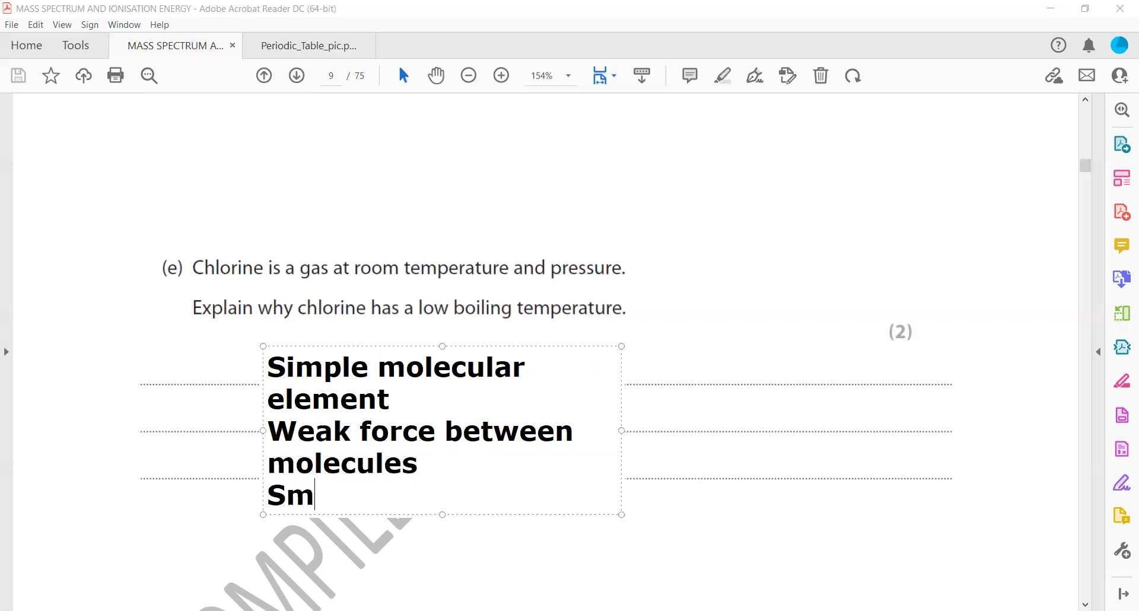
pyautogui.write('all amoun')
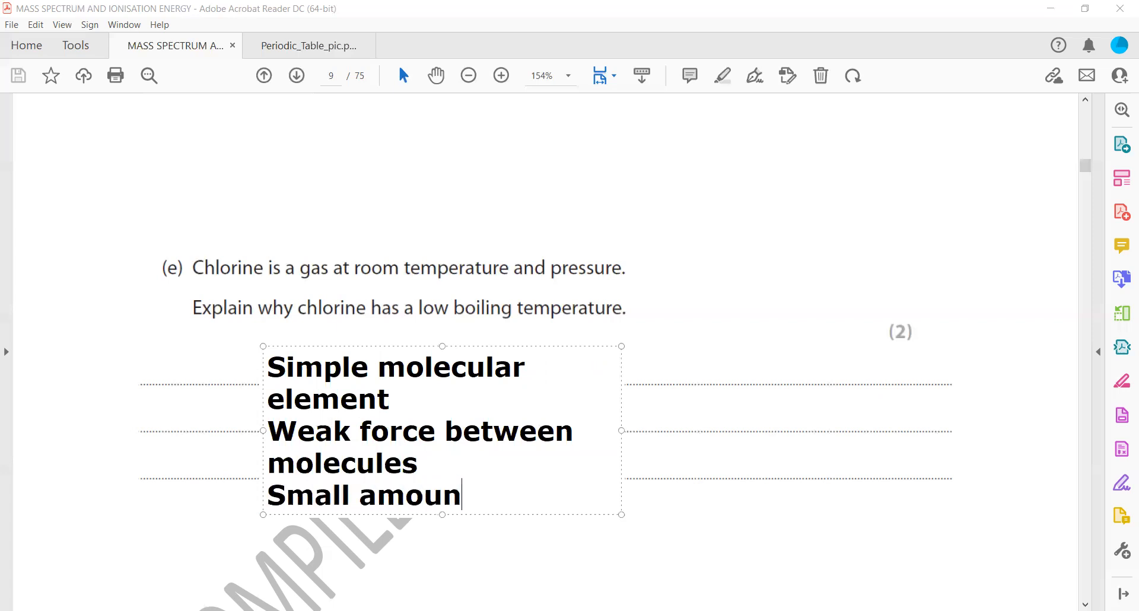
pyautogui.write('t of energ')
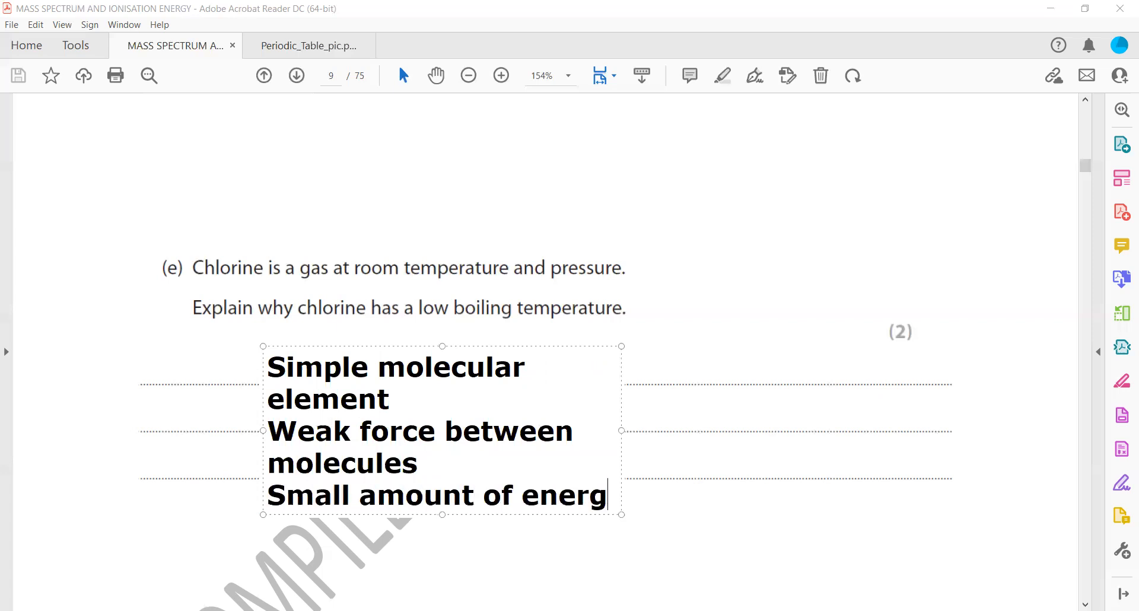
pyautogui.write('y can')
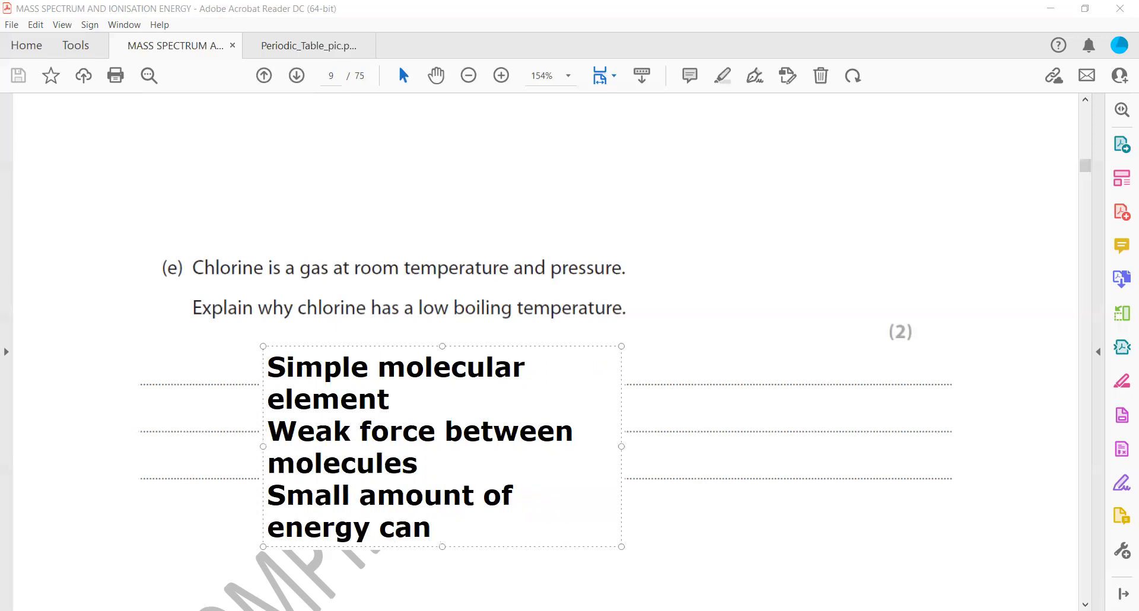
pyautogui.write('break the f')
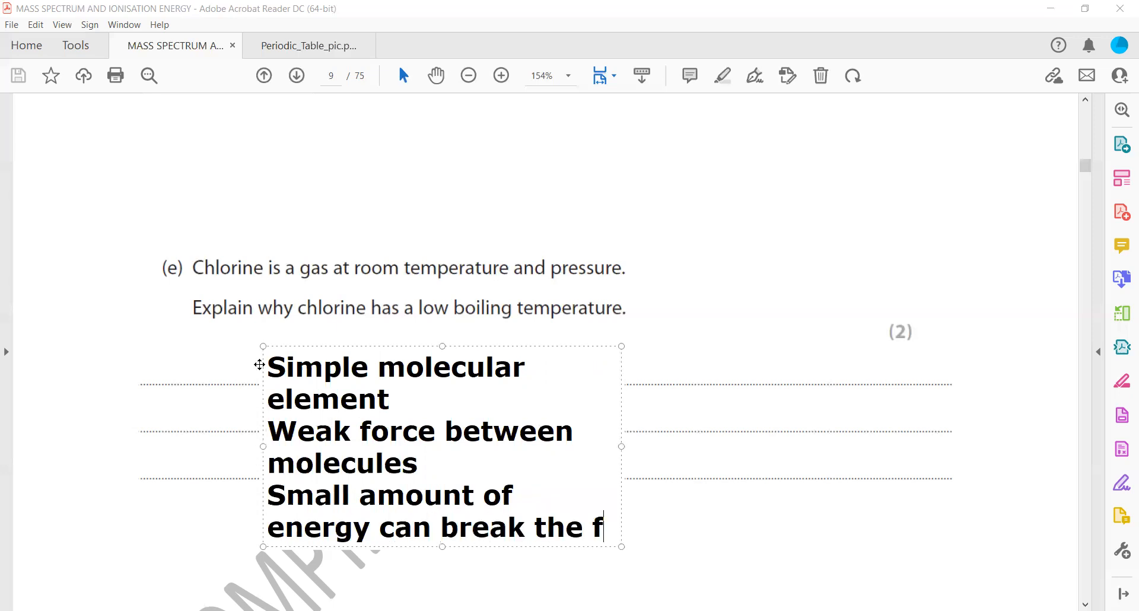
pyautogui.write('orces')
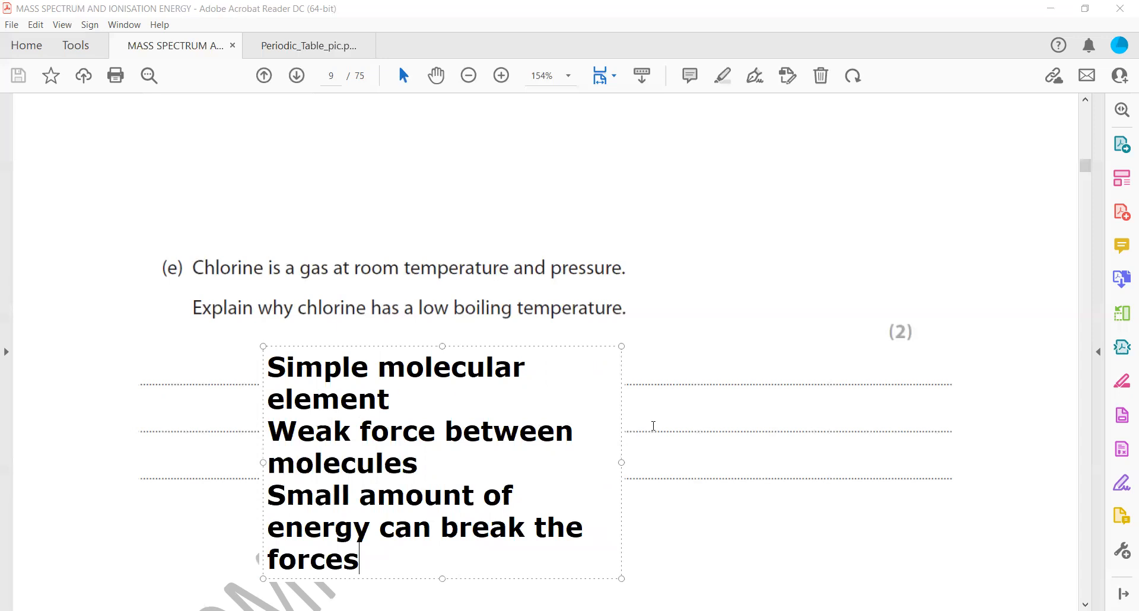
pyautogui.moveTo(817, 284)
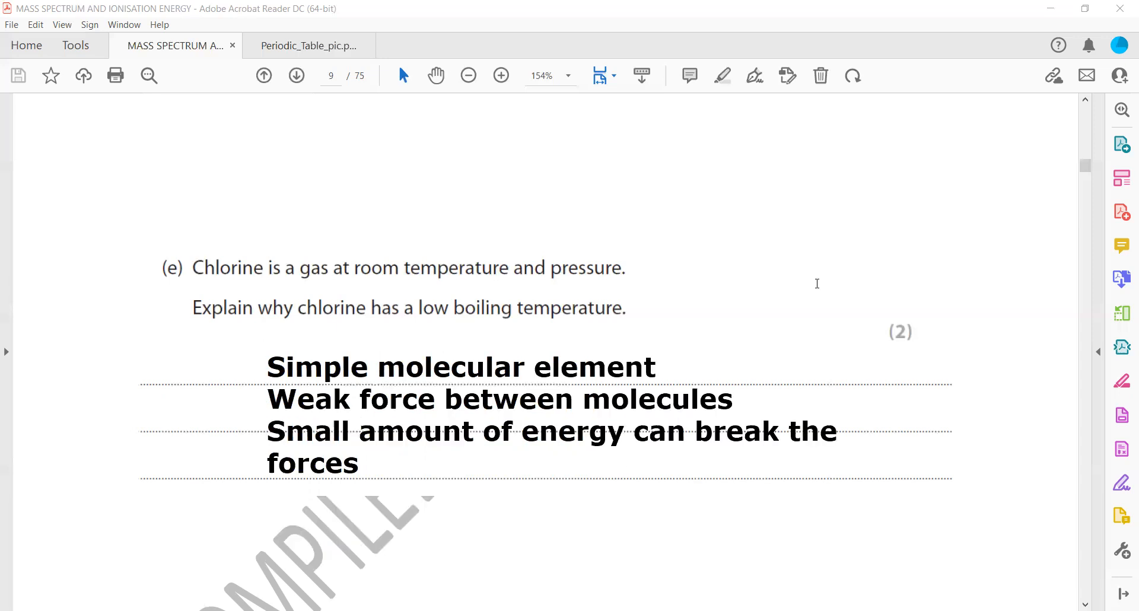
# Zoom out to see the chart, then zoom in to 125% on the mass spectrum grid.
pyautogui.scroll(-3)
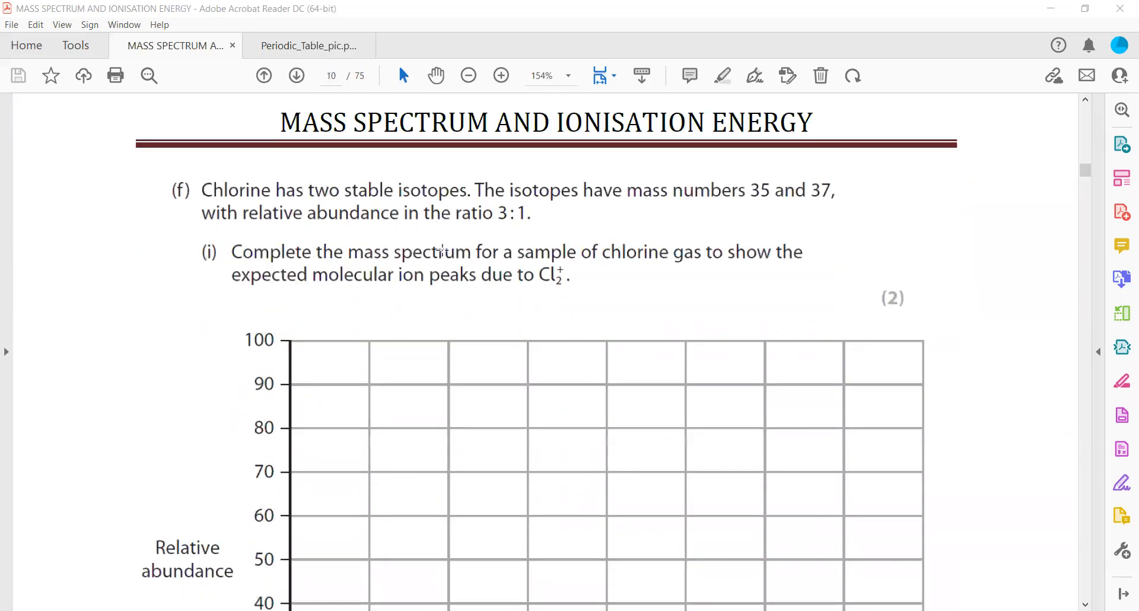
pyautogui.scroll(-3)
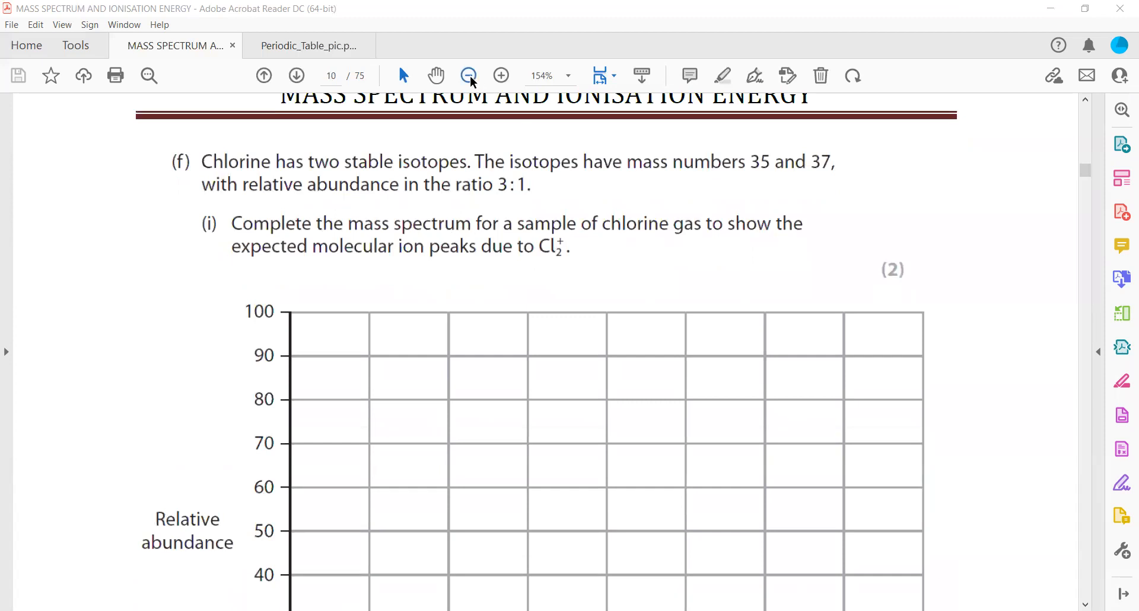
pyautogui.click(469, 75)
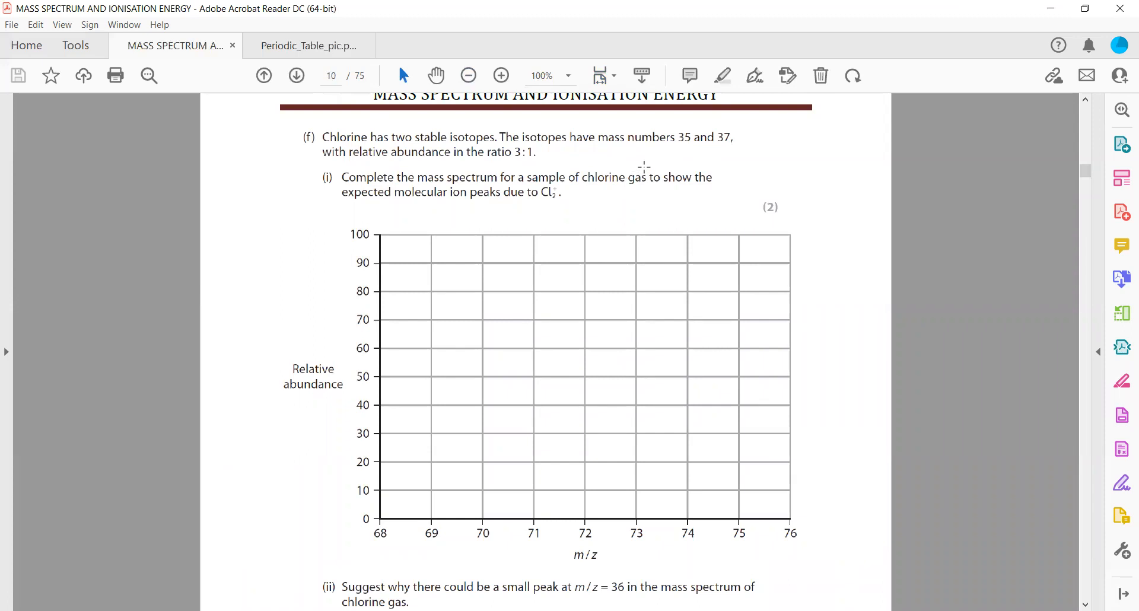
pyautogui.moveTo(647, 152)
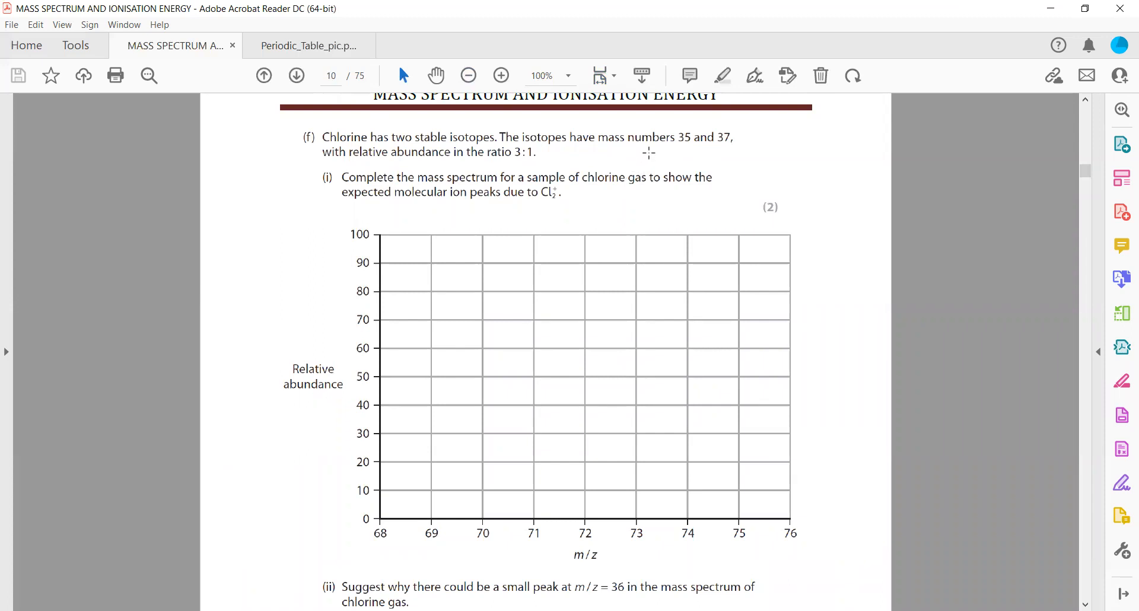
pyautogui.scroll(-3)
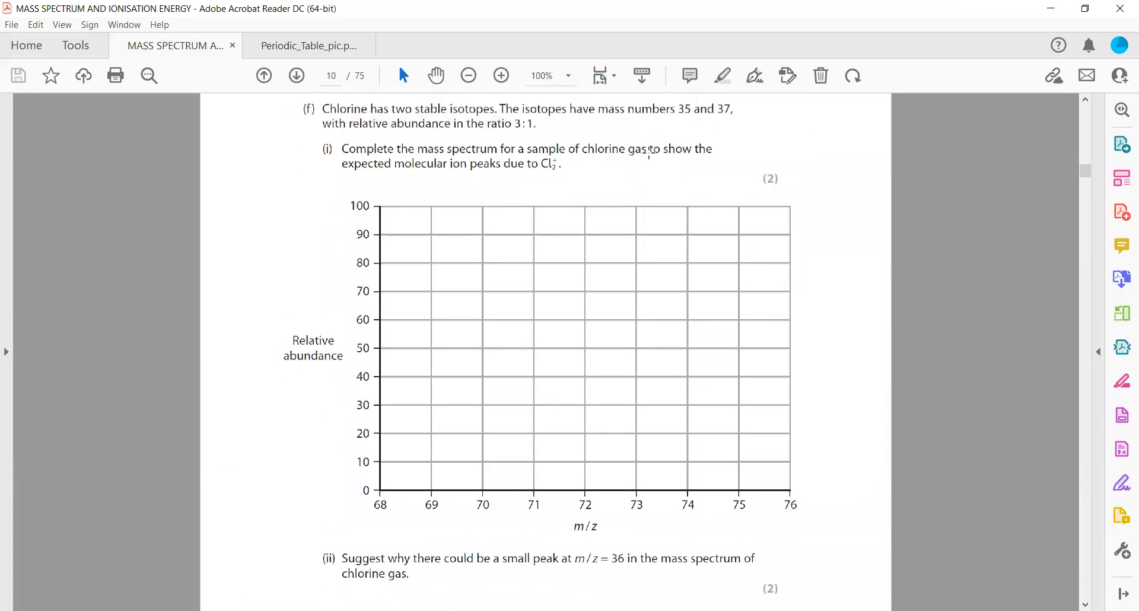
pyautogui.click(501, 75)
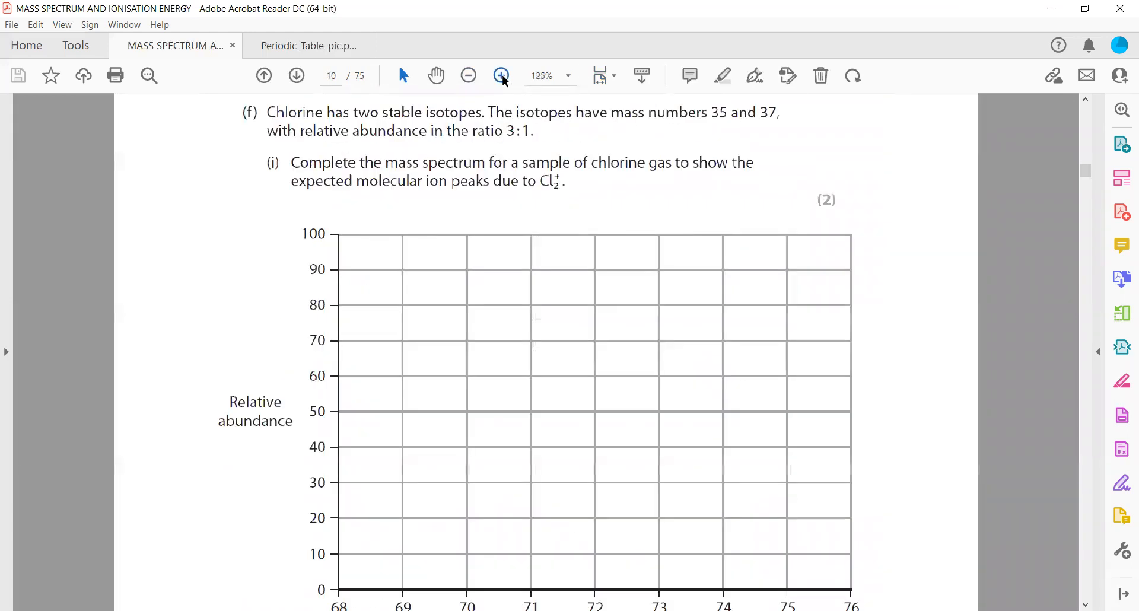
pyautogui.scroll(-3)
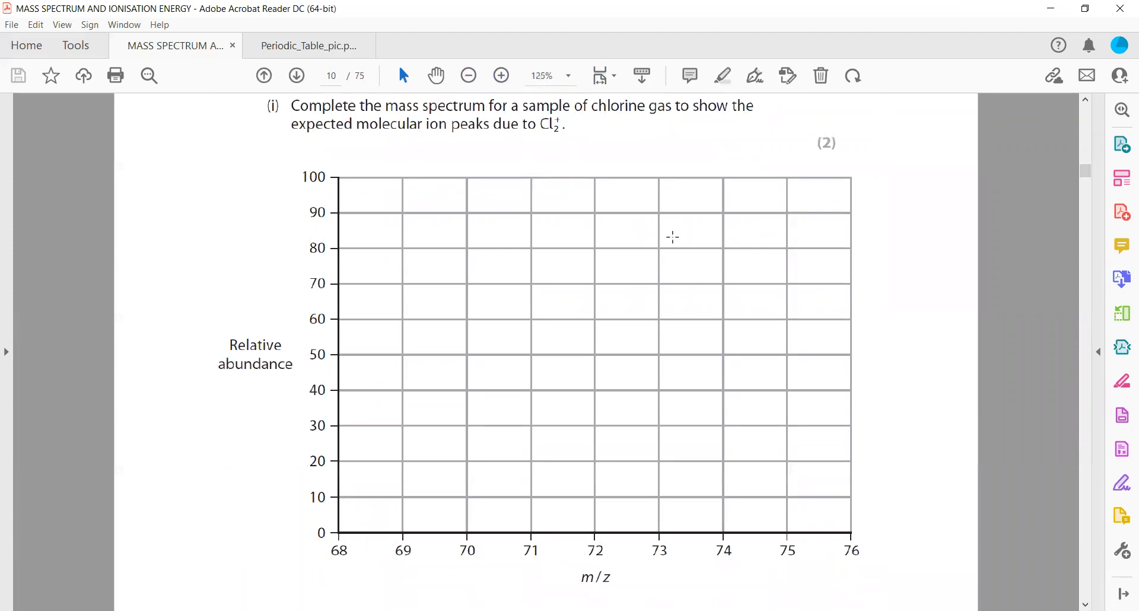
pyautogui.moveTo(757, 233)
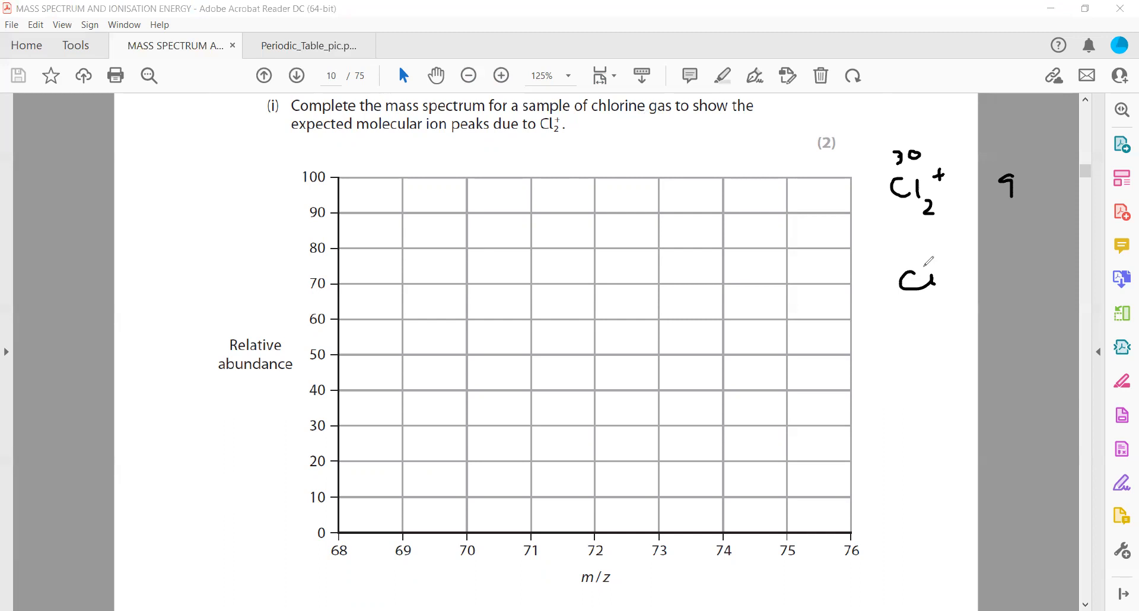
# Handwrite ⁷²Cl₂⁺ and ⁷⁴Cl₂⁺ with ratios 6 and 1 beneath the ⁷⁰Cl₂⁺ entry.
pyautogui.moveTo(934, 273); pyautogui.dragTo(945, 320)
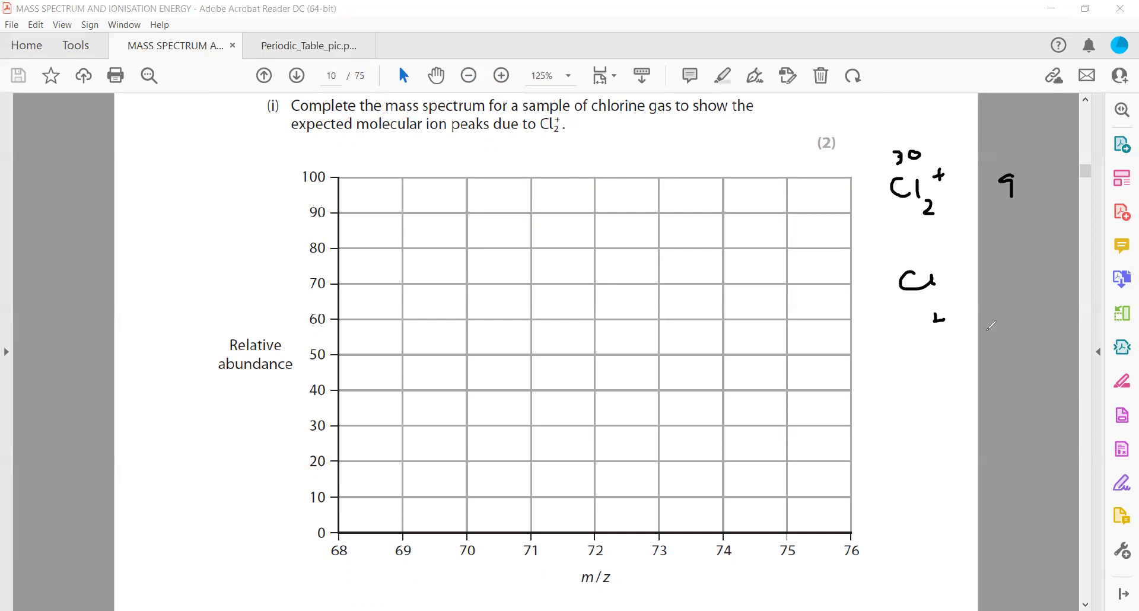
pyautogui.moveTo(941, 272); pyautogui.dragTo(948, 313)
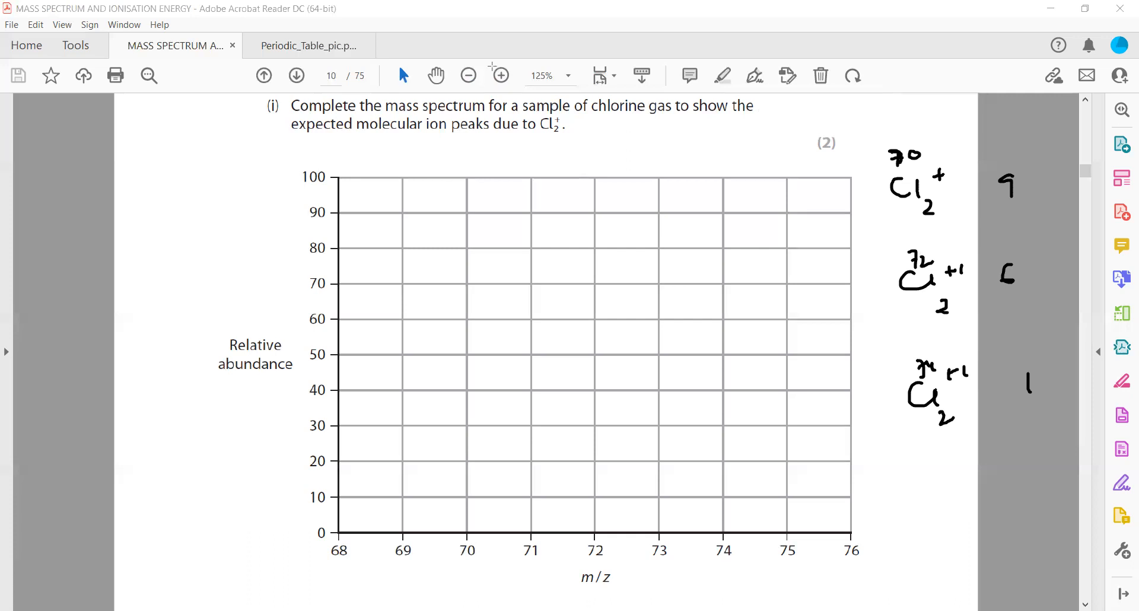
pyautogui.moveTo(492, 67)
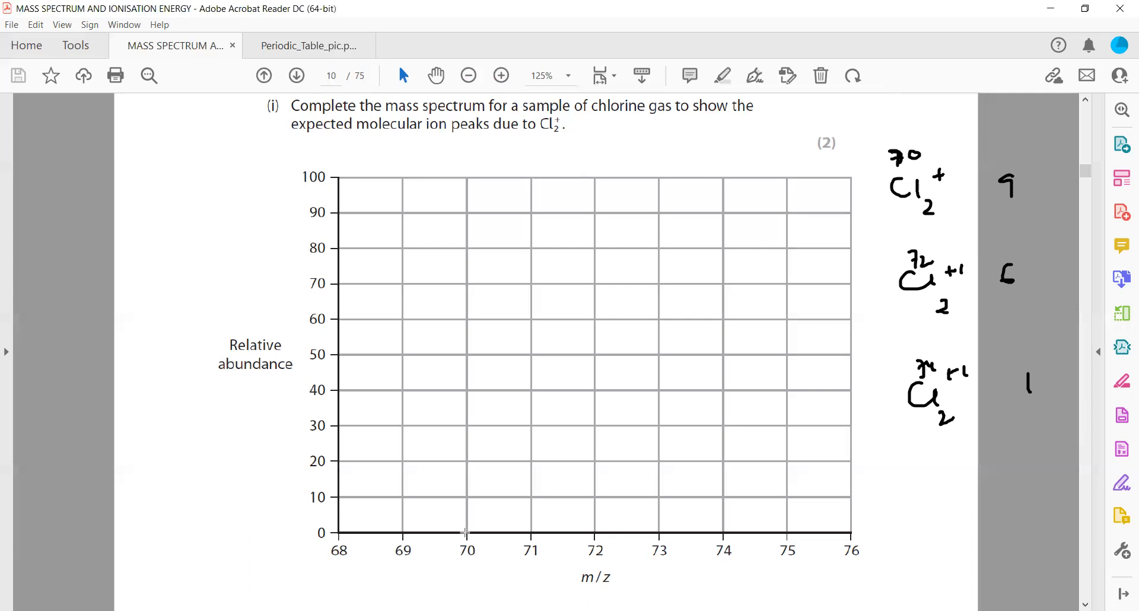
# Draw peaks at m/z 70 and 72 on the grid, then clear the ink.
pyautogui.moveTo(466, 531); pyautogui.dragTo(466, 213)
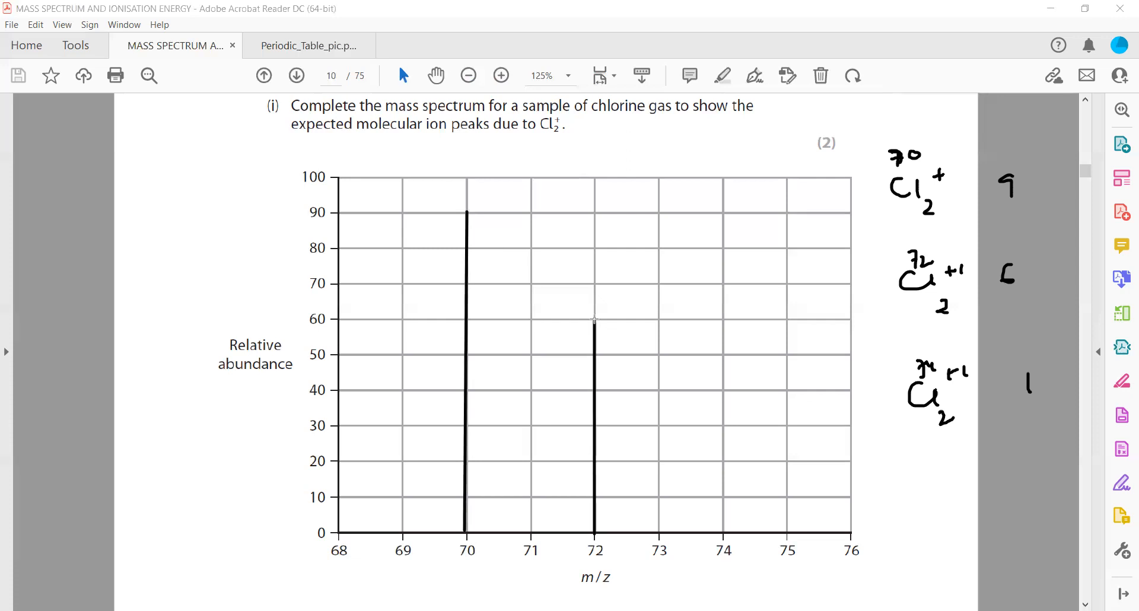
pyautogui.moveTo(723, 528); pyautogui.dragTo(723, 490)
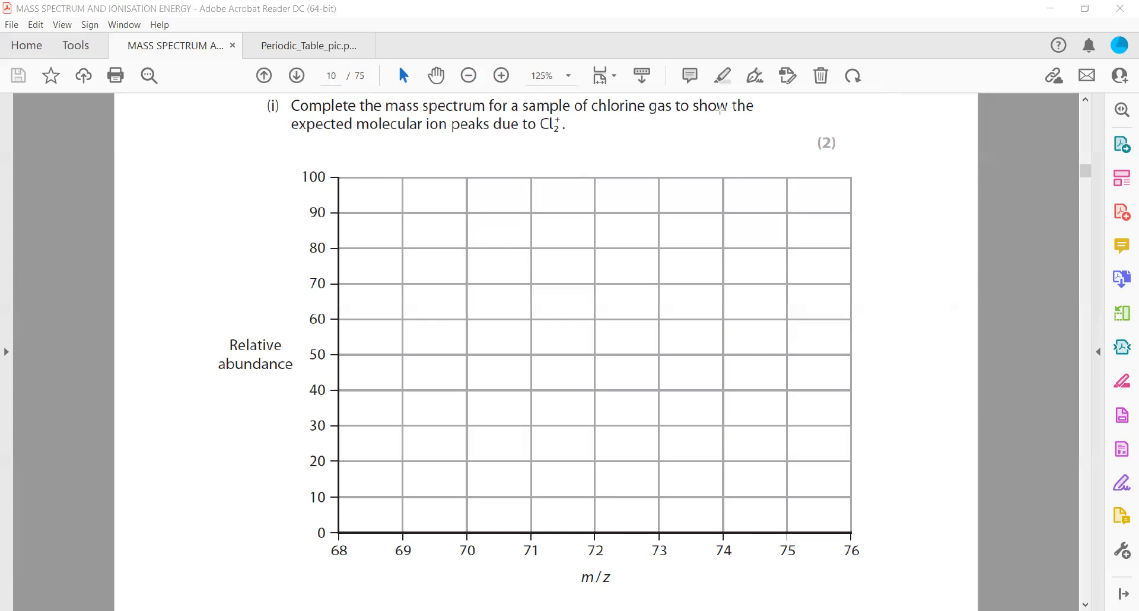
# Scroll to part (f)(ii) and zoom in to 154%.
pyautogui.scroll(-3)
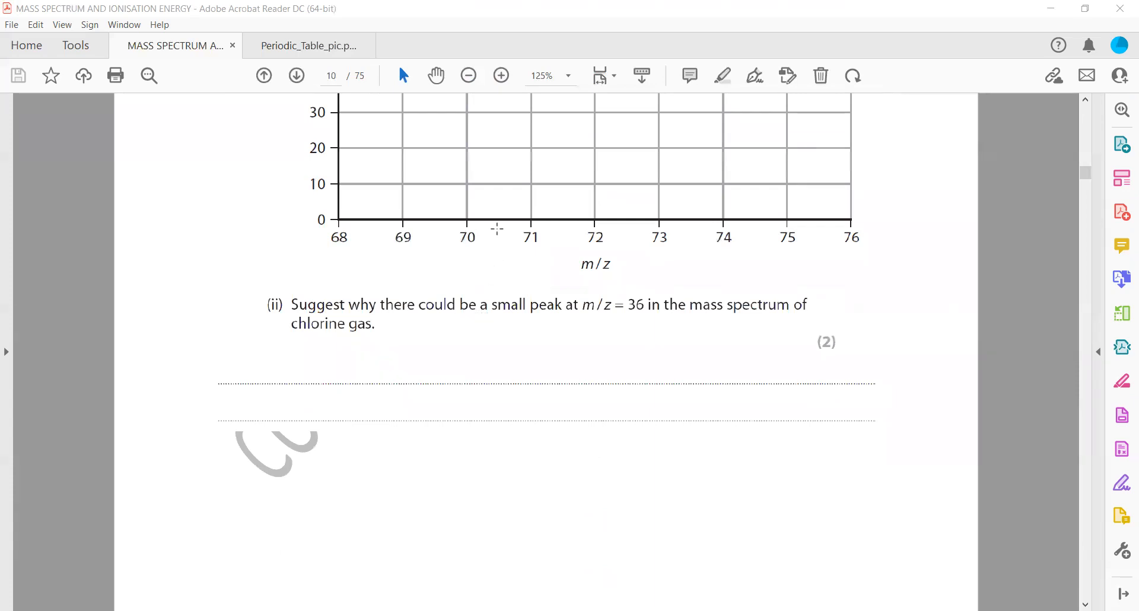
pyautogui.moveTo(547, 316)
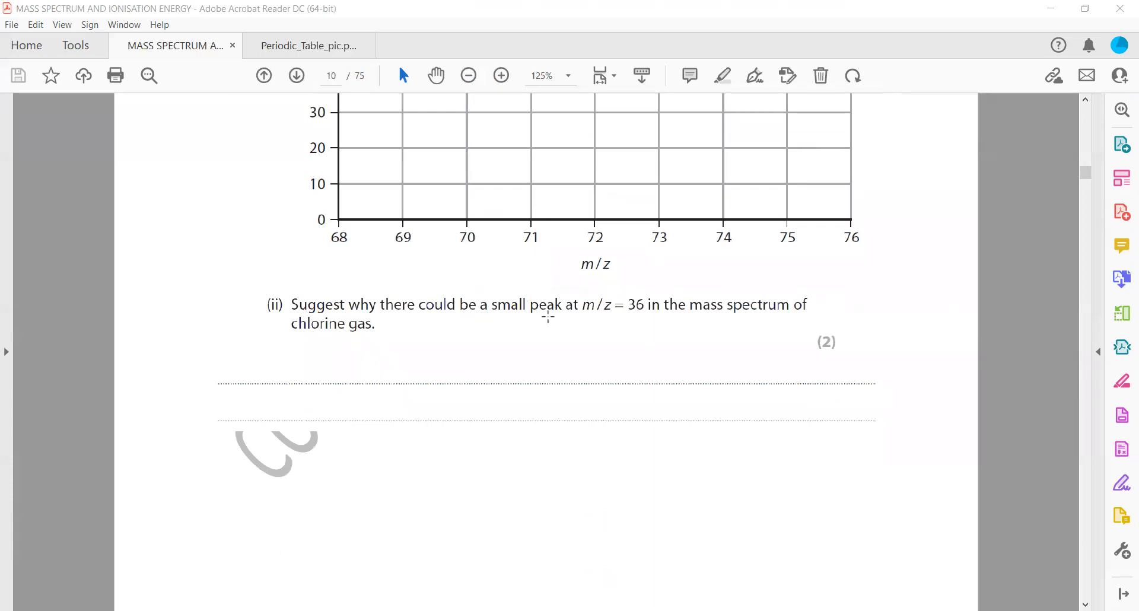
pyautogui.moveTo(438, 99)
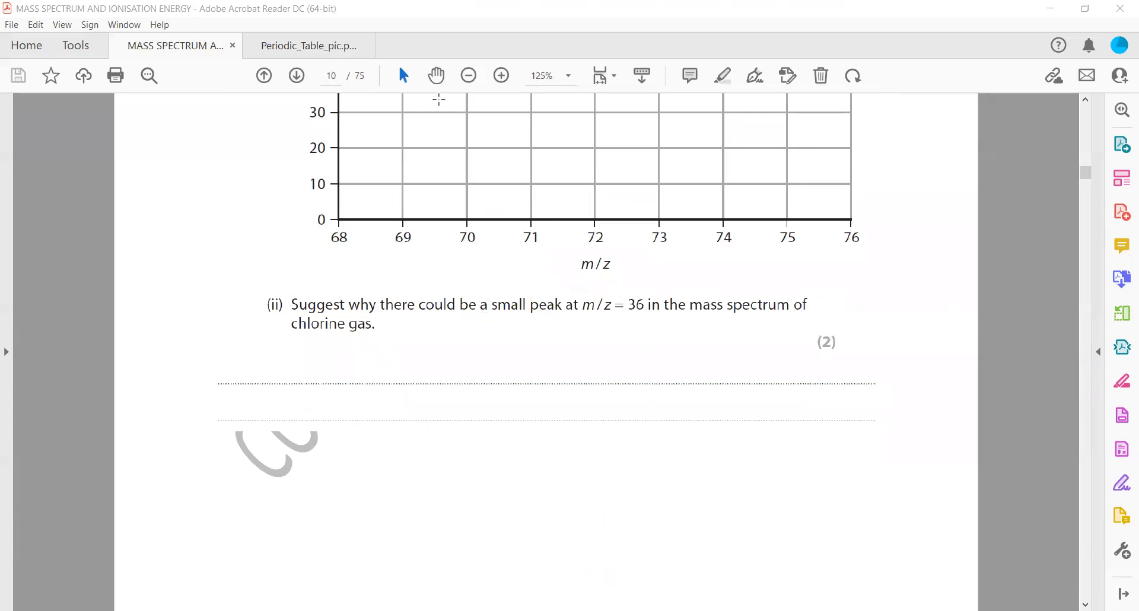
pyautogui.click(501, 75)
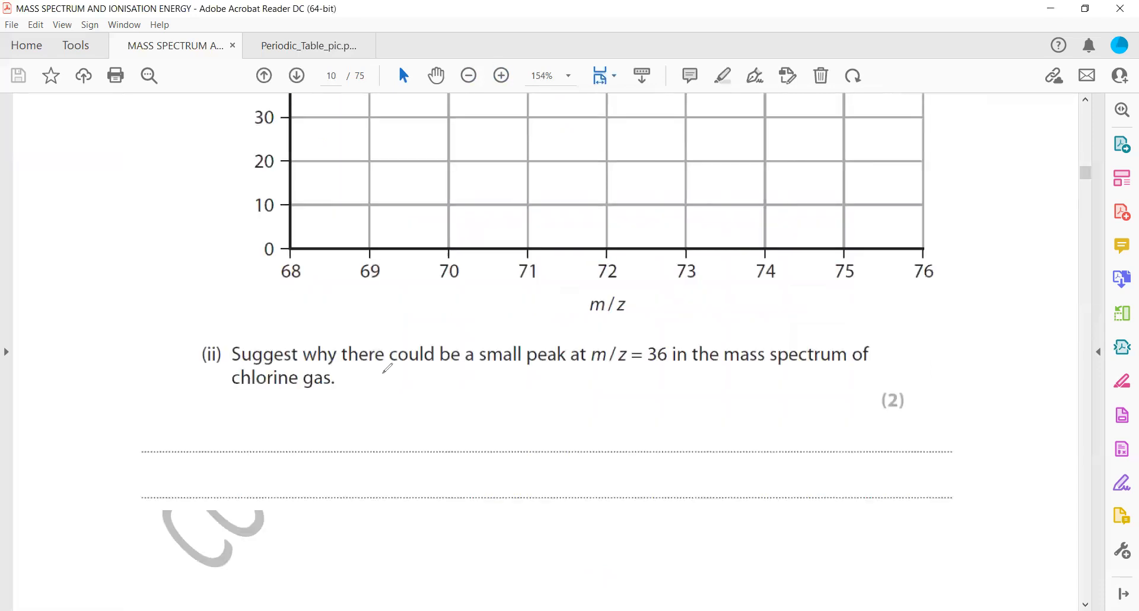
# Ink m/z = 72/+2 = +36 circled on the part (ii) lines, then clear it.
pyautogui.moveTo(356, 429); pyautogui.dragTo(378, 494)
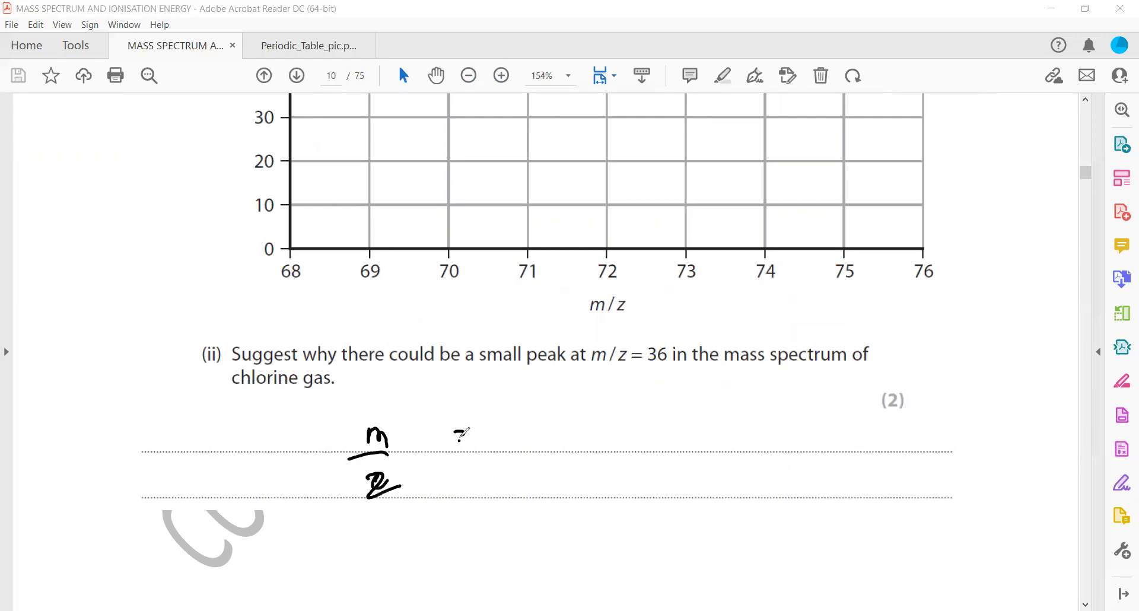
pyautogui.moveTo(450, 433); pyautogui.dragTo(563, 447)
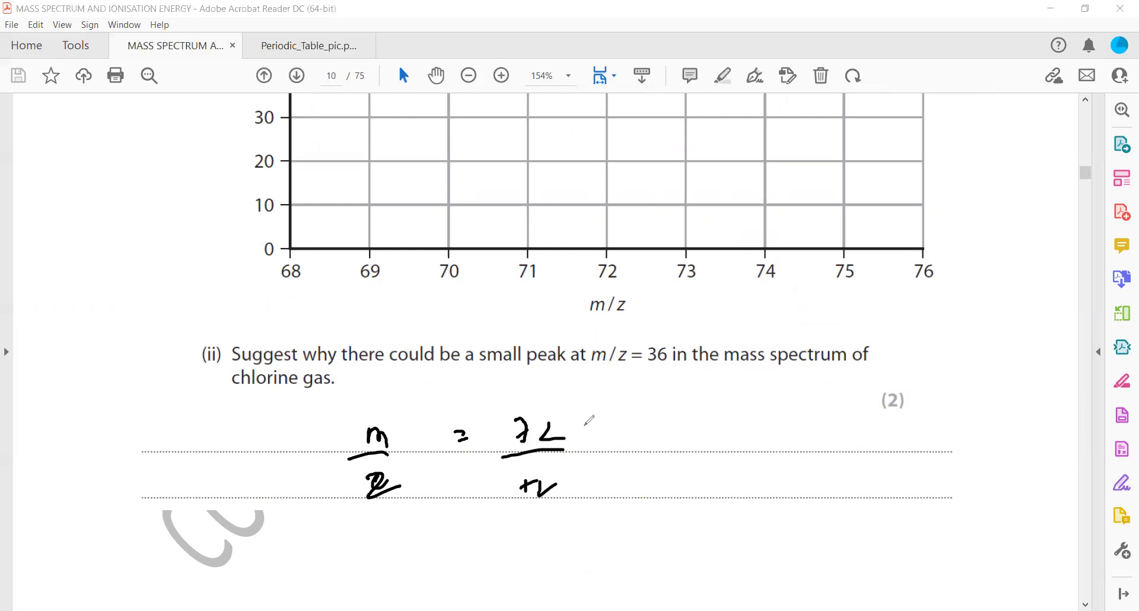
pyautogui.moveTo(589, 422); pyautogui.dragTo(625, 439)
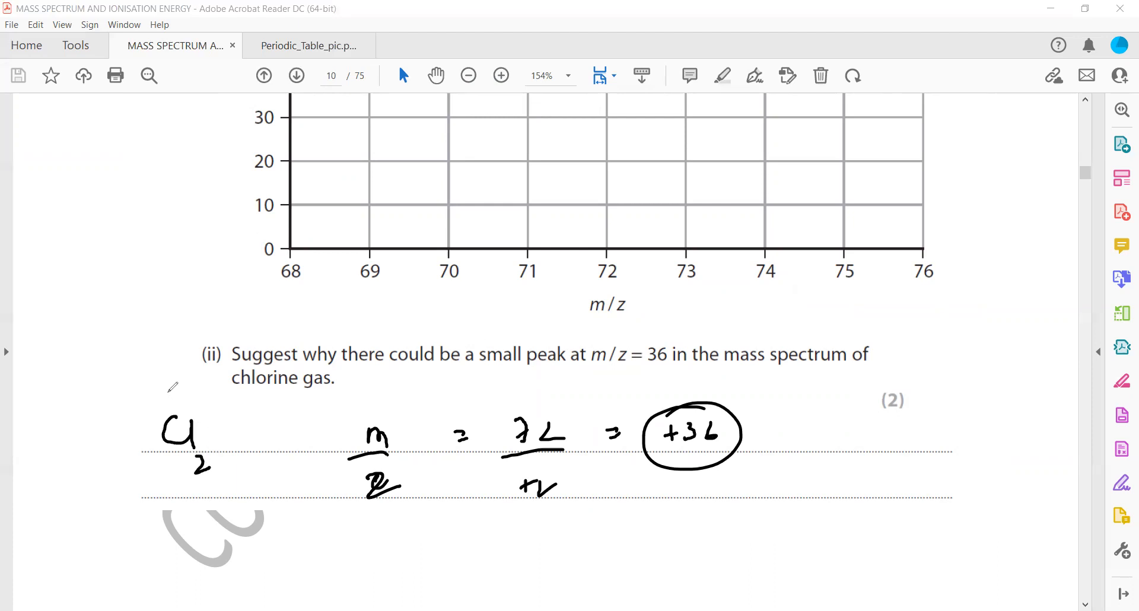
pyautogui.moveTo(171, 396); pyautogui.dragTo(233, 403)
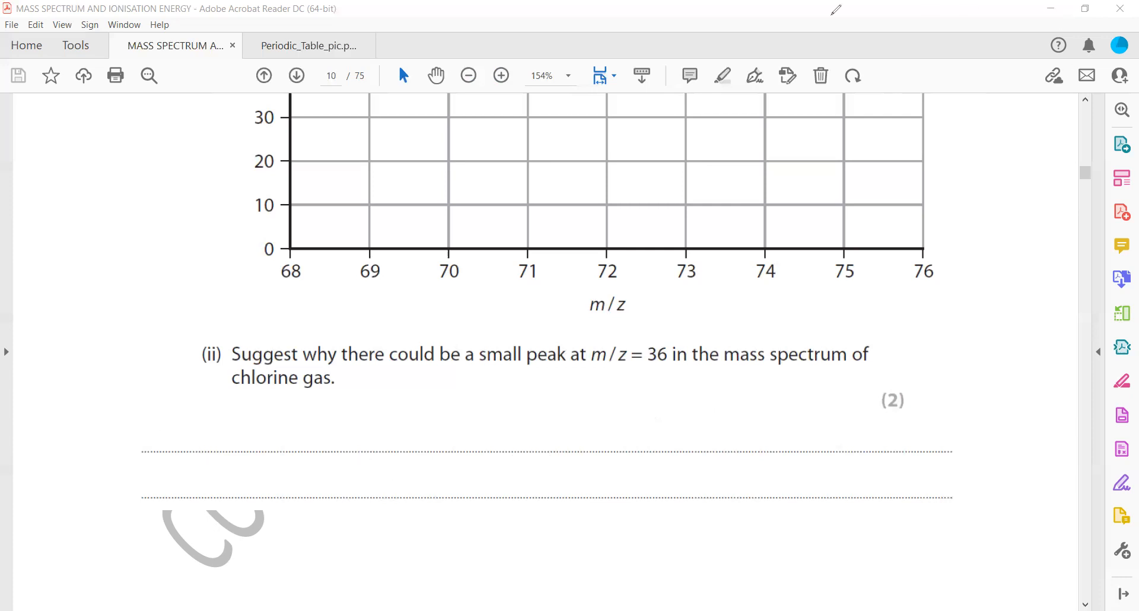
# Scroll the assignment back to page 1, showing the AS Level Chemistry title.
pyautogui.scroll(-3)
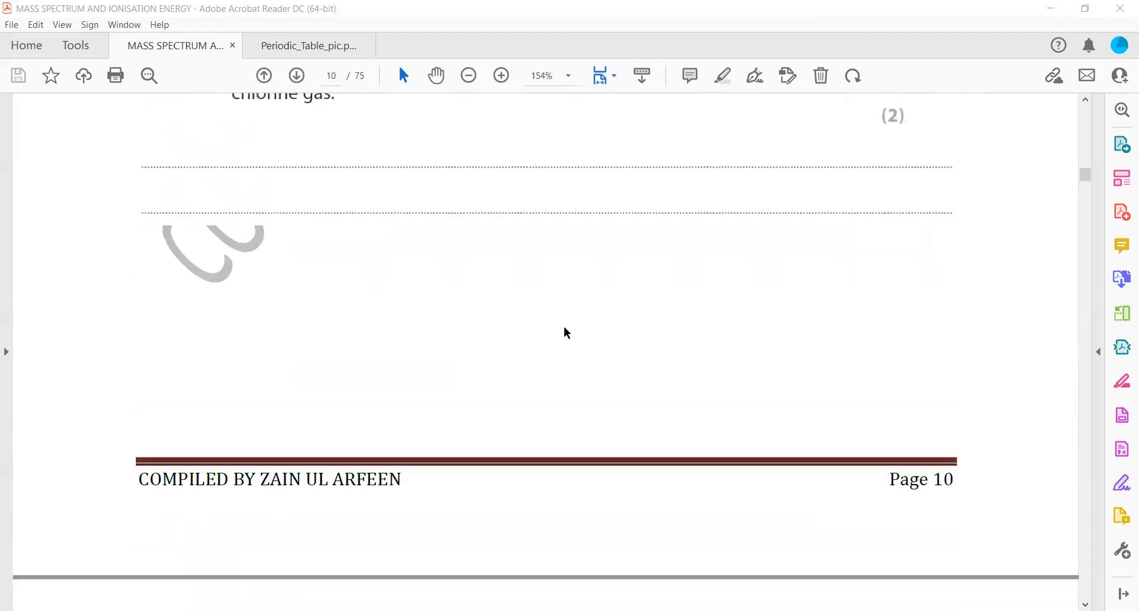
pyautogui.scroll(-3)
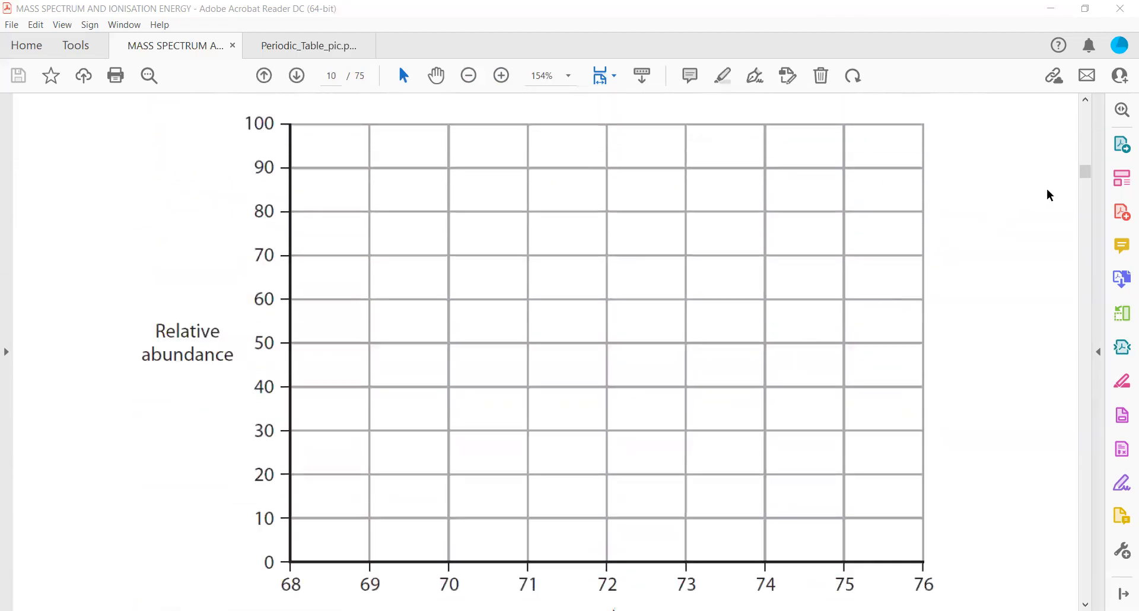
pyautogui.scroll(-3)
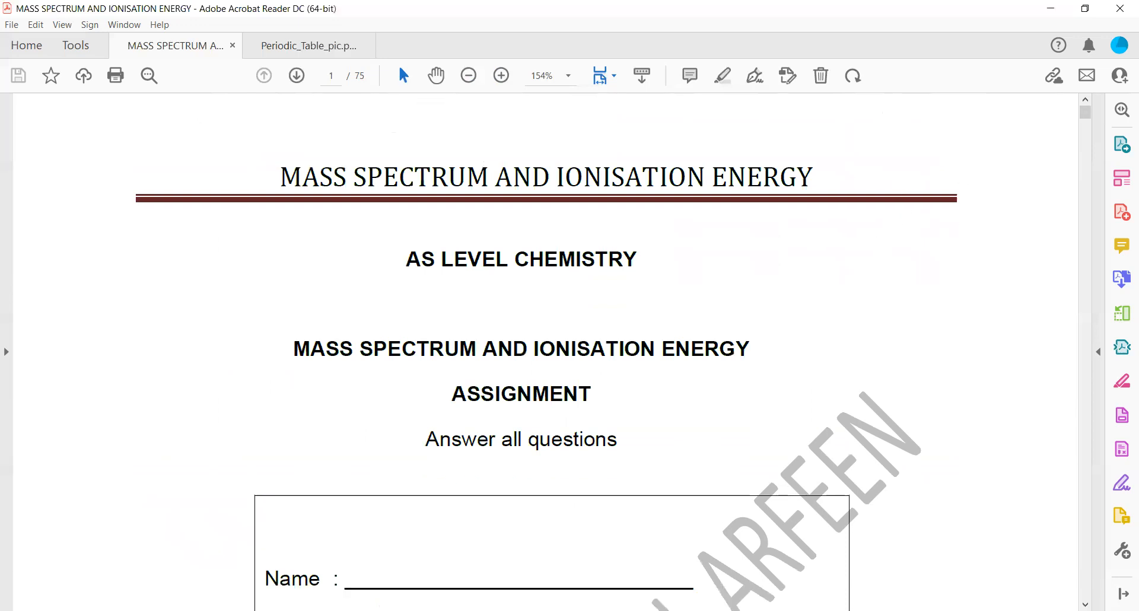
pyautogui.moveTo(954, 512)
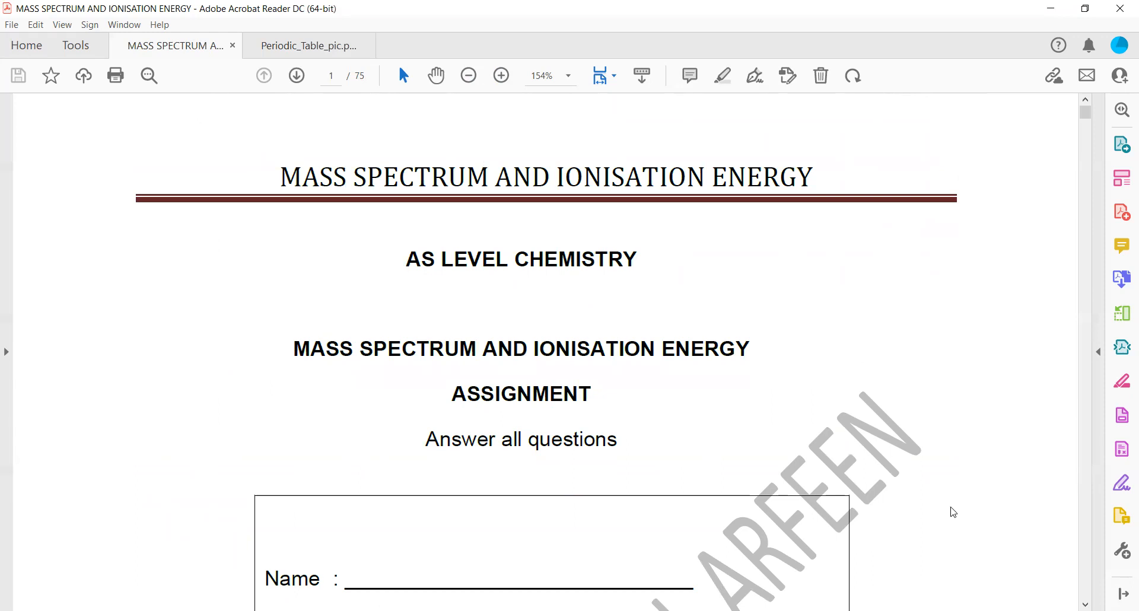